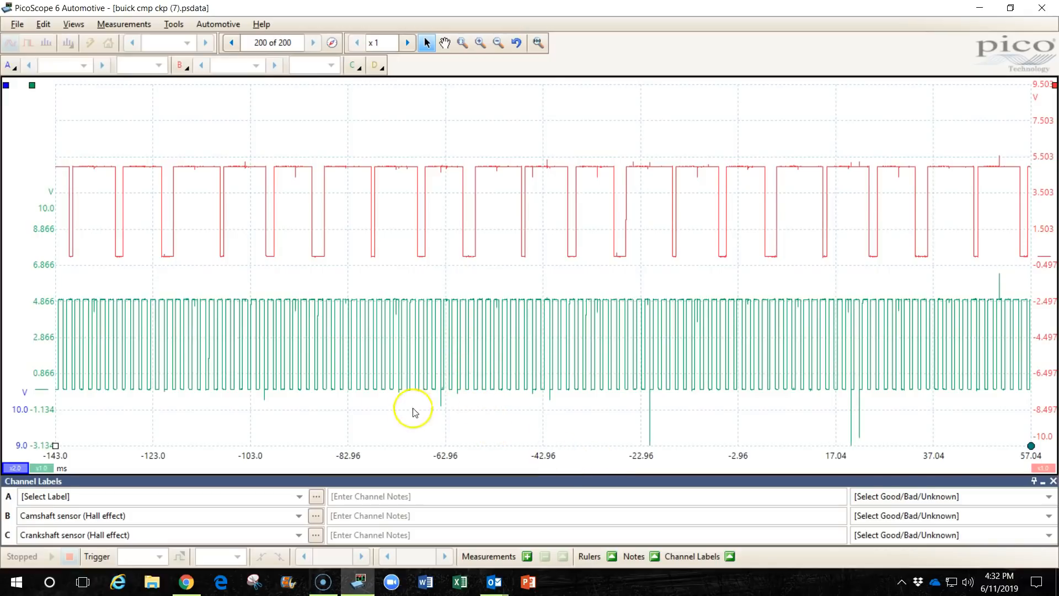
pyautogui.moveTo(444, 264)
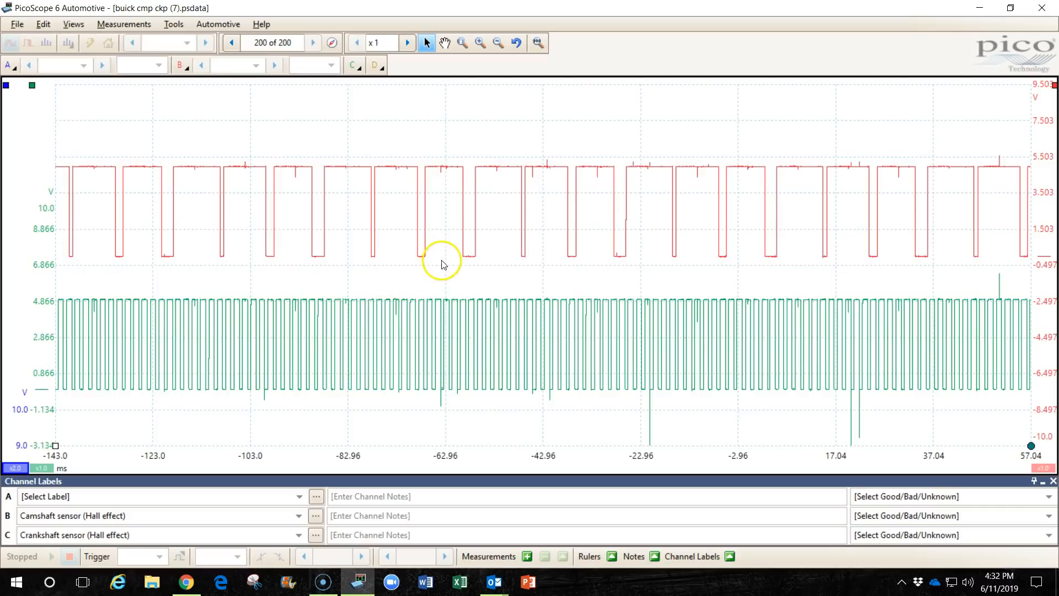
pyautogui.moveTo(434, 293)
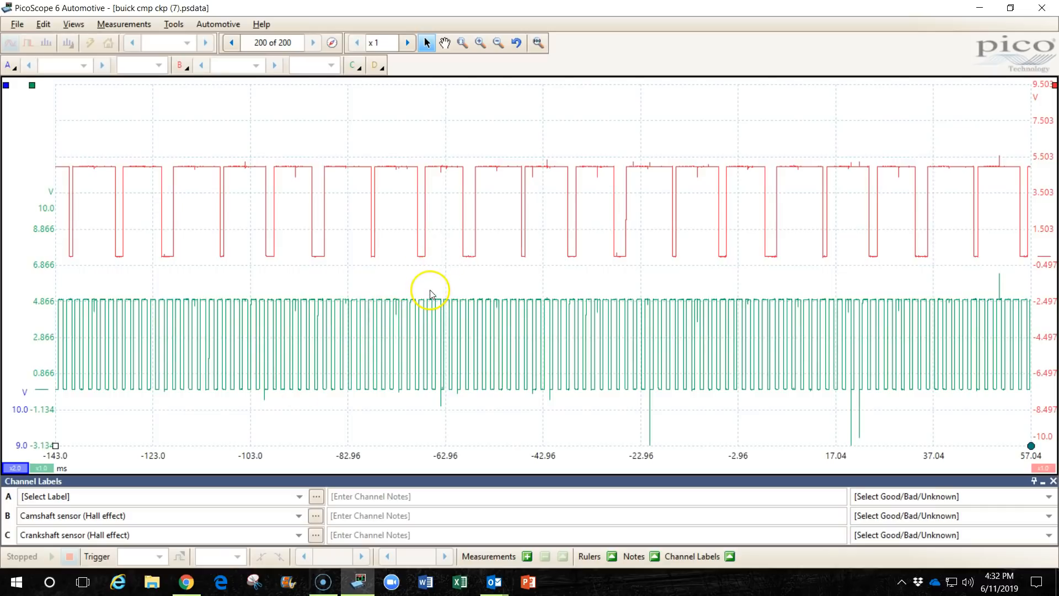
pyautogui.moveTo(506, 311)
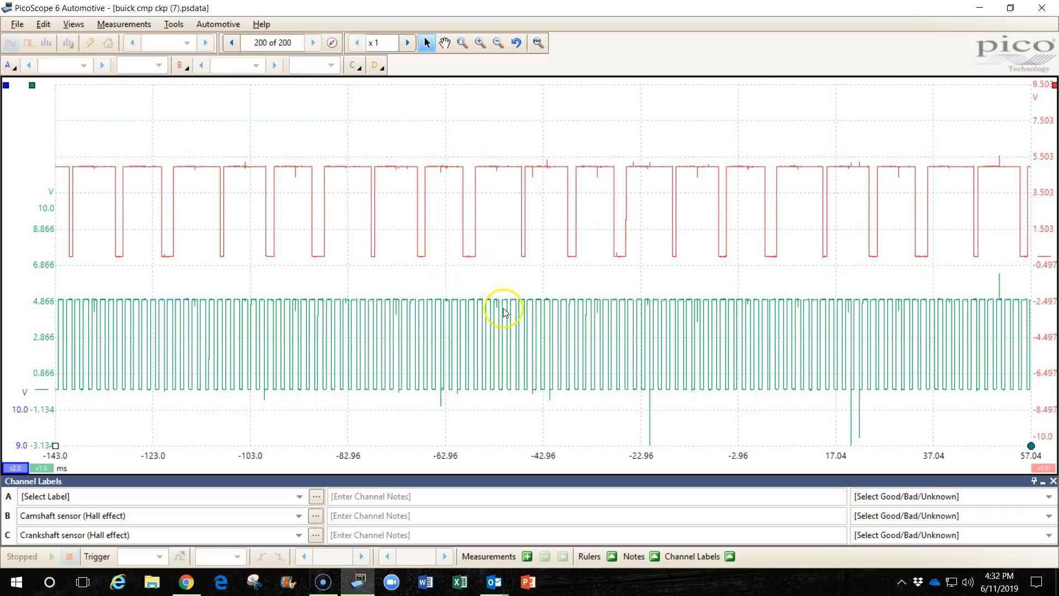
pyautogui.moveTo(329, 226)
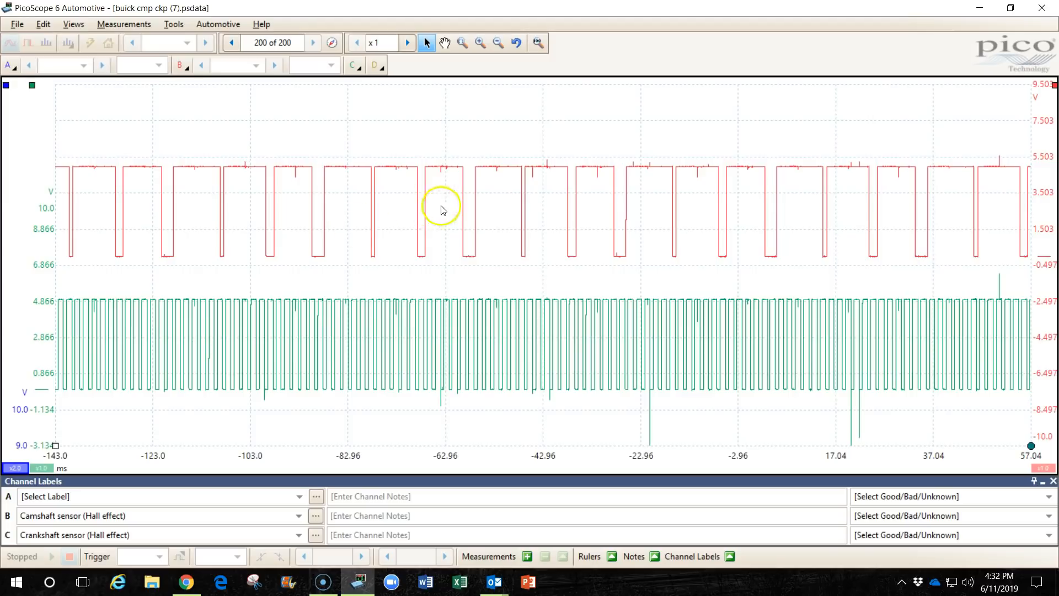
pyautogui.moveTo(488, 254)
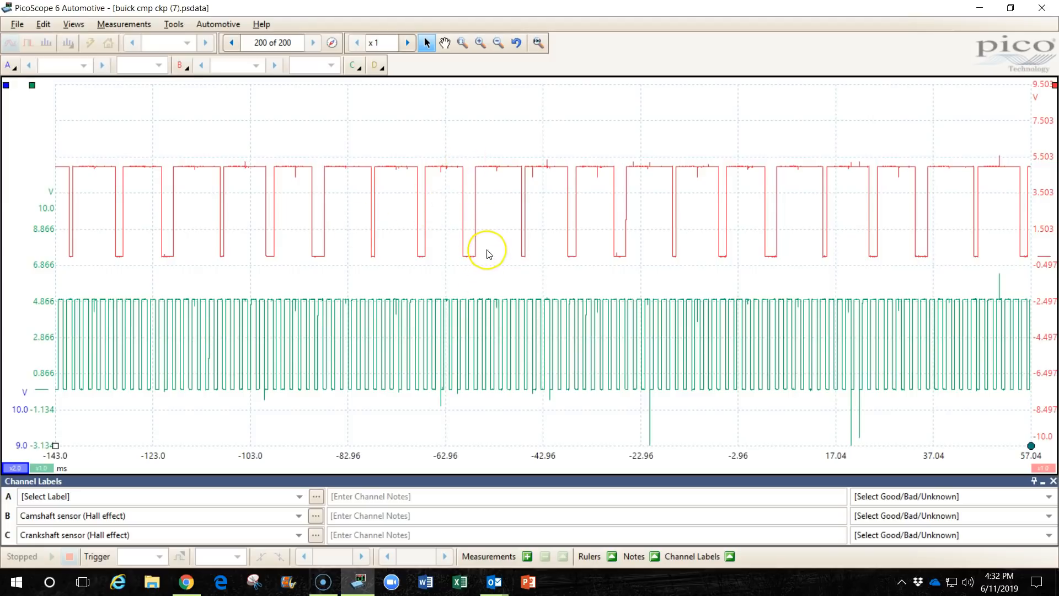
pyautogui.moveTo(376, 202)
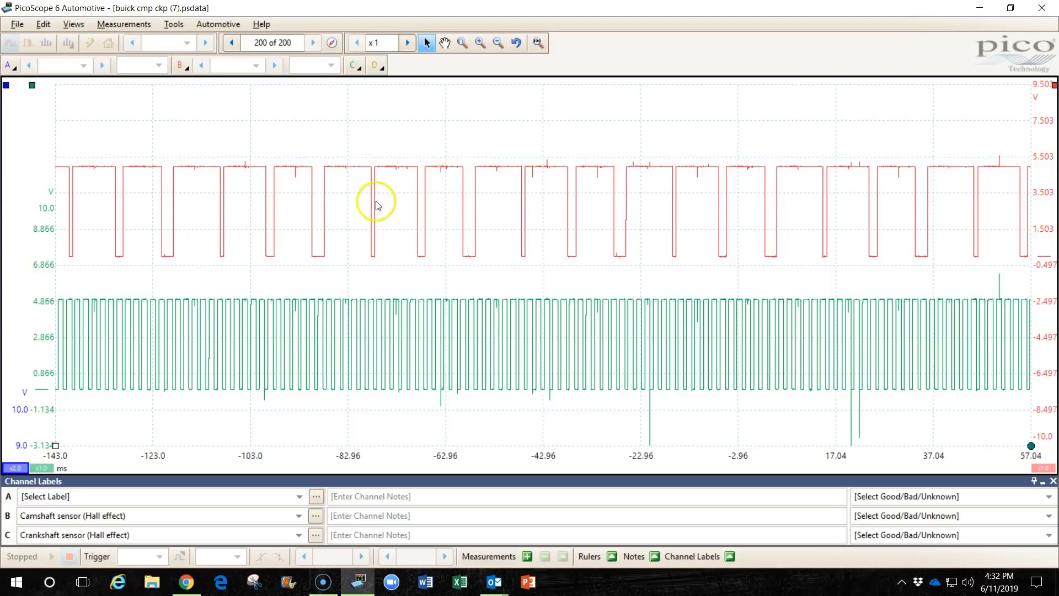
pyautogui.moveTo(97, 230)
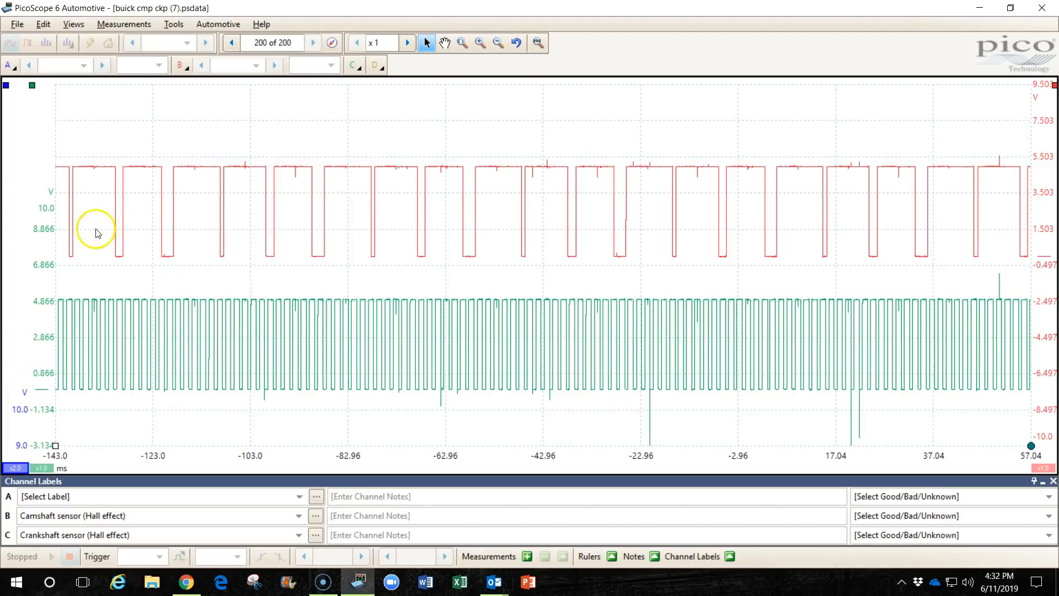
pyautogui.moveTo(523, 271)
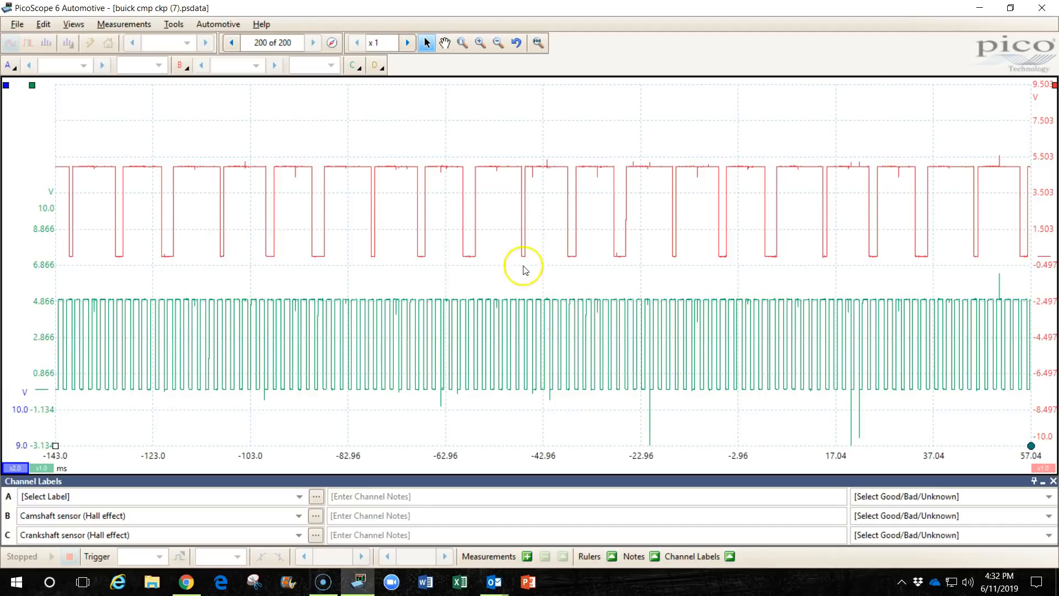
pyautogui.moveTo(439, 219)
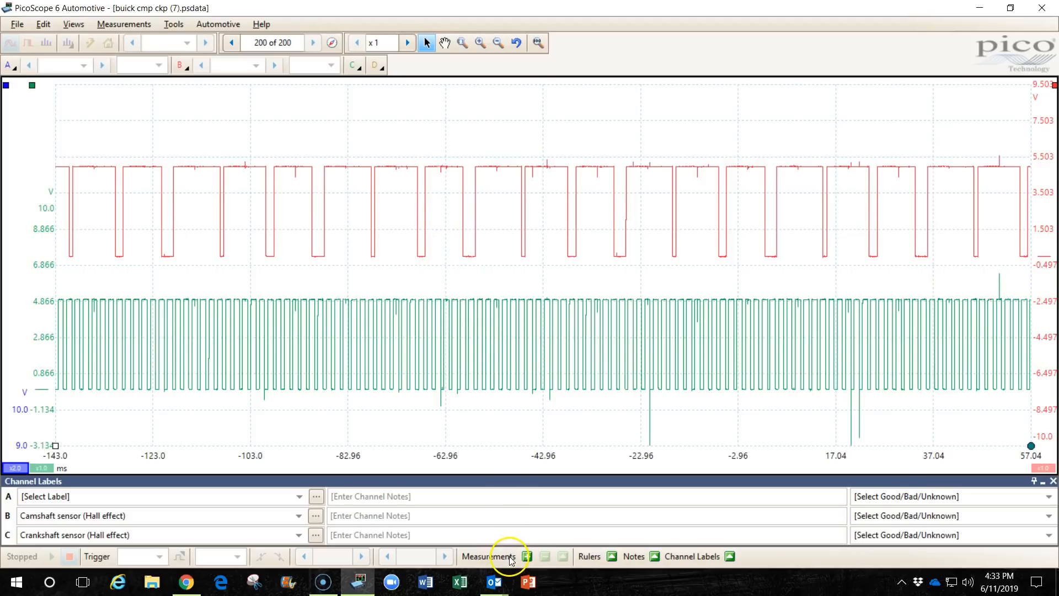
pyautogui.moveTo(484, 176)
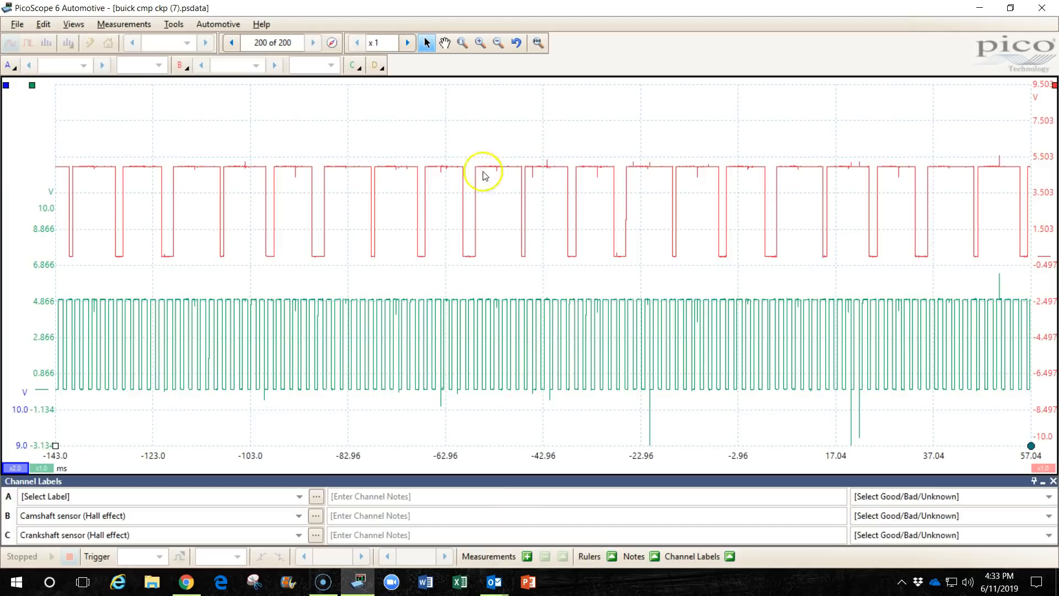
pyautogui.moveTo(162, 185)
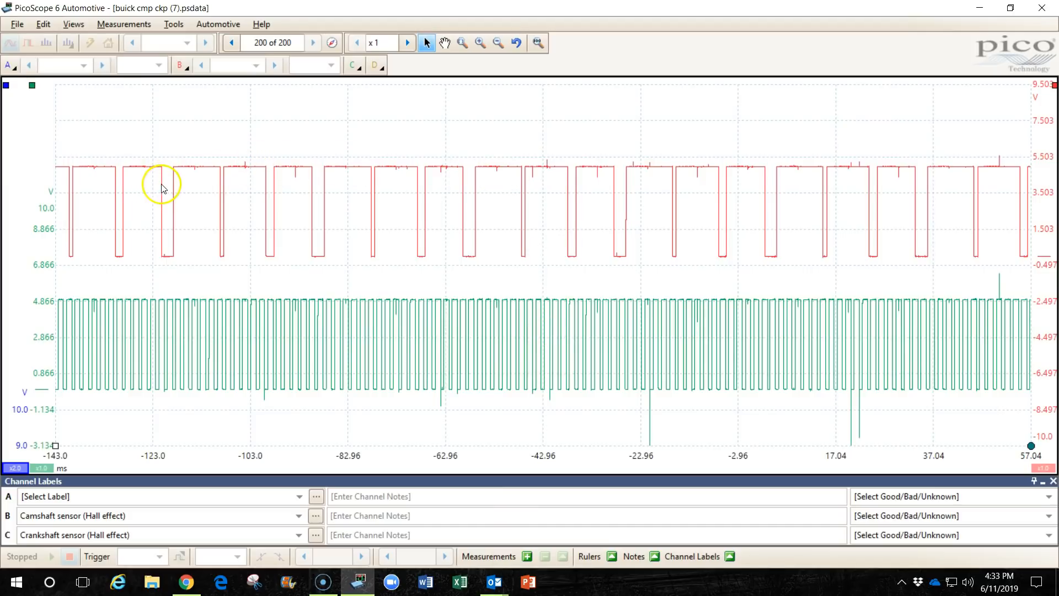
pyautogui.moveTo(234, 337)
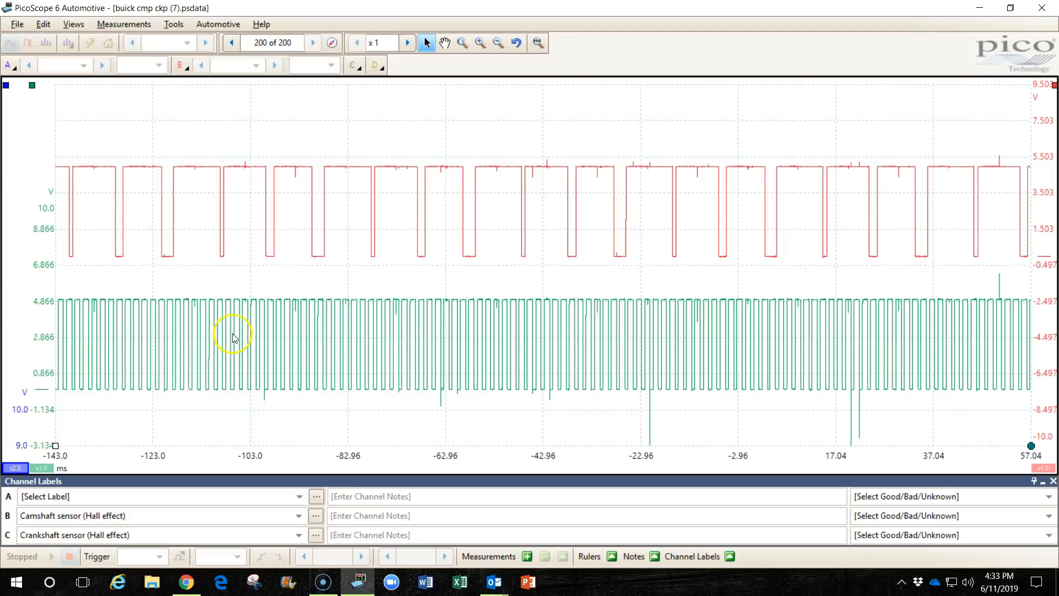
pyautogui.moveTo(519, 220)
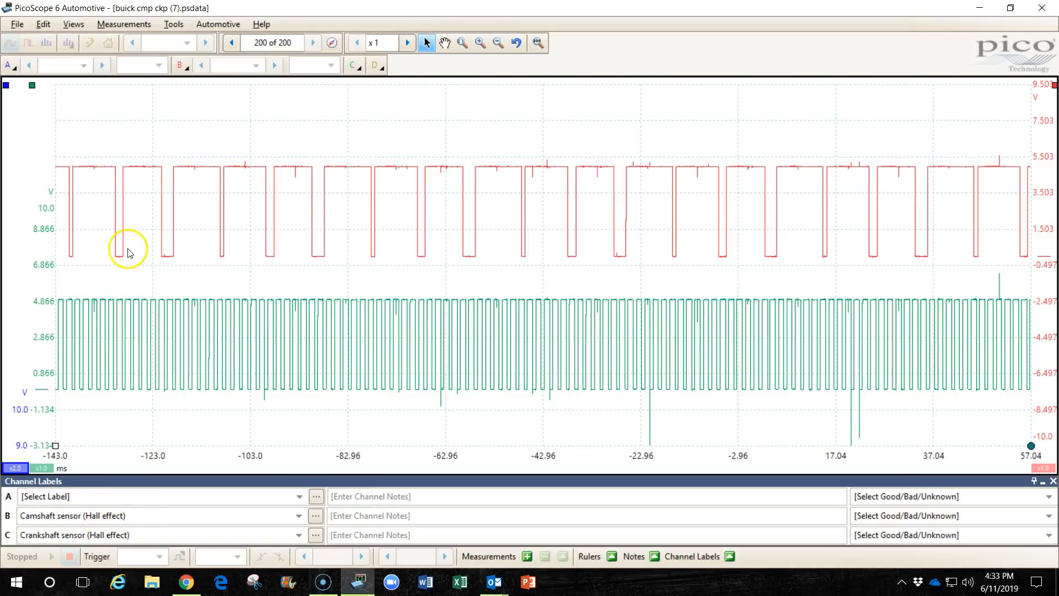
pyautogui.moveTo(163, 533)
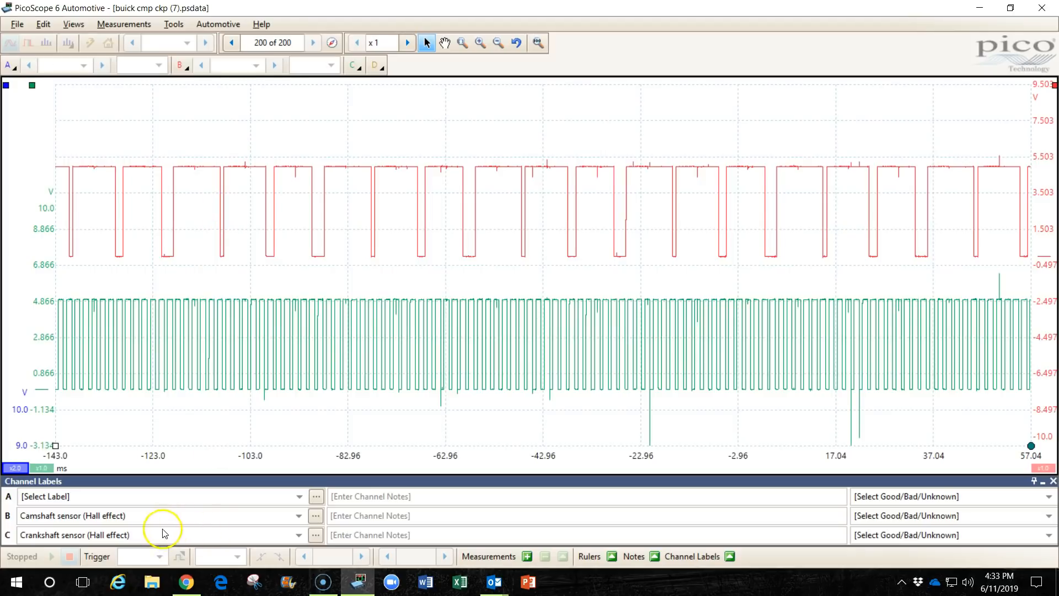
pyautogui.moveTo(212, 371)
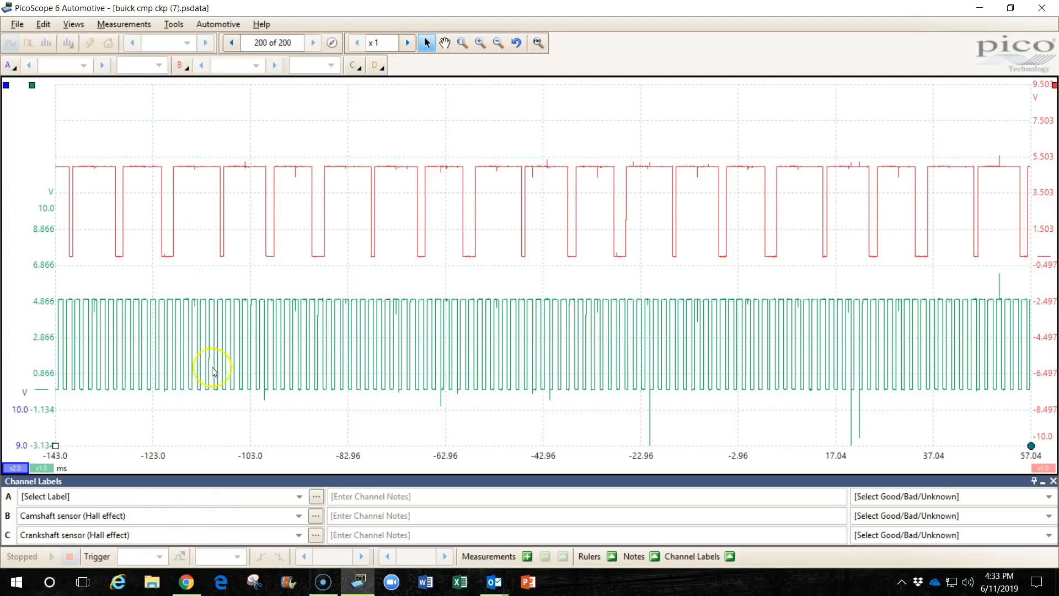
pyautogui.moveTo(324, 384)
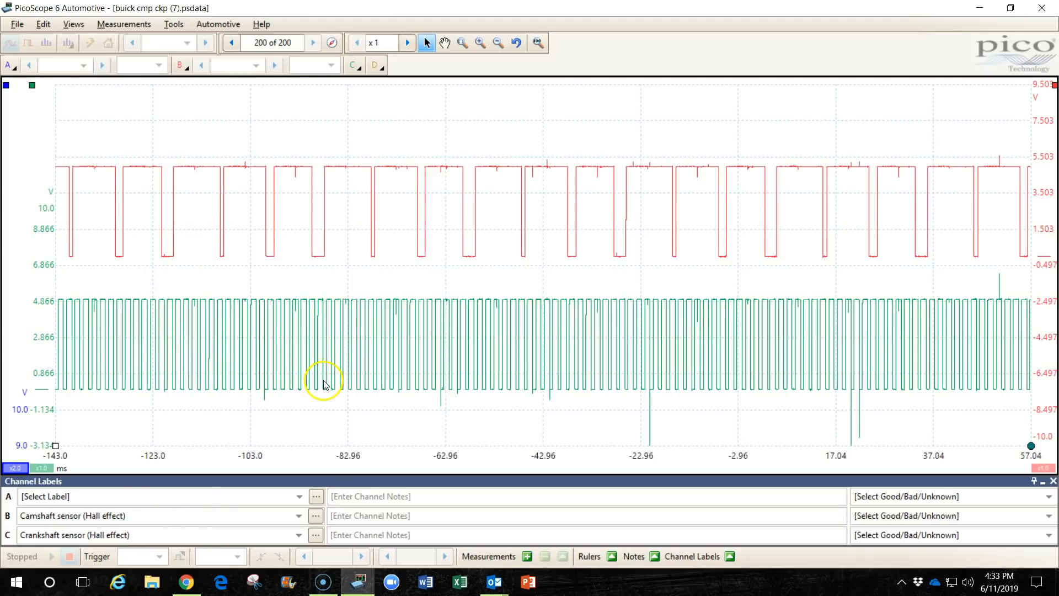
pyautogui.moveTo(498, 373)
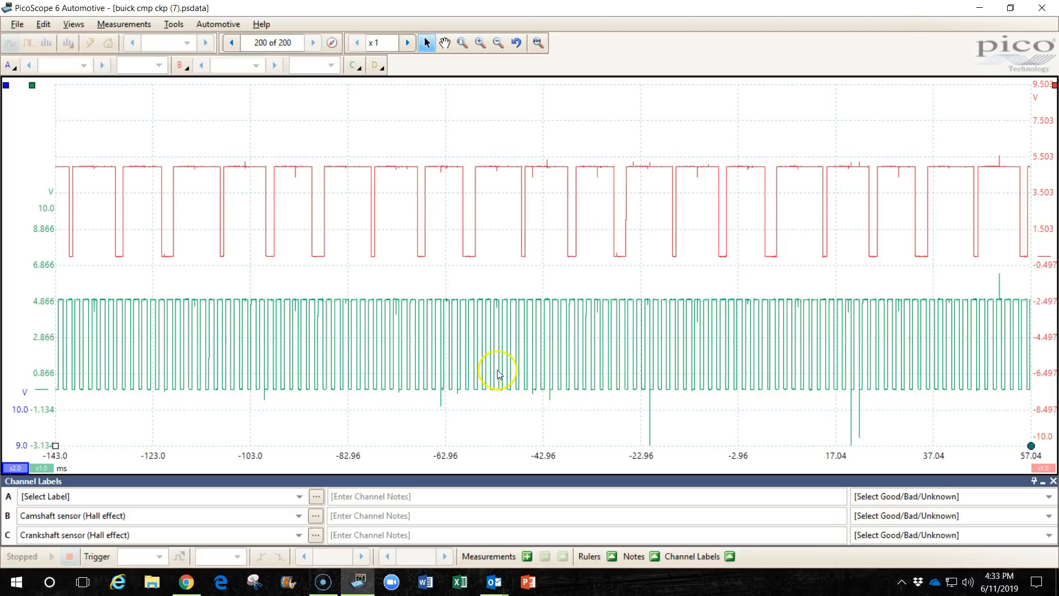
pyautogui.moveTo(501, 364)
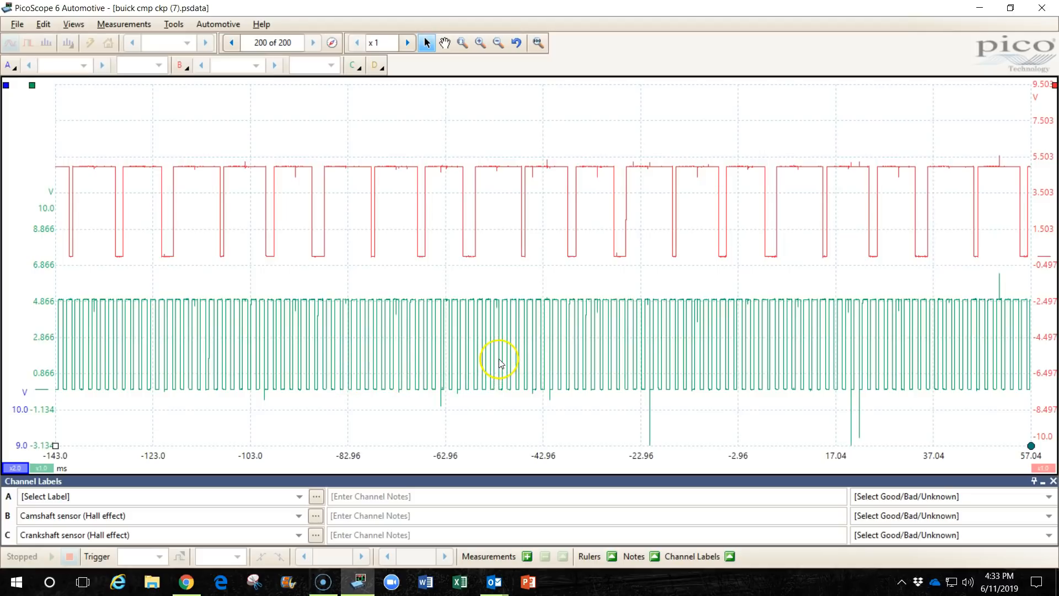
pyautogui.moveTo(441, 365)
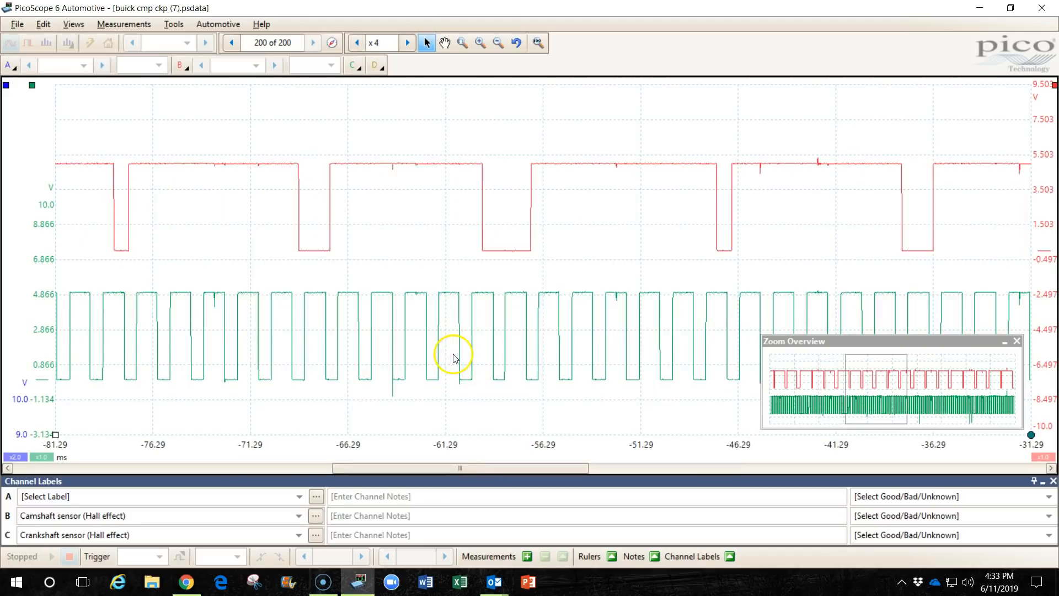
pyautogui.moveTo(521, 357)
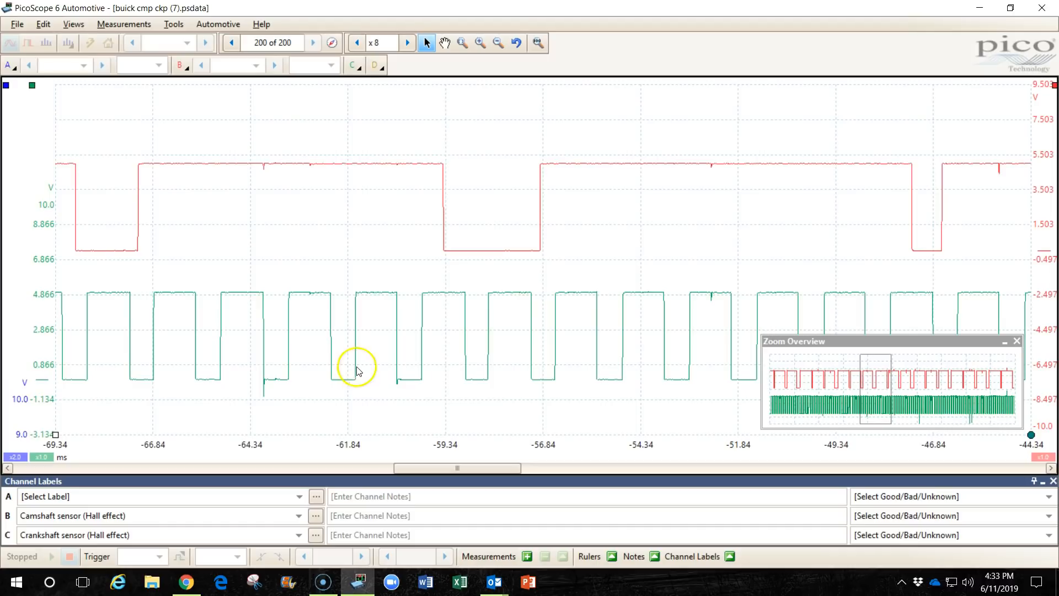
pyautogui.moveTo(55, 436)
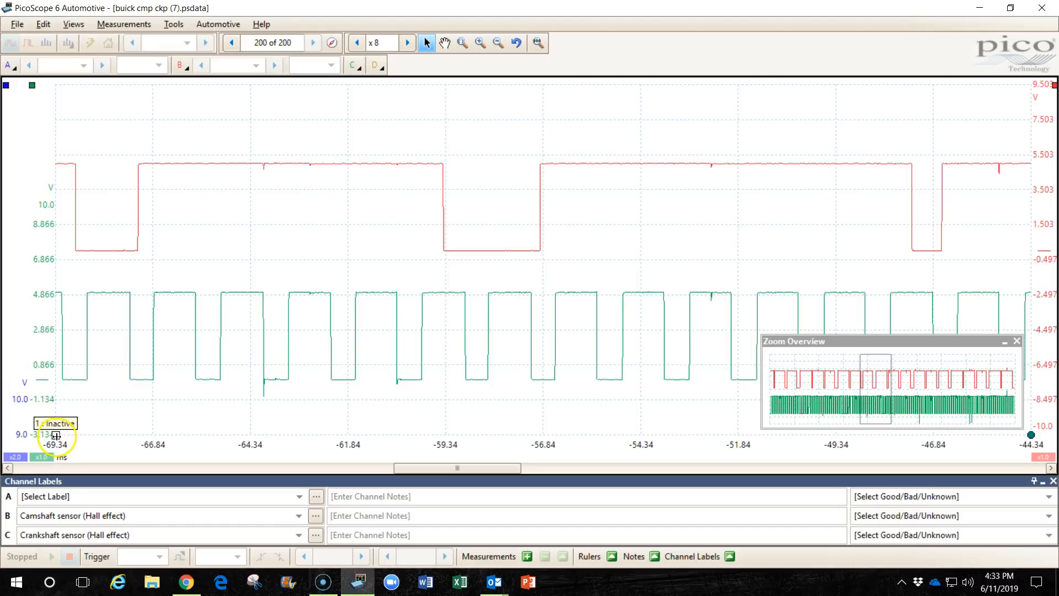
# - Place a time ruler on a crankshaft pulse rising edge to start marking one cycle
pyautogui.moveTo(56, 434); pyautogui.dragTo(224, 433)
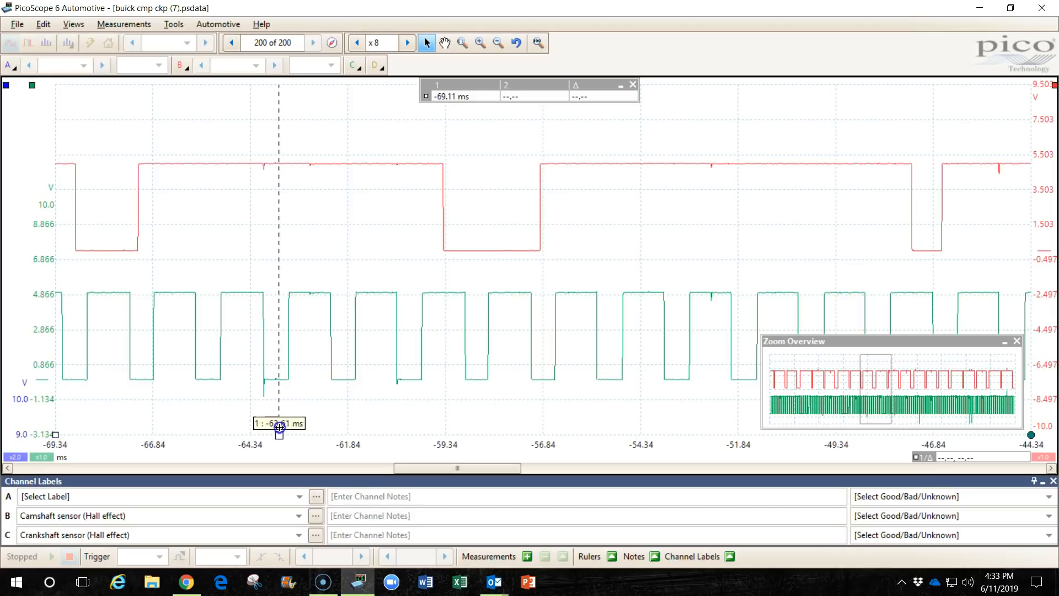
pyautogui.moveTo(279, 430); pyautogui.dragTo(288, 431)
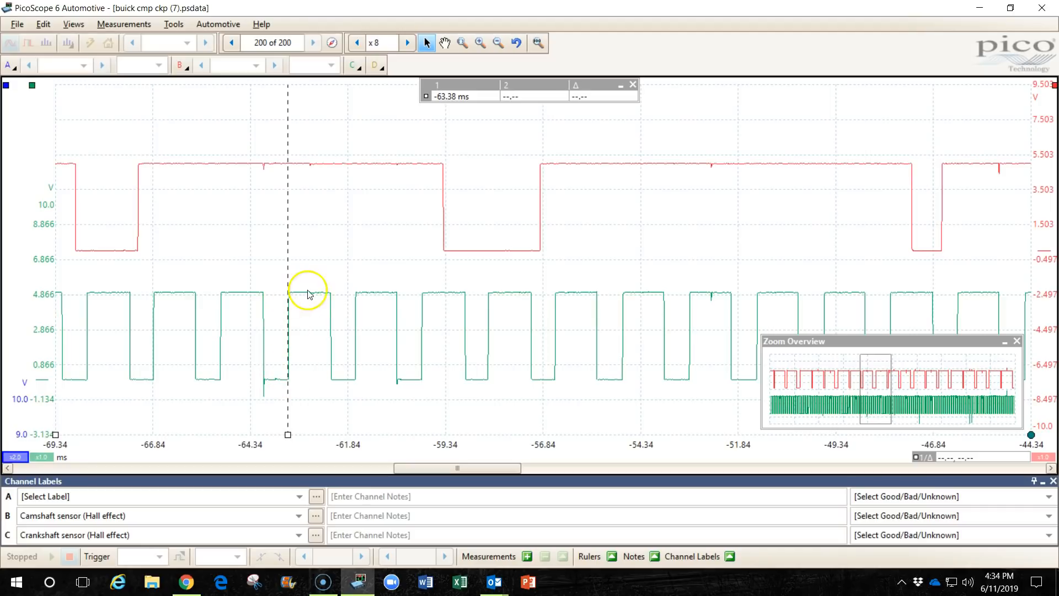
pyautogui.moveTo(360, 303)
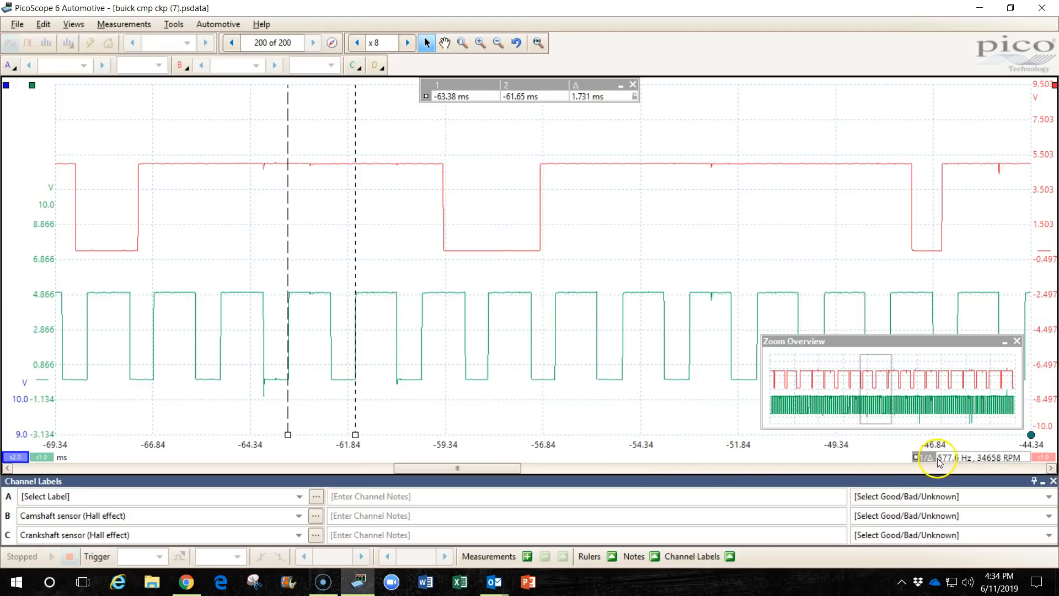
pyautogui.moveTo(938, 448)
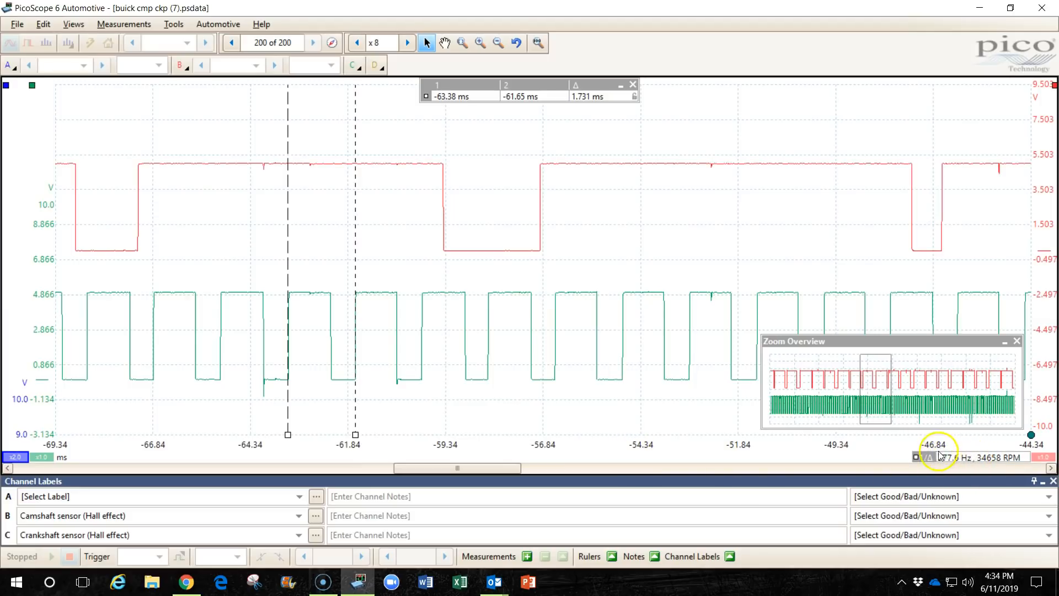
pyautogui.moveTo(946, 467)
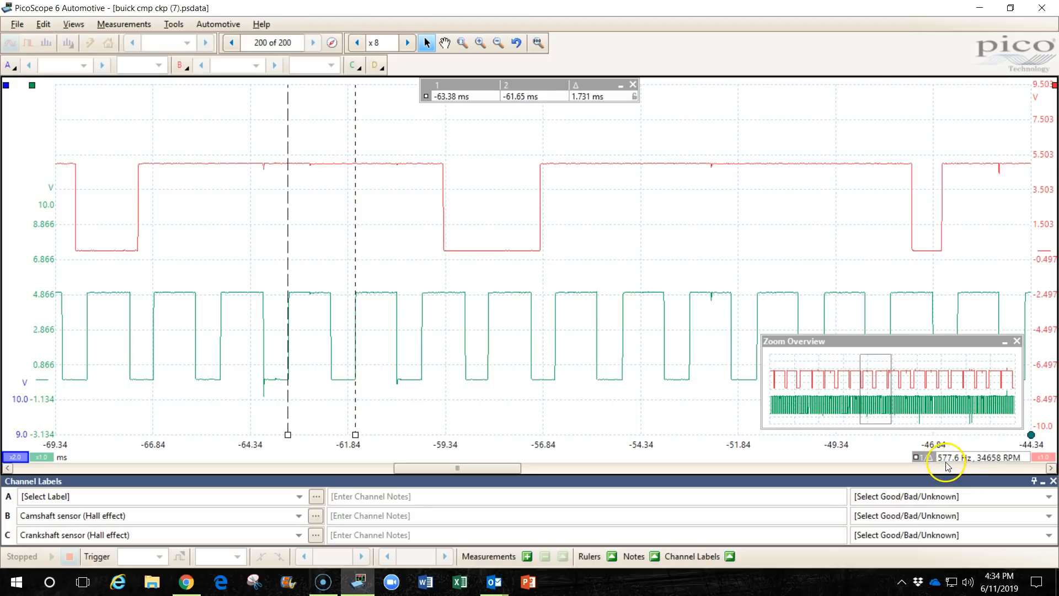
pyautogui.moveTo(942, 469)
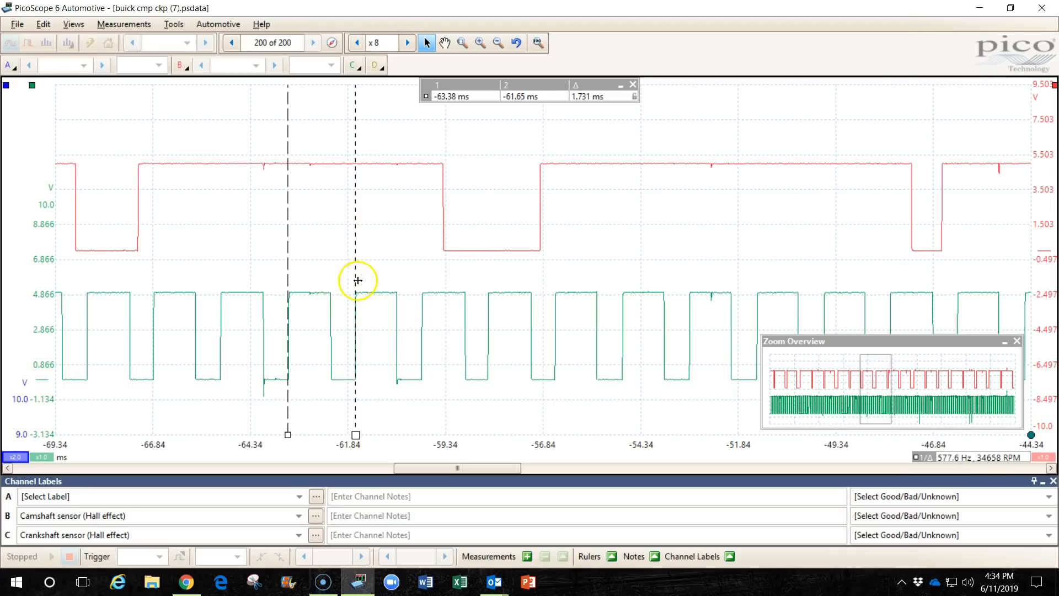
pyautogui.moveTo(970, 474)
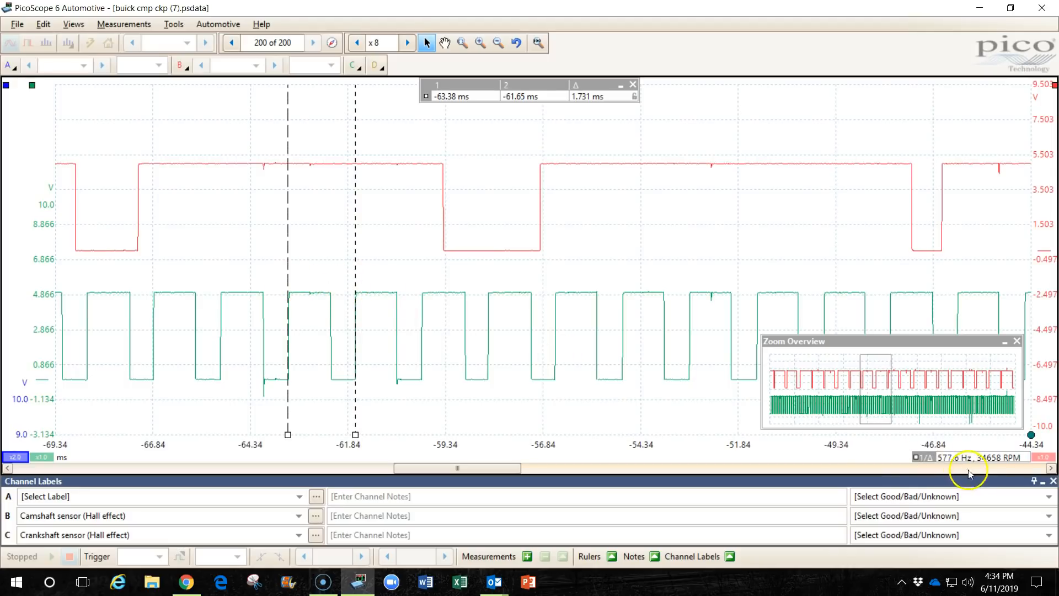
pyautogui.moveTo(958, 470)
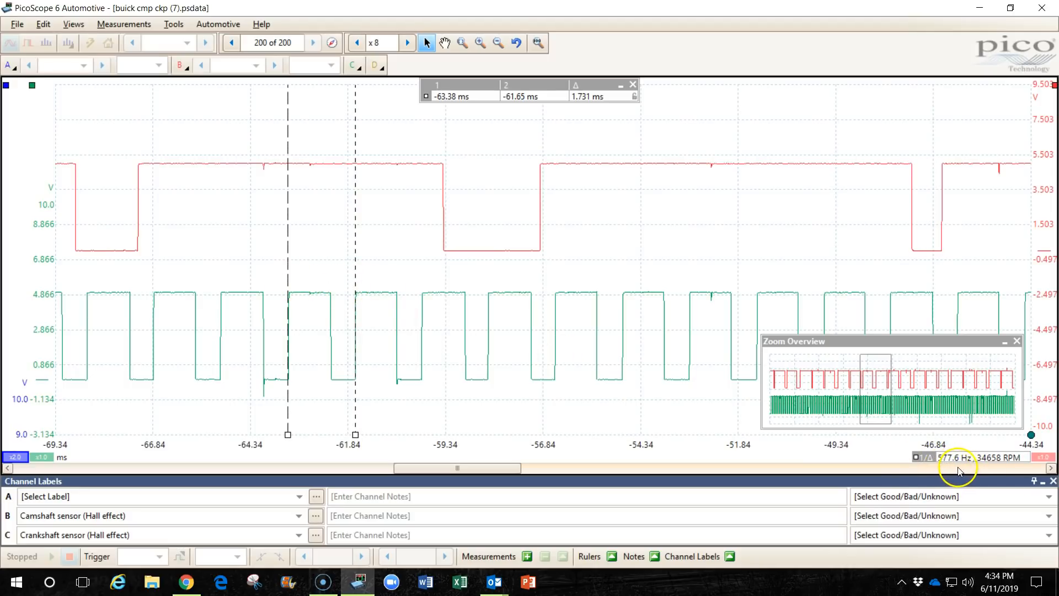
pyautogui.moveTo(279, 340)
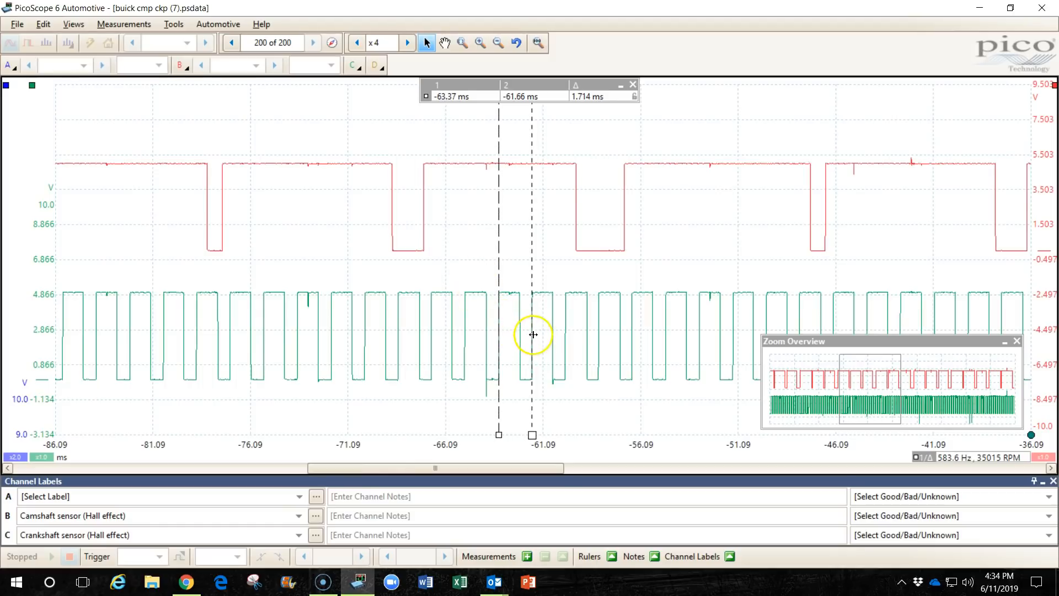
pyautogui.moveTo(406, 334)
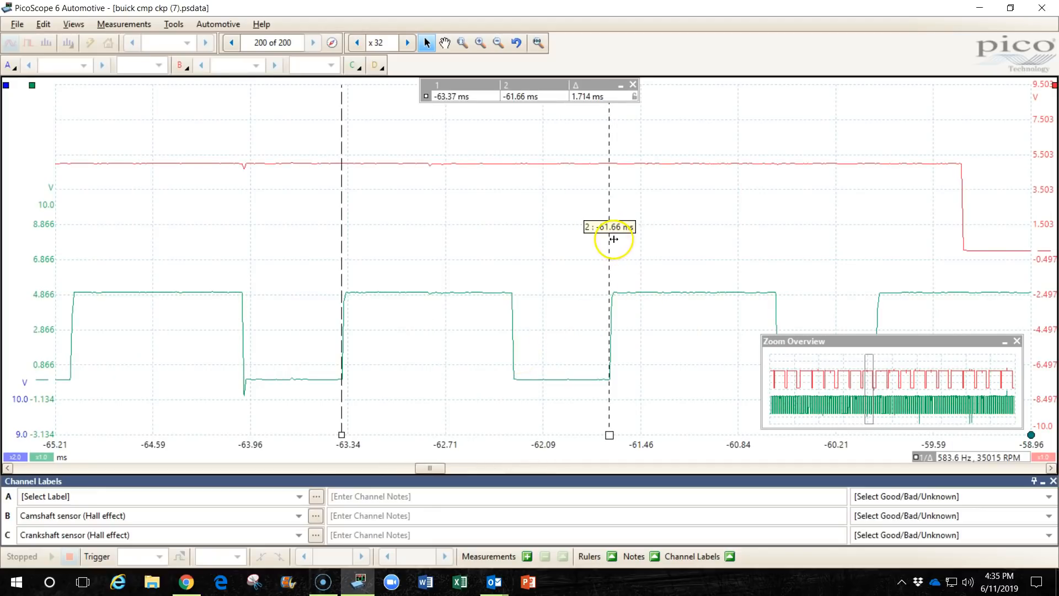
pyautogui.moveTo(349, 367)
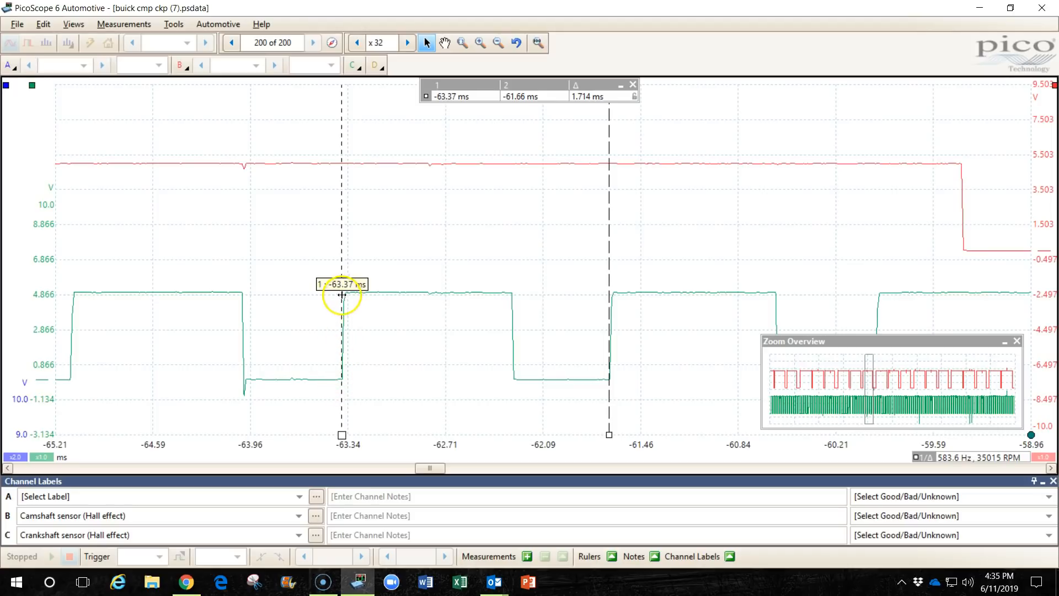
pyautogui.moveTo(347, 353)
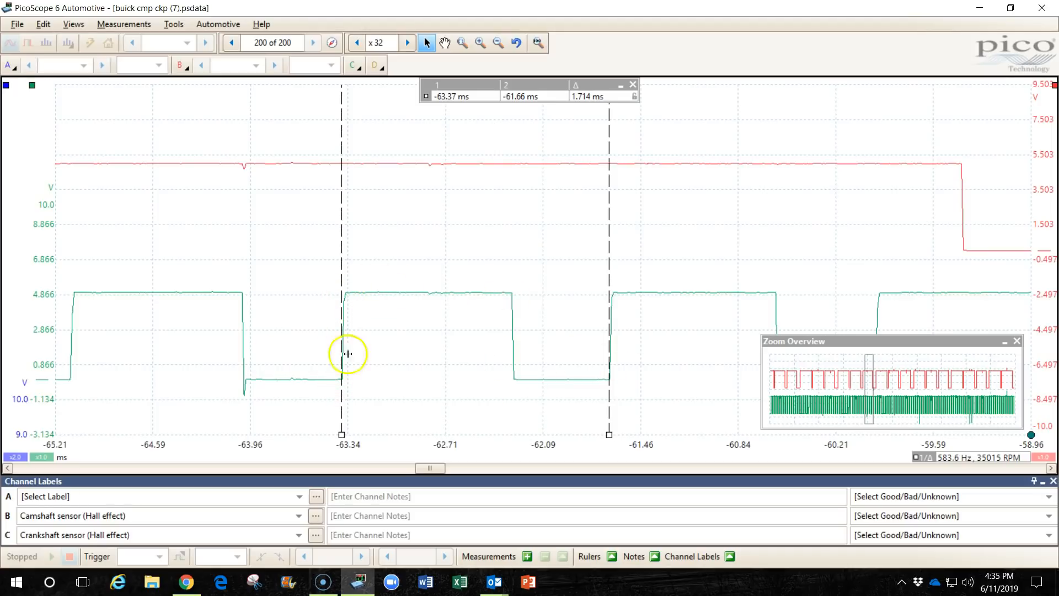
pyautogui.moveTo(547, 399)
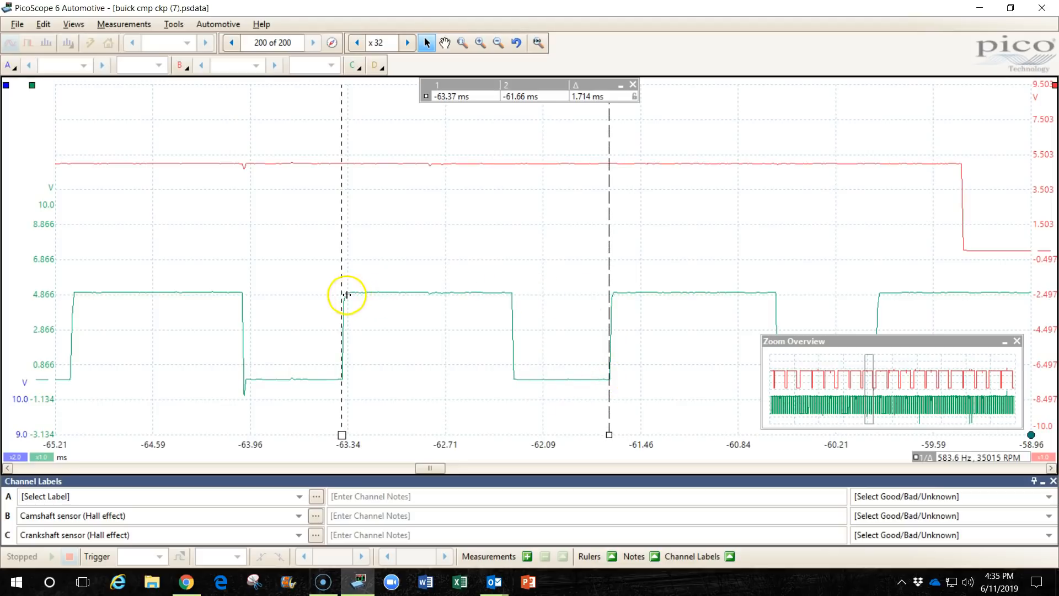
pyautogui.moveTo(610, 252)
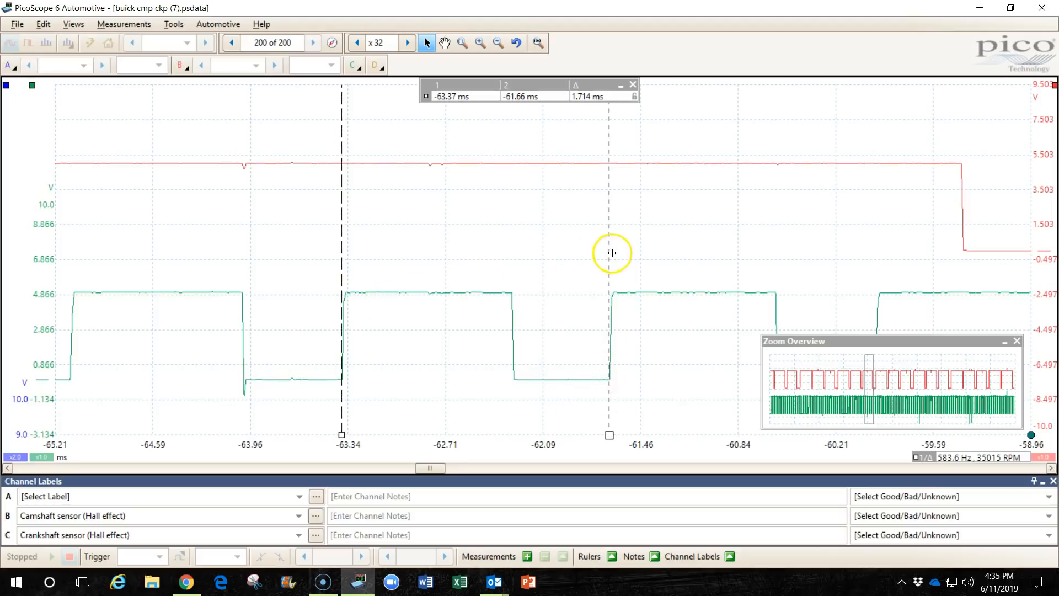
# - Move the second ruler back to the falling edge so the rulers span one 1.091 ms high pulse
pyautogui.moveTo(609, 254); pyautogui.dragTo(513, 271)
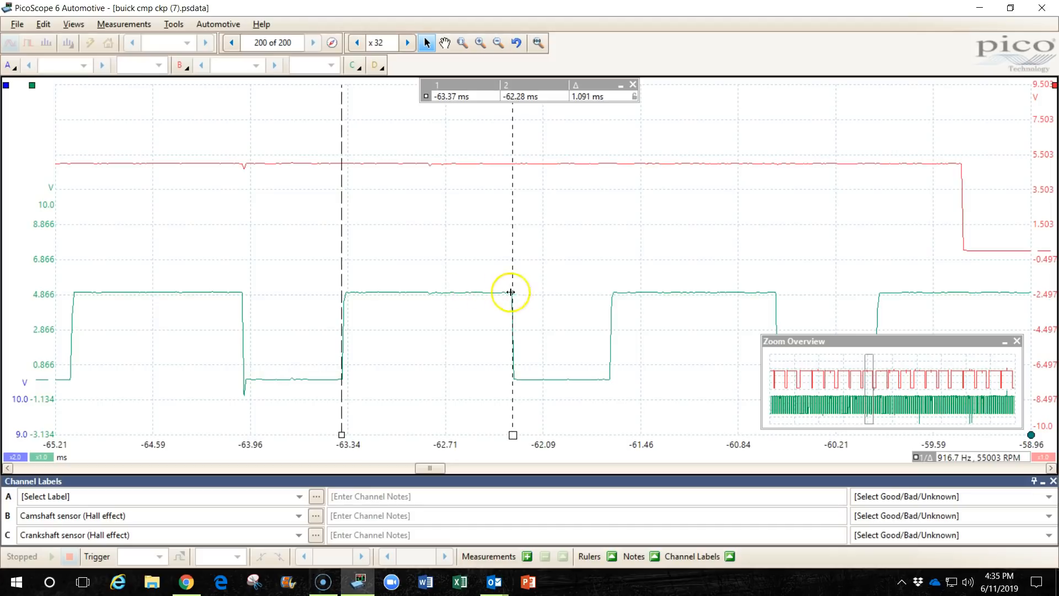
pyautogui.moveTo(530, 338)
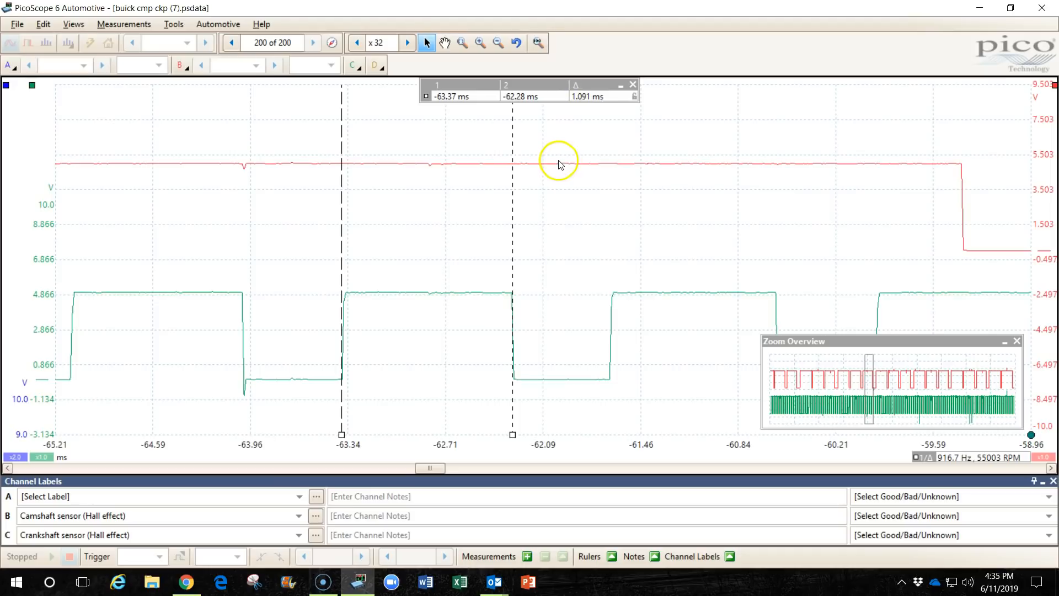
pyautogui.moveTo(528, 198)
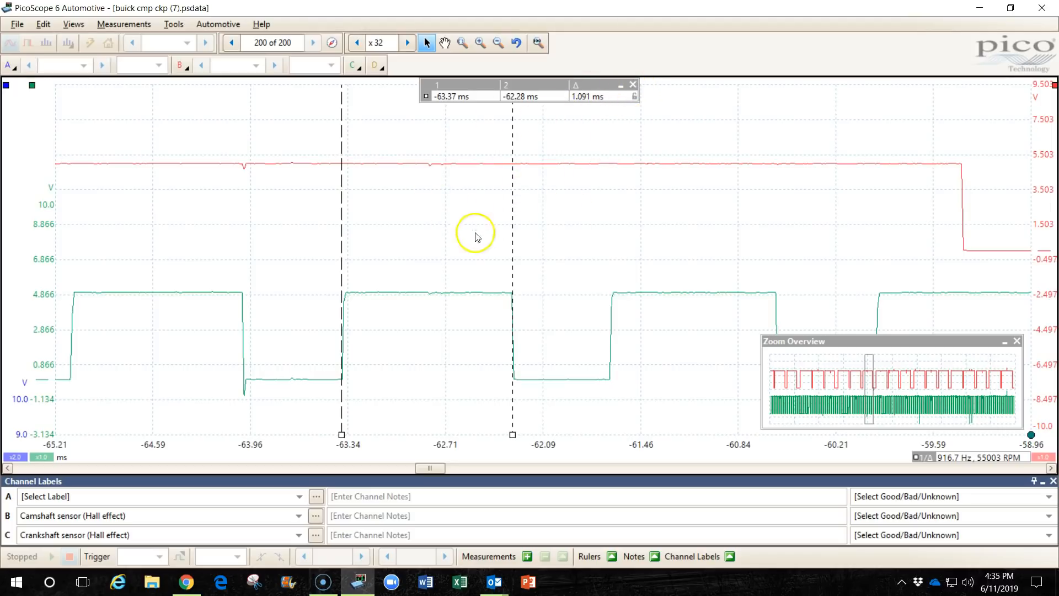
# - Clear the time rulers from the crankshaft and camshaft waveforms
pyautogui.click(632, 84)
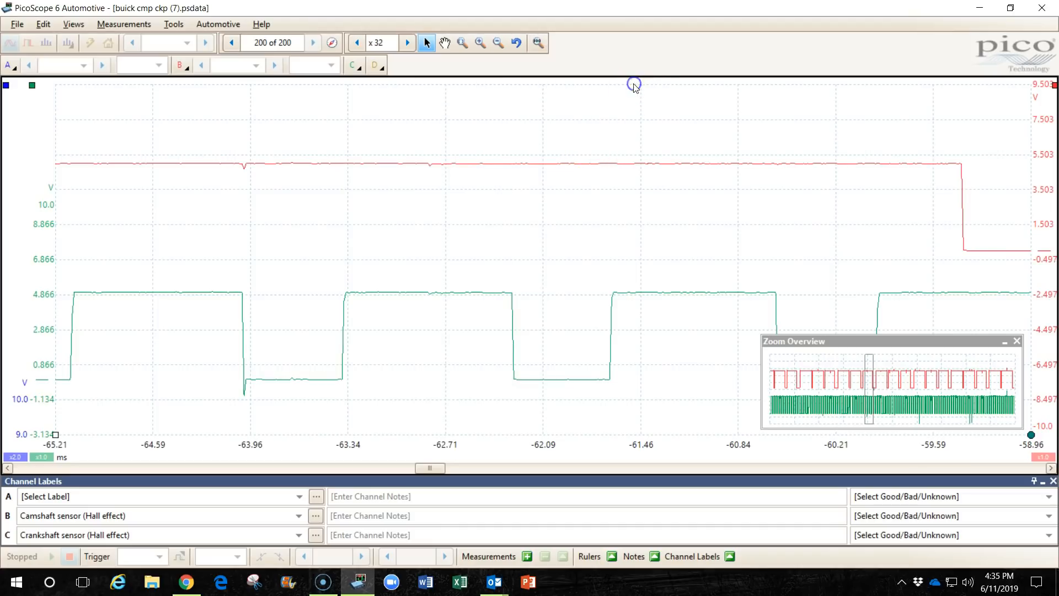
pyautogui.moveTo(335, 376)
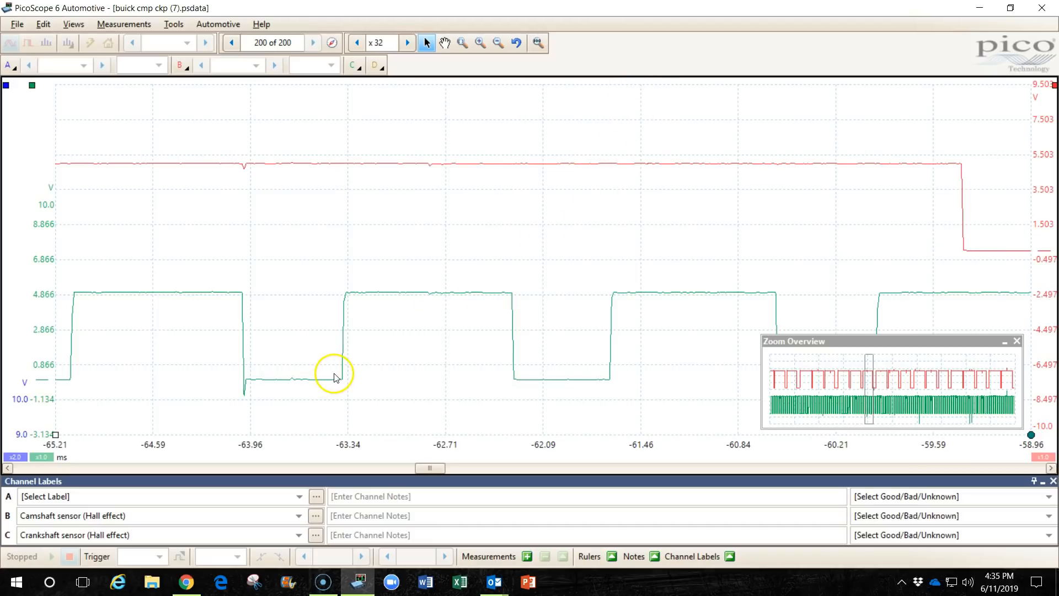
pyautogui.moveTo(344, 297)
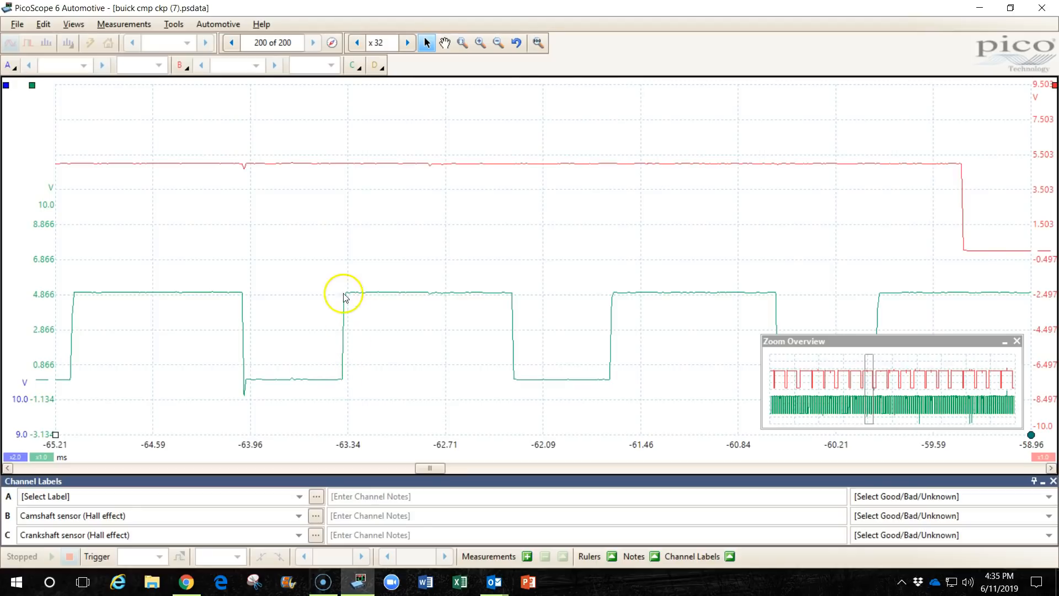
pyautogui.moveTo(336, 373)
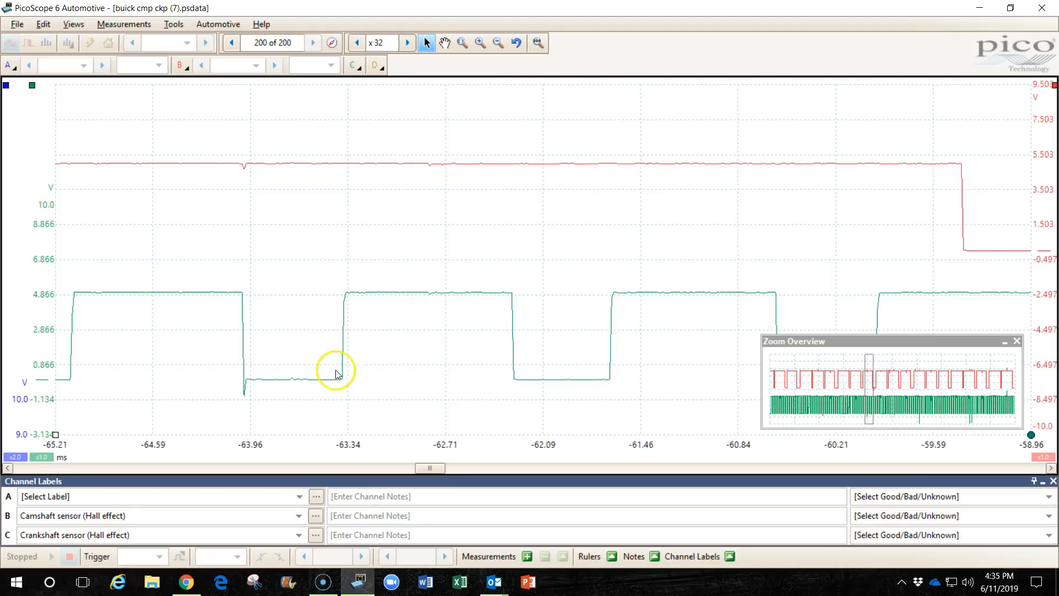
pyautogui.moveTo(342, 329)
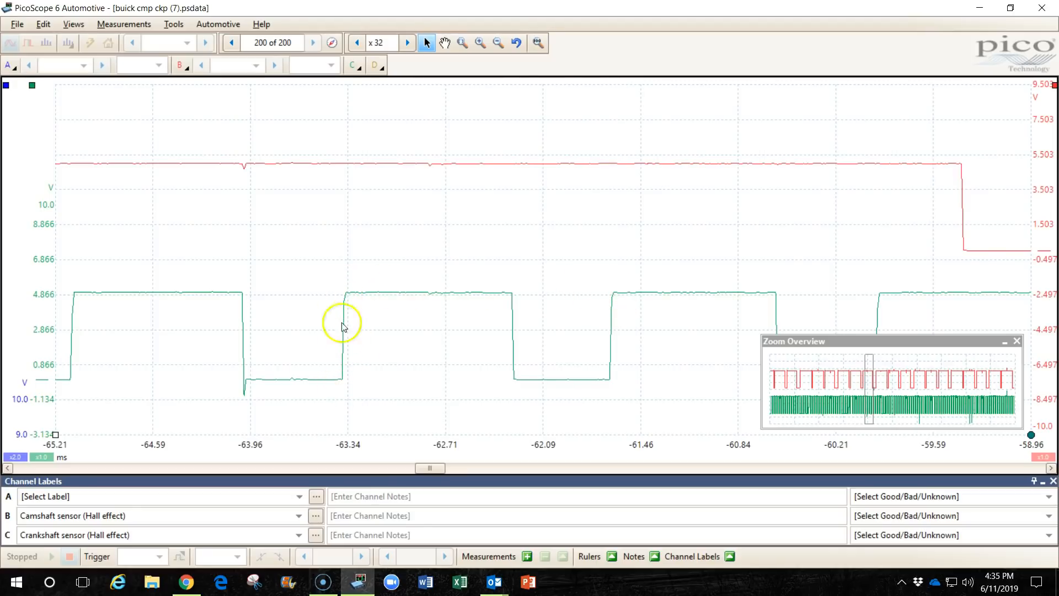
pyautogui.moveTo(611, 318)
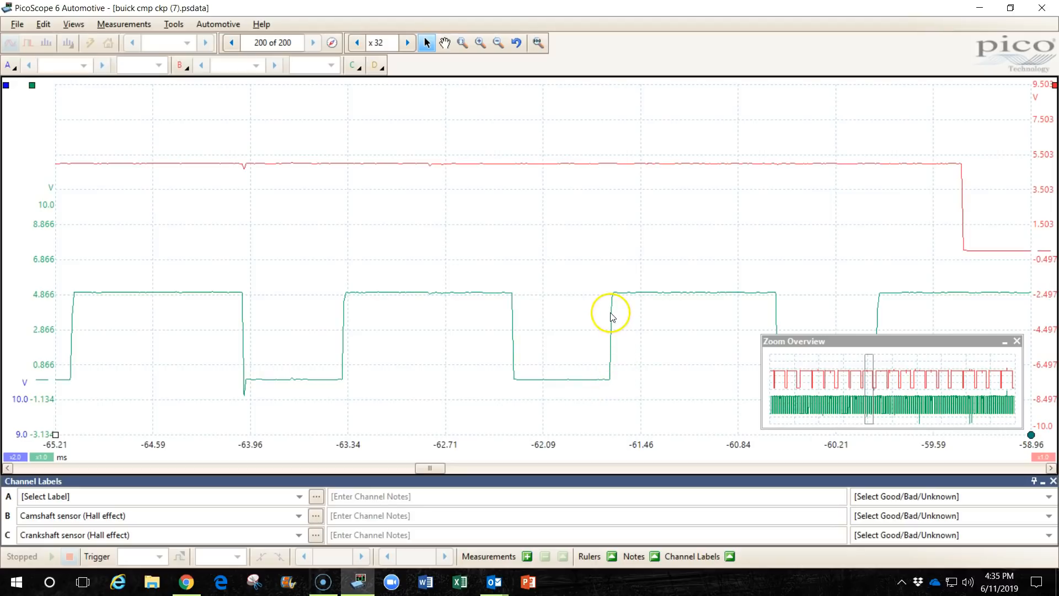
pyautogui.moveTo(439, 296)
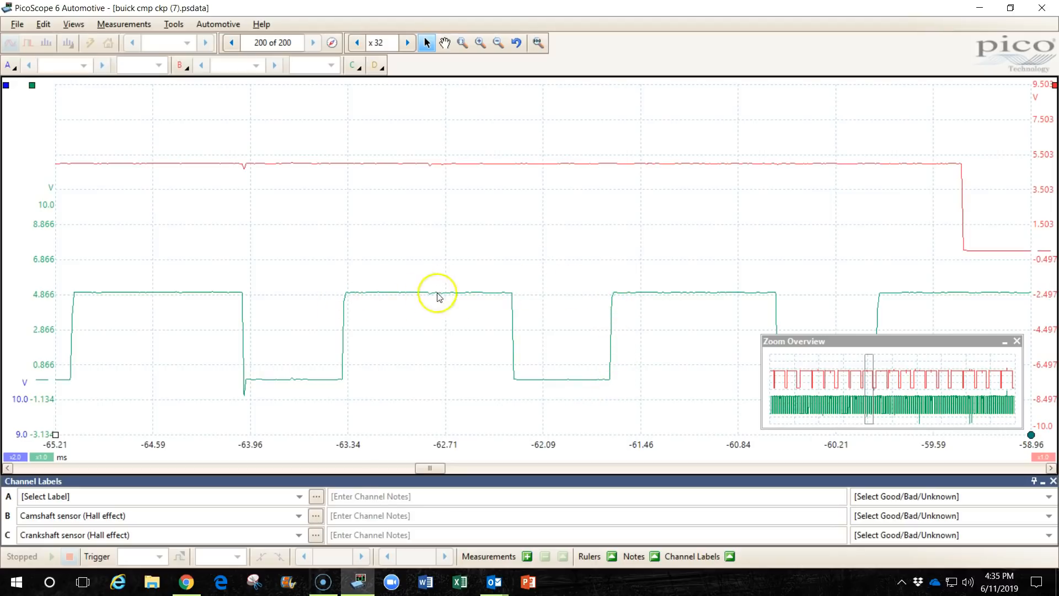
pyautogui.moveTo(518, 352)
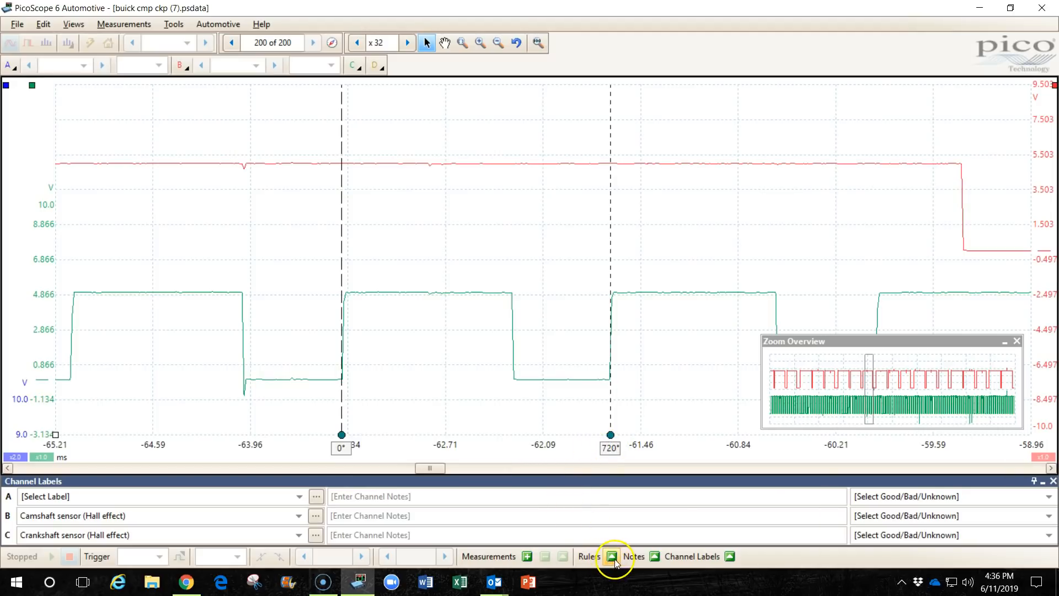
# - Switch the rotation ruler units to percent so the cycle reads 0 % to 100 %
pyautogui.click(612, 556)
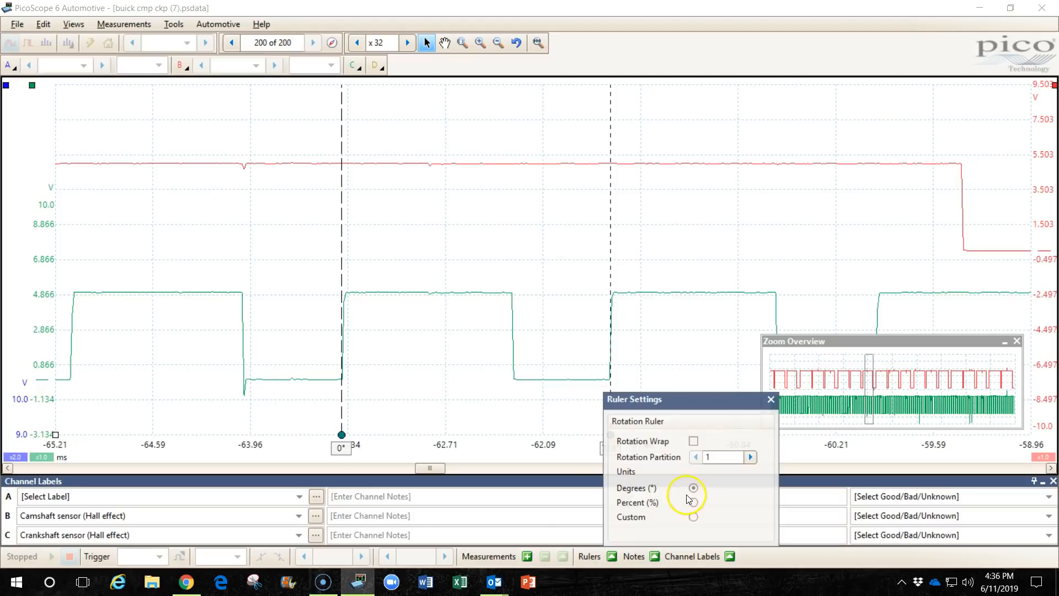
pyautogui.click(693, 504)
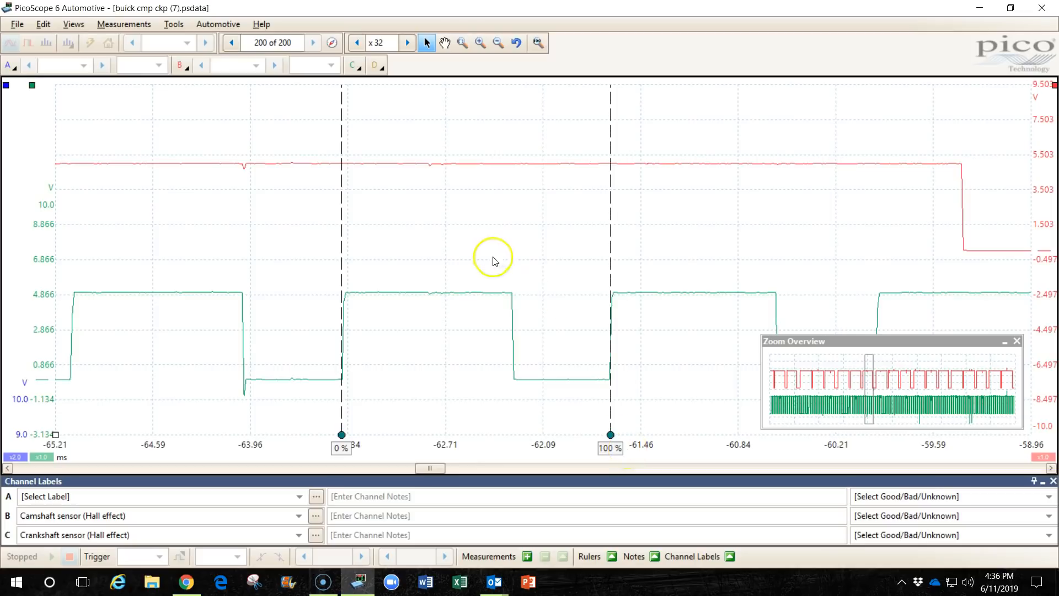
pyautogui.moveTo(490, 284)
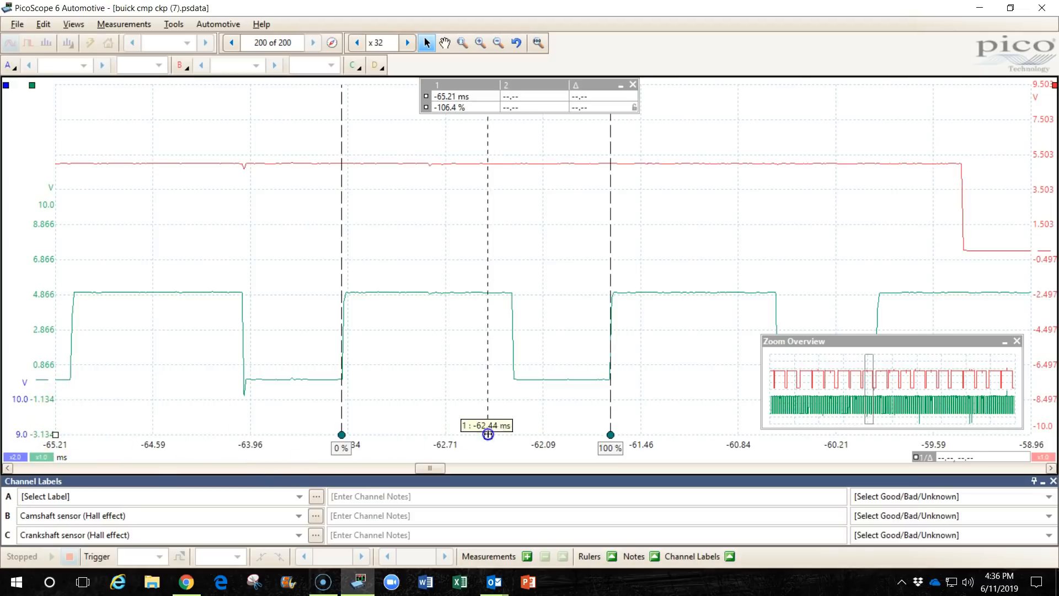
# - Place a time ruler inside the crankshaft cycle and slide it to another position
pyautogui.moveTo(488, 435); pyautogui.dragTo(512, 435)
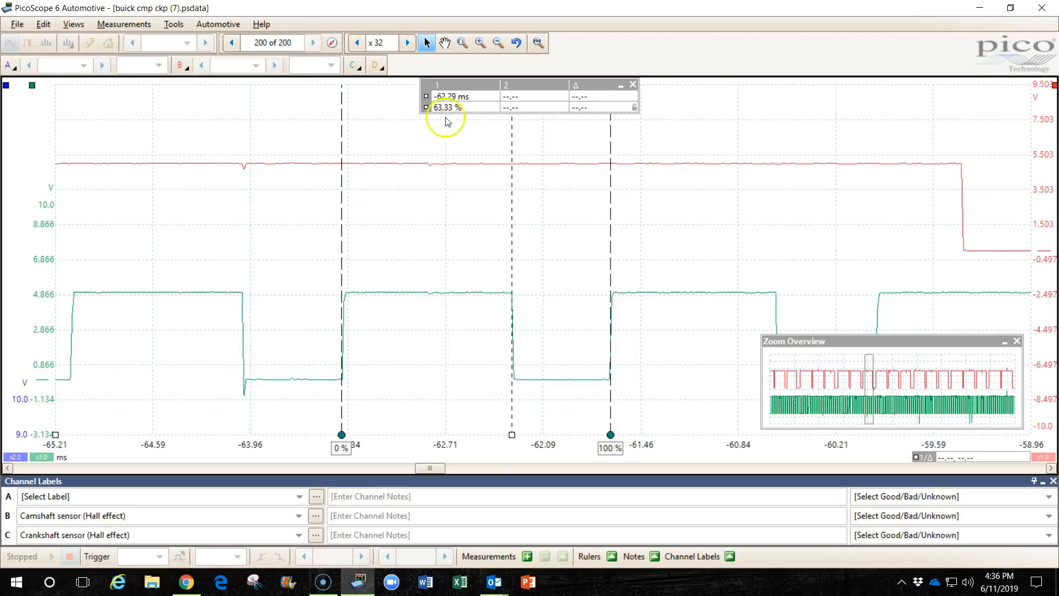
pyautogui.moveTo(435, 127)
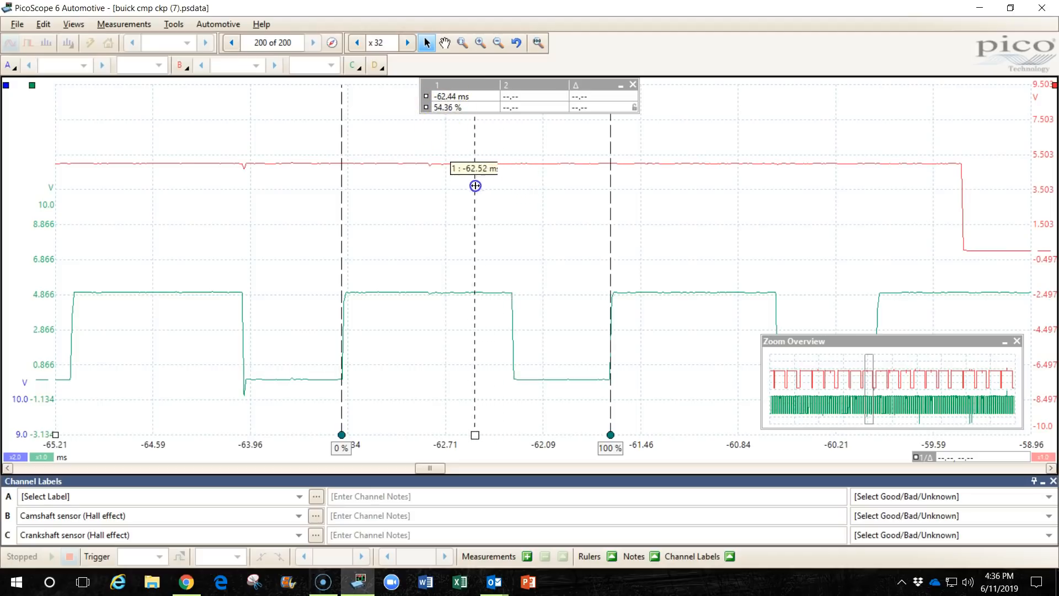
pyautogui.moveTo(474, 186); pyautogui.dragTo(453, 146)
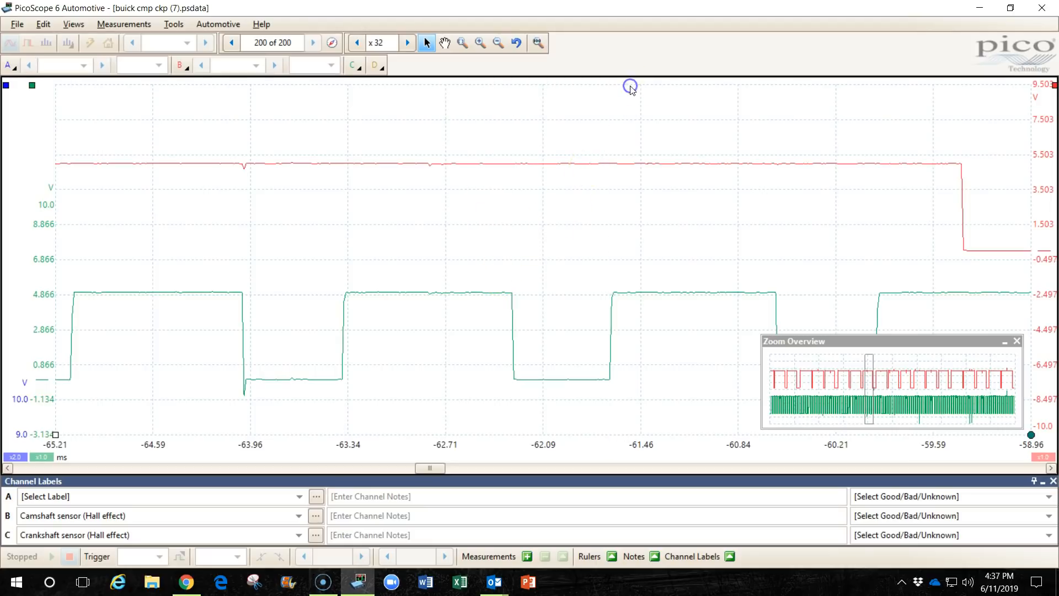
pyautogui.moveTo(386, 300)
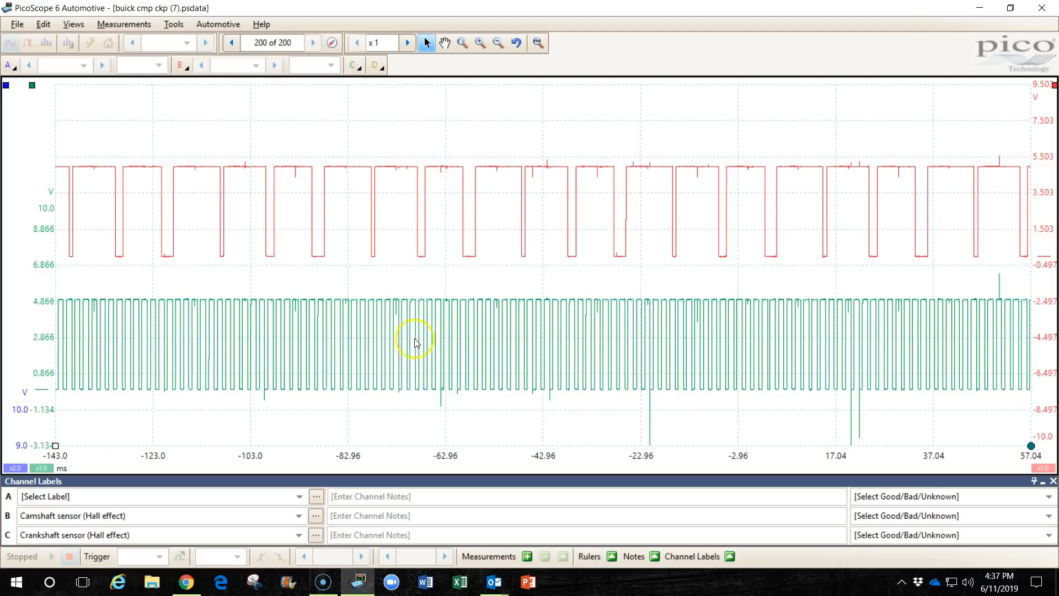
pyautogui.moveTo(431, 345)
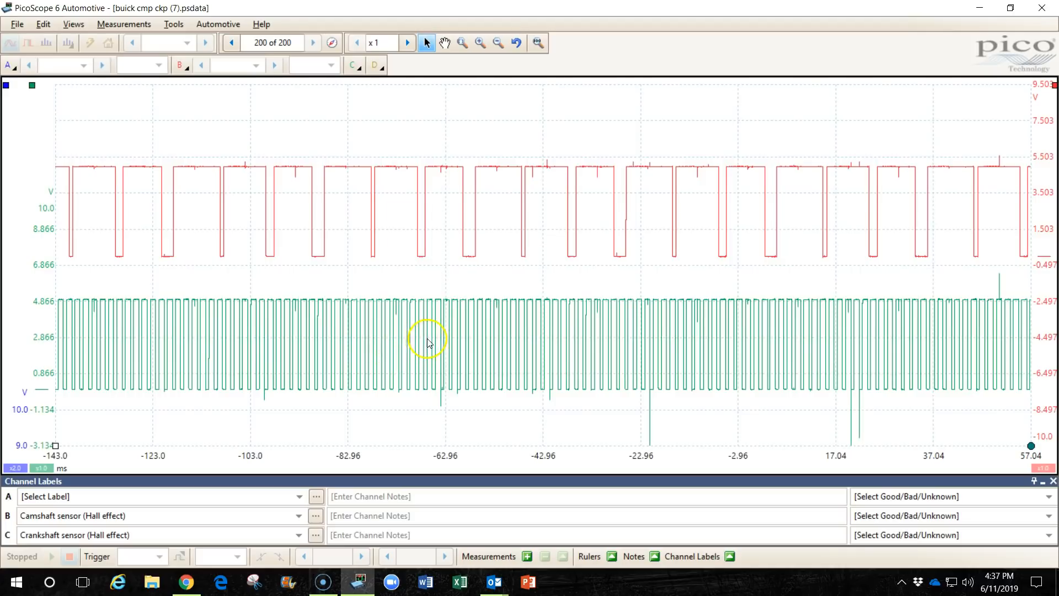
pyautogui.moveTo(408, 323)
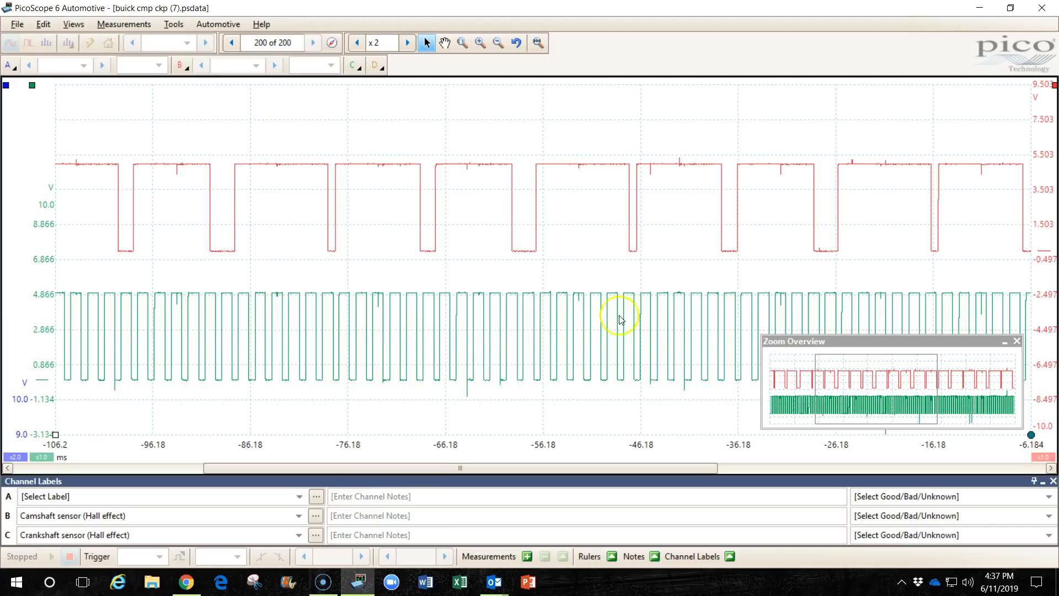
pyautogui.moveTo(281, 381)
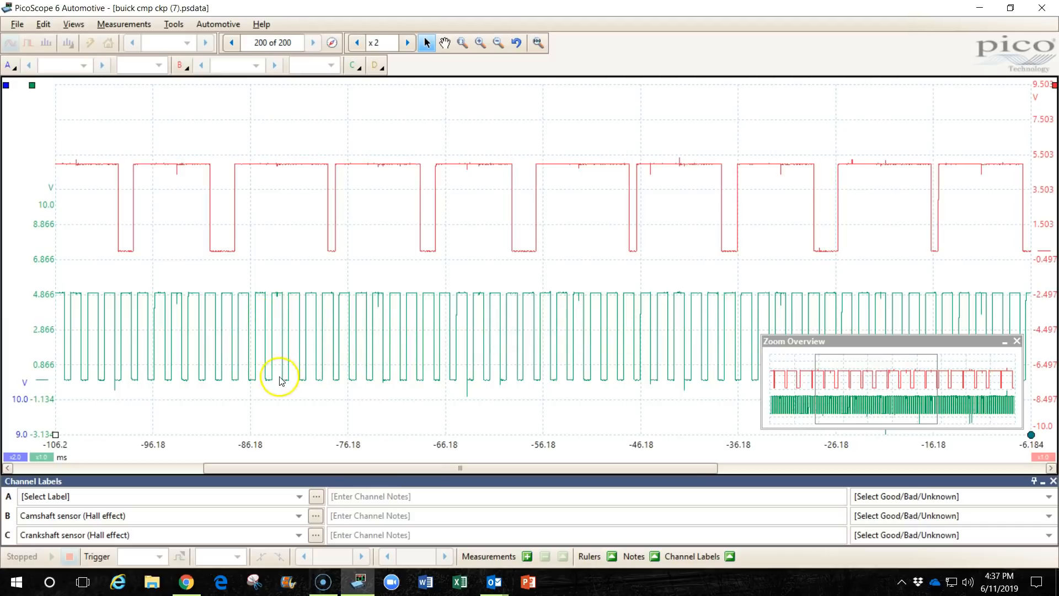
pyautogui.moveTo(724, 327)
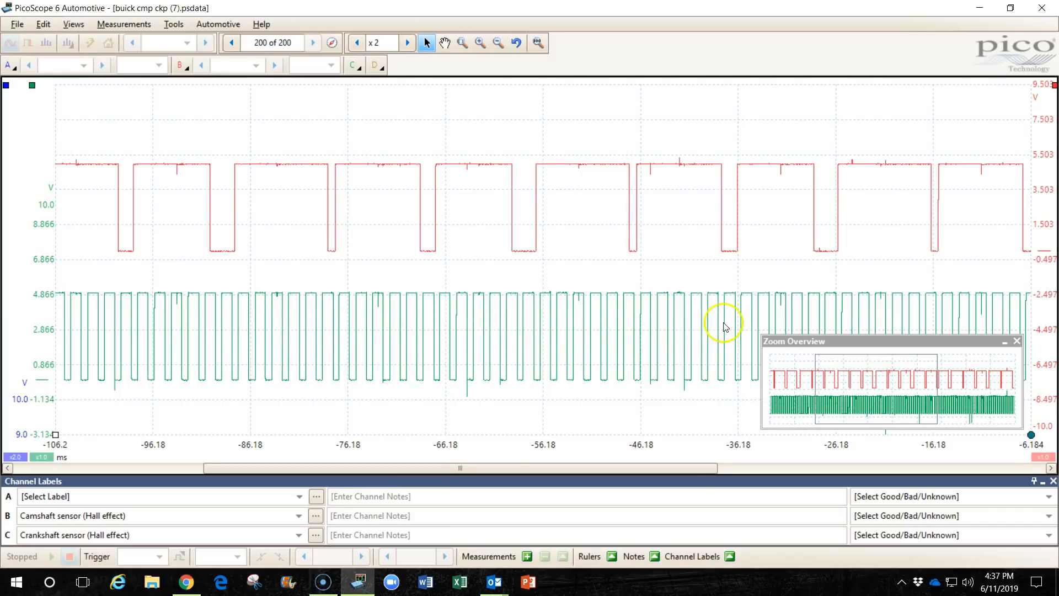
pyautogui.moveTo(443, 333)
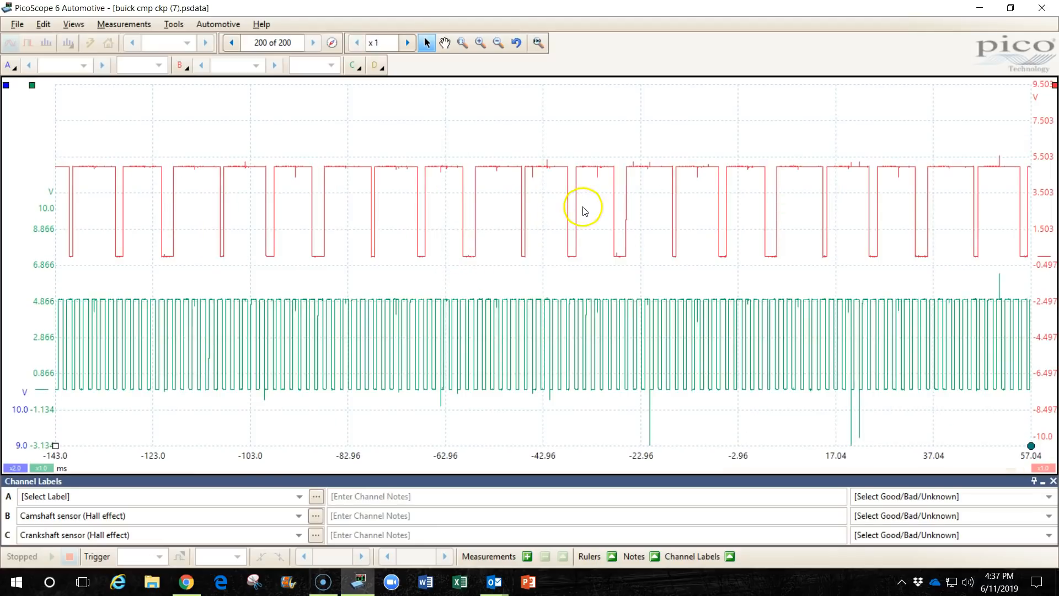
pyautogui.moveTo(372, 252)
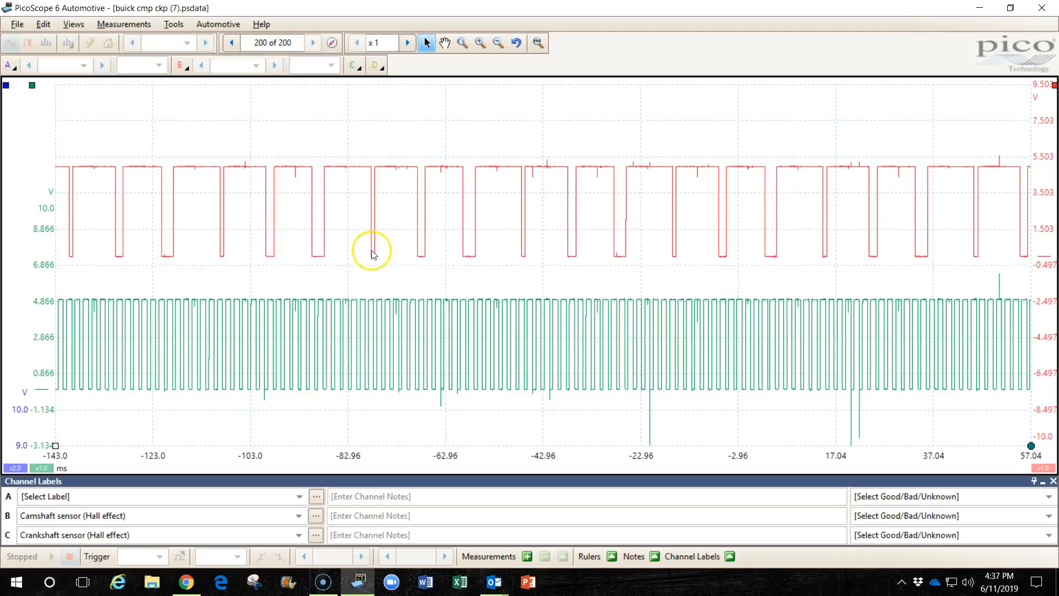
pyautogui.moveTo(349, 185)
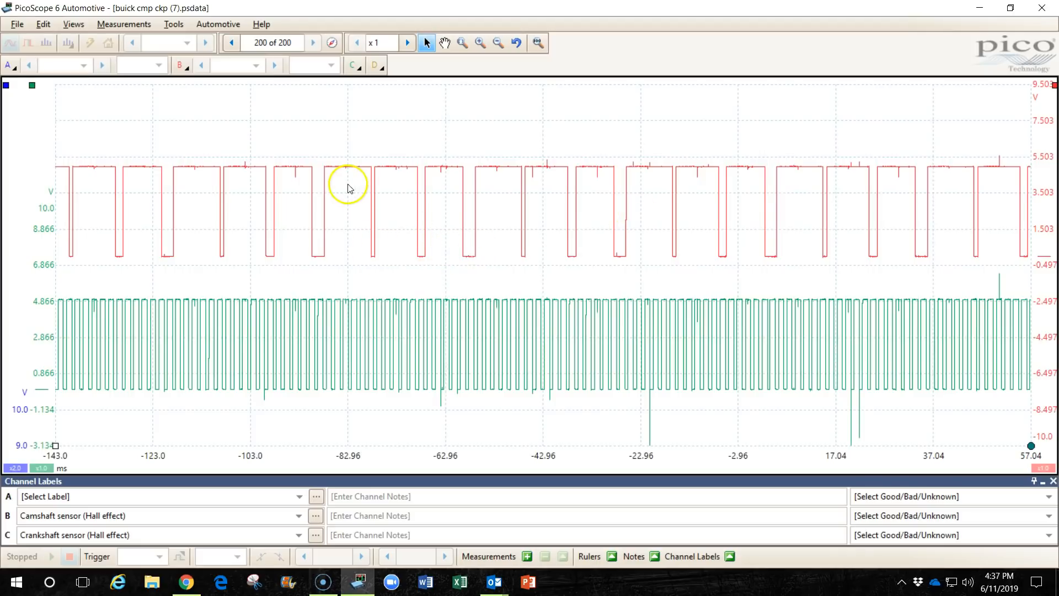
pyautogui.moveTo(377, 192)
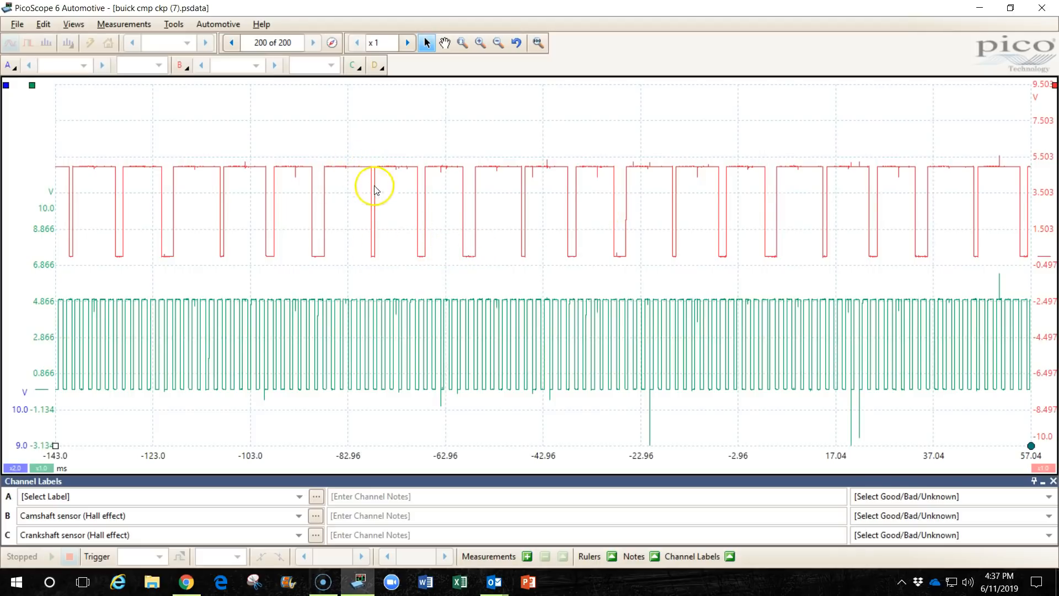
pyautogui.moveTo(381, 256)
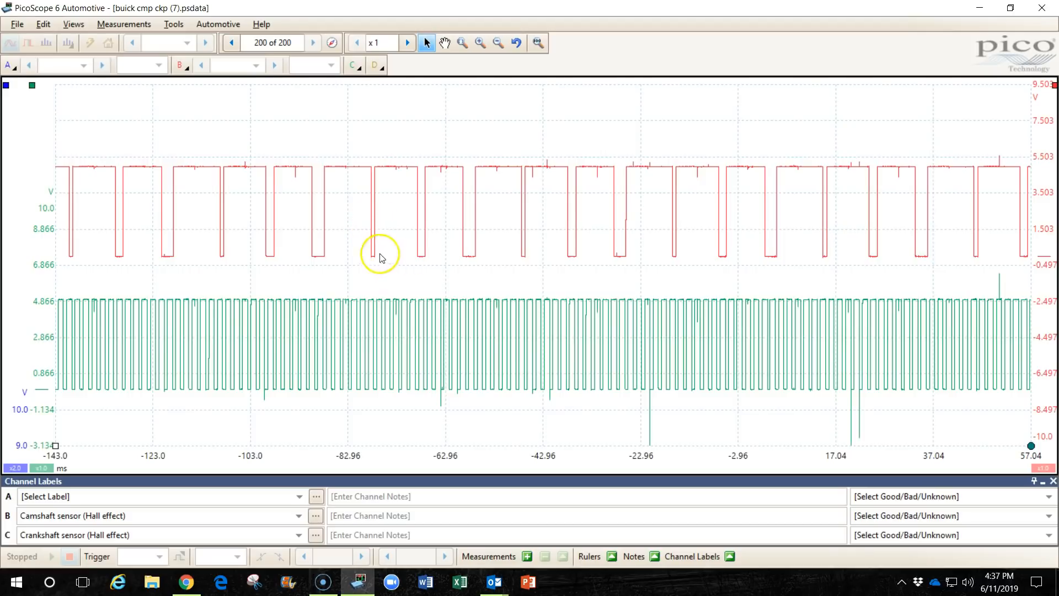
pyautogui.moveTo(373, 256)
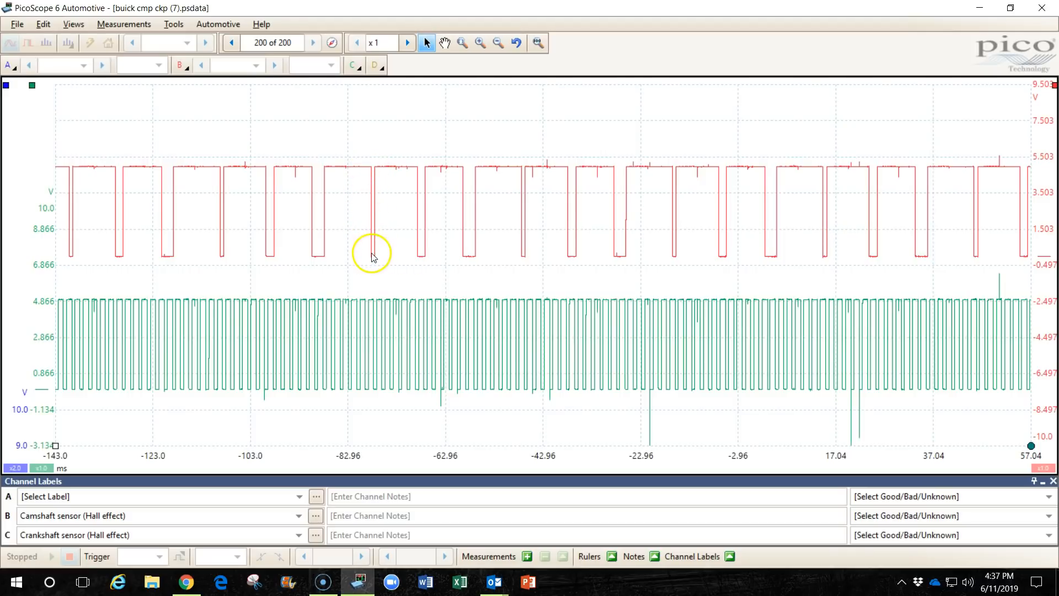
pyautogui.moveTo(421, 260)
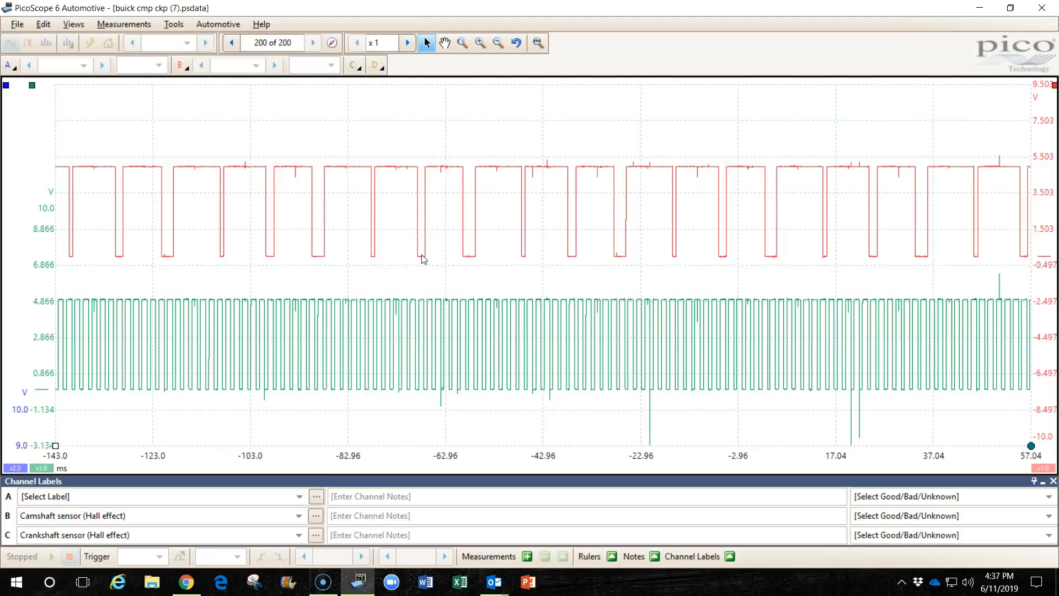
pyautogui.moveTo(471, 258)
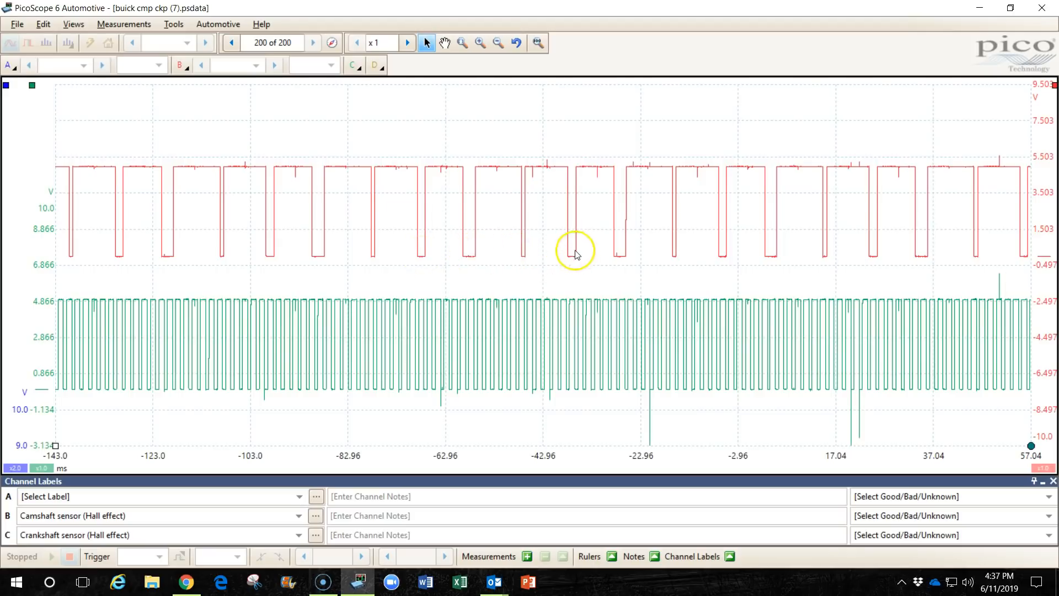
pyautogui.moveTo(433, 234)
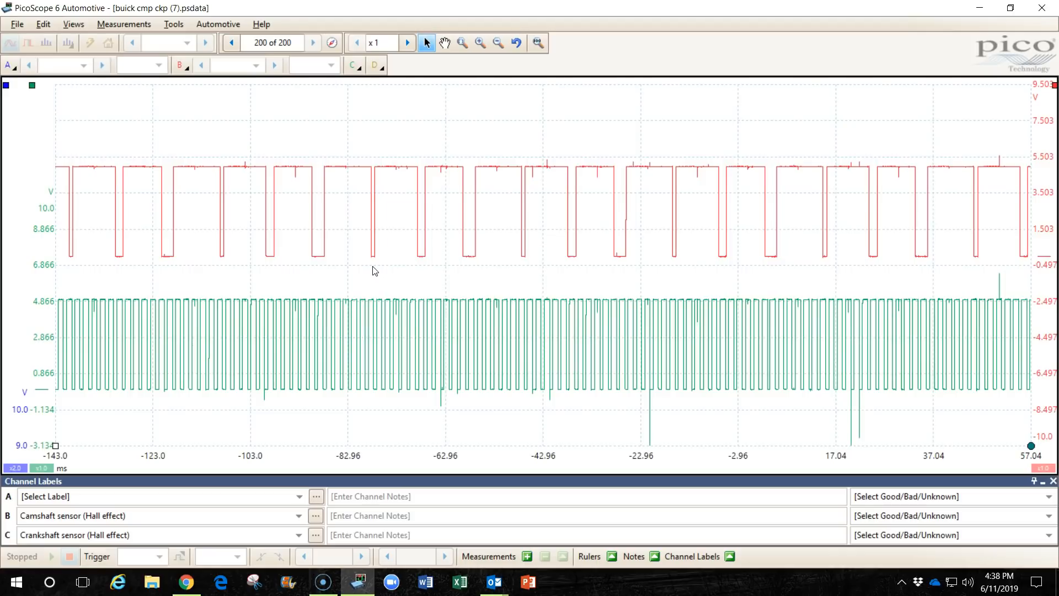
pyautogui.moveTo(378, 226)
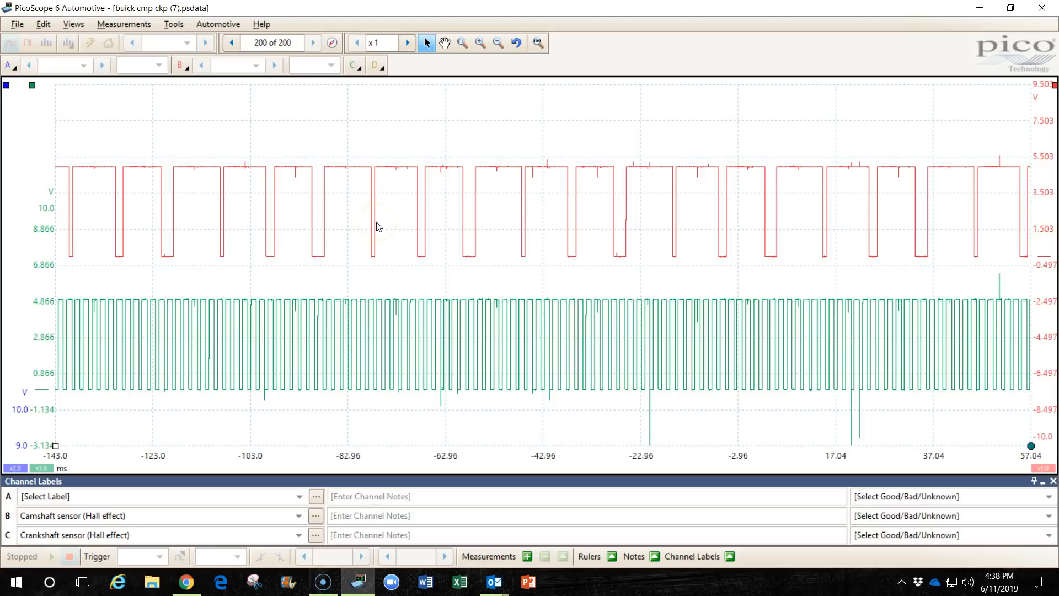
pyautogui.moveTo(51, 417)
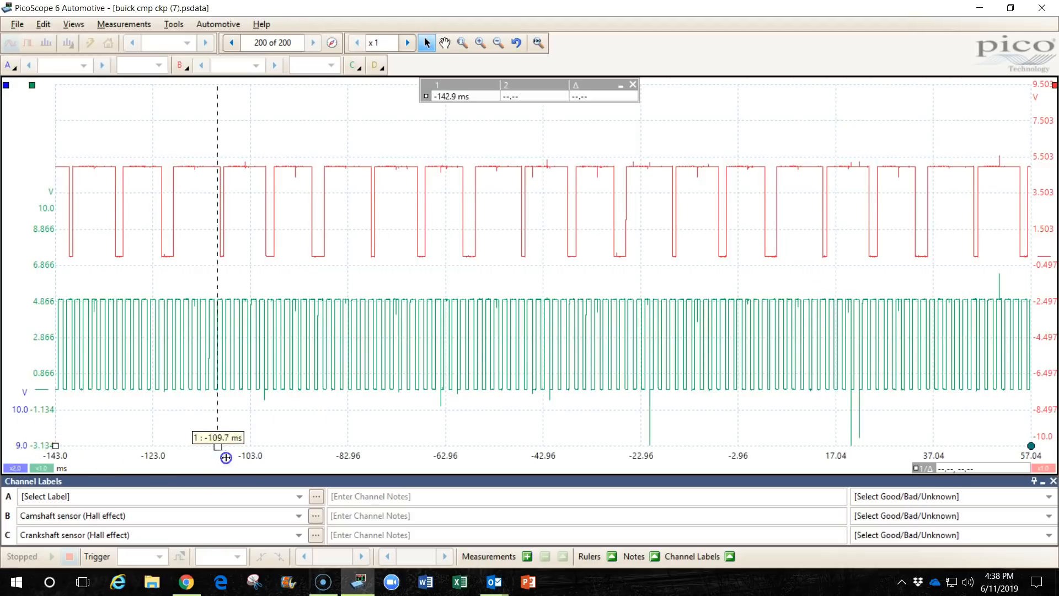
# - Bracket one camshaft cycle with two time rulers on consecutive falling edges, reading 30.81 ms at 1947.5 RPM
pyautogui.moveTo(226, 444); pyautogui.dragTo(325, 443)
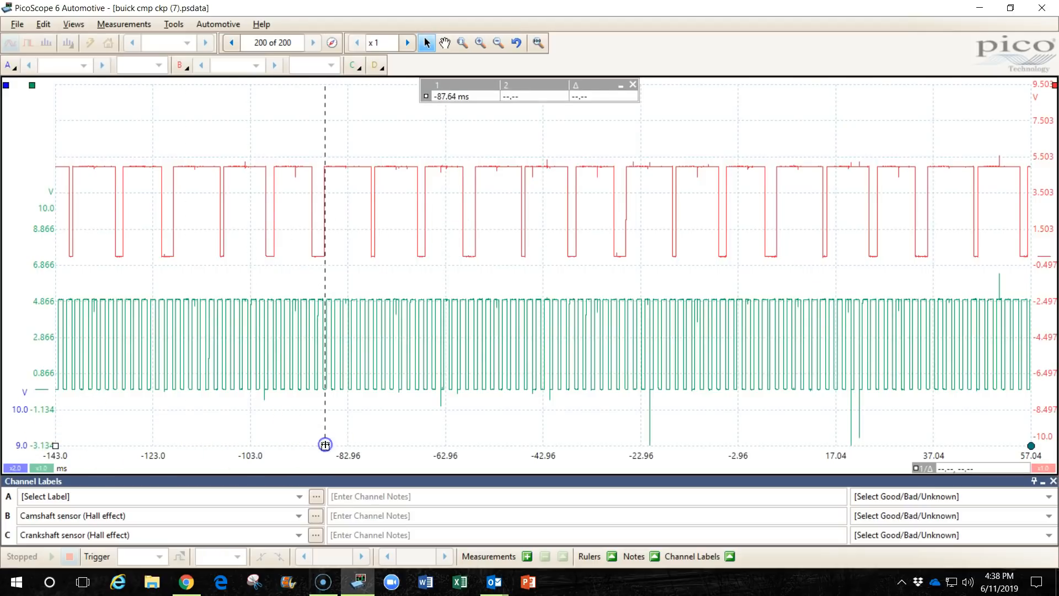
pyautogui.moveTo(325, 445); pyautogui.dragTo(436, 457)
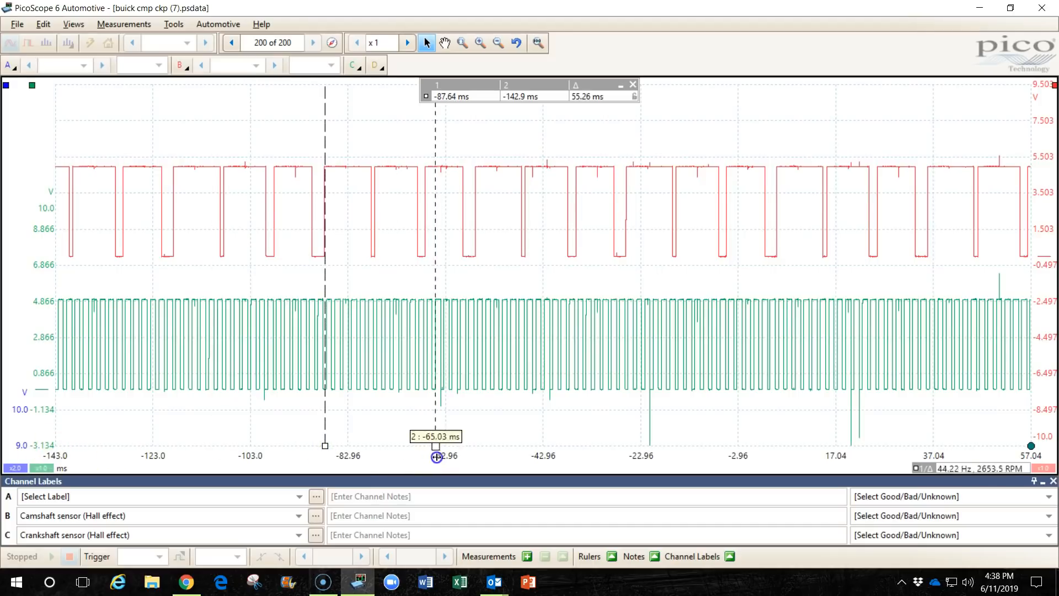
pyautogui.moveTo(436, 456); pyautogui.dragTo(475, 450)
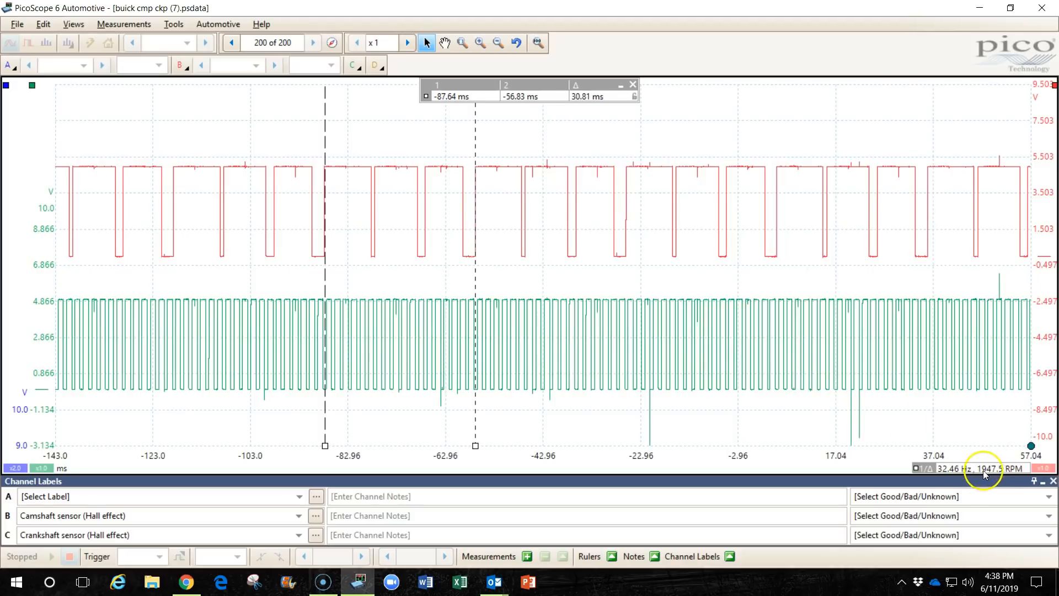
pyautogui.moveTo(997, 478)
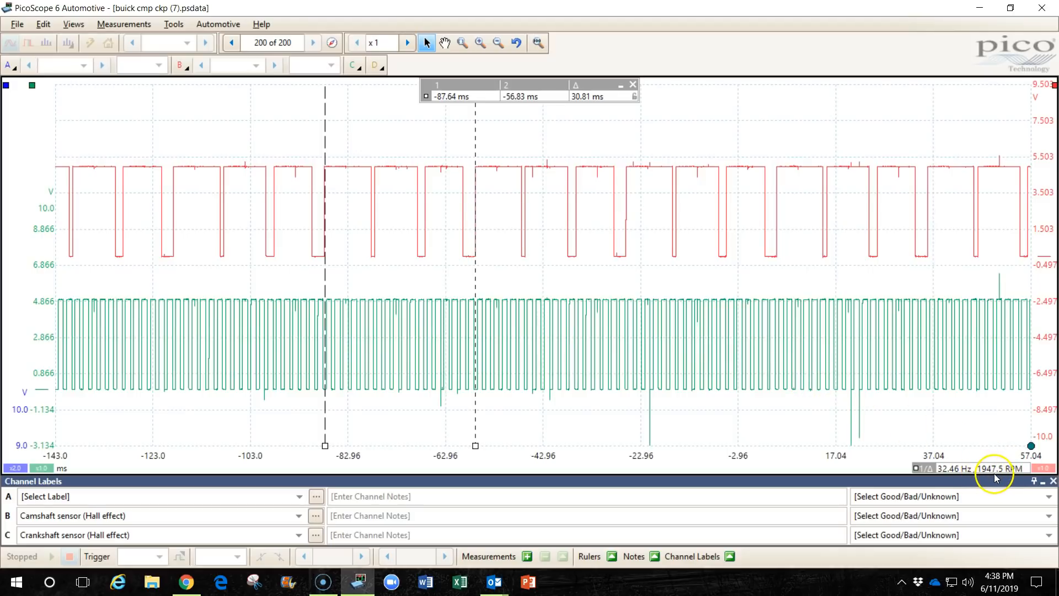
pyautogui.moveTo(546, 296)
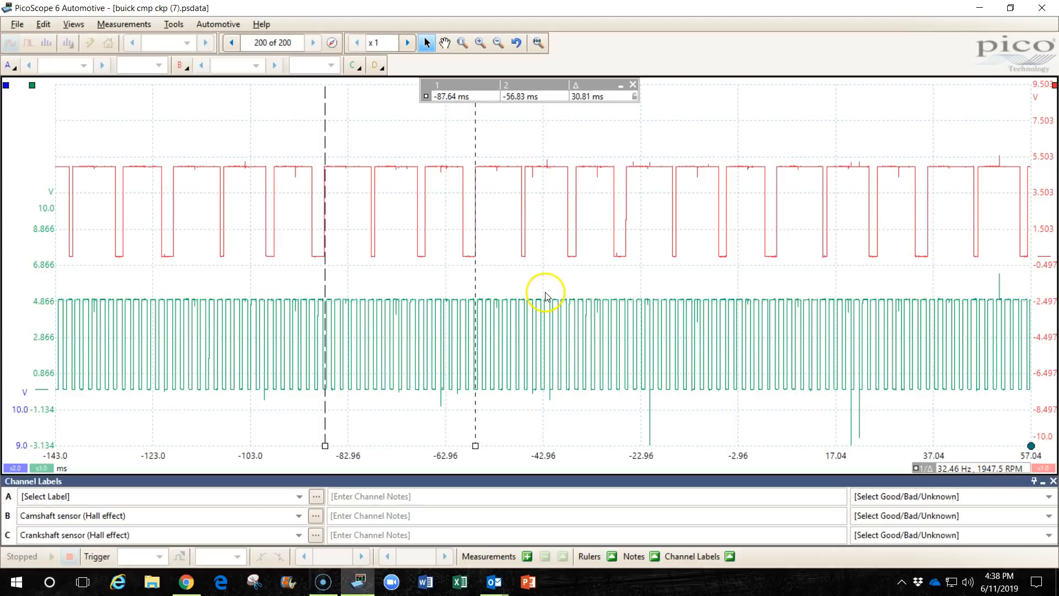
pyautogui.moveTo(1018, 478)
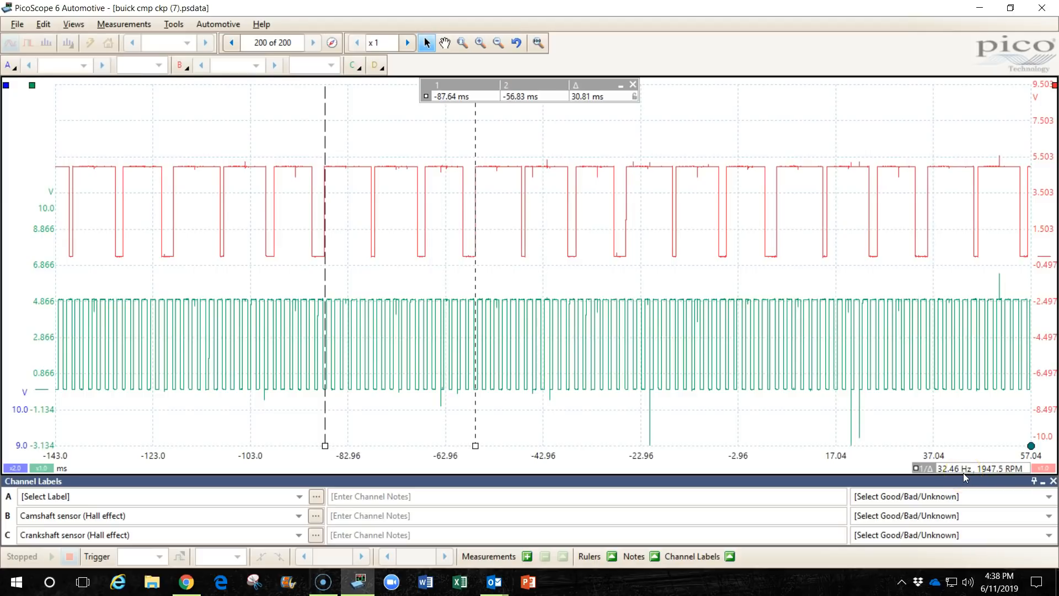
pyautogui.moveTo(967, 473)
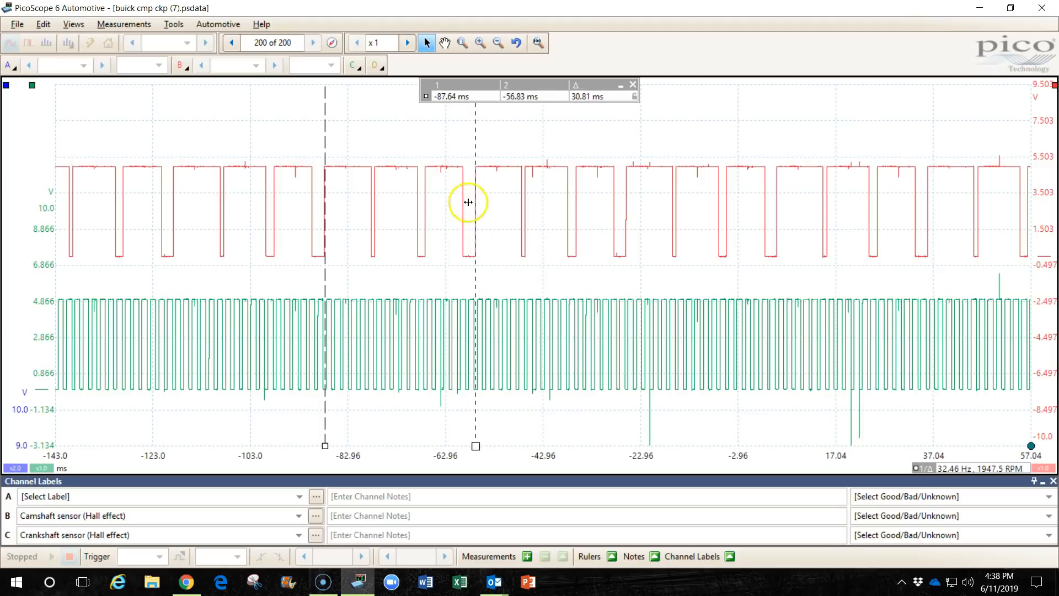
pyautogui.moveTo(371, 148)
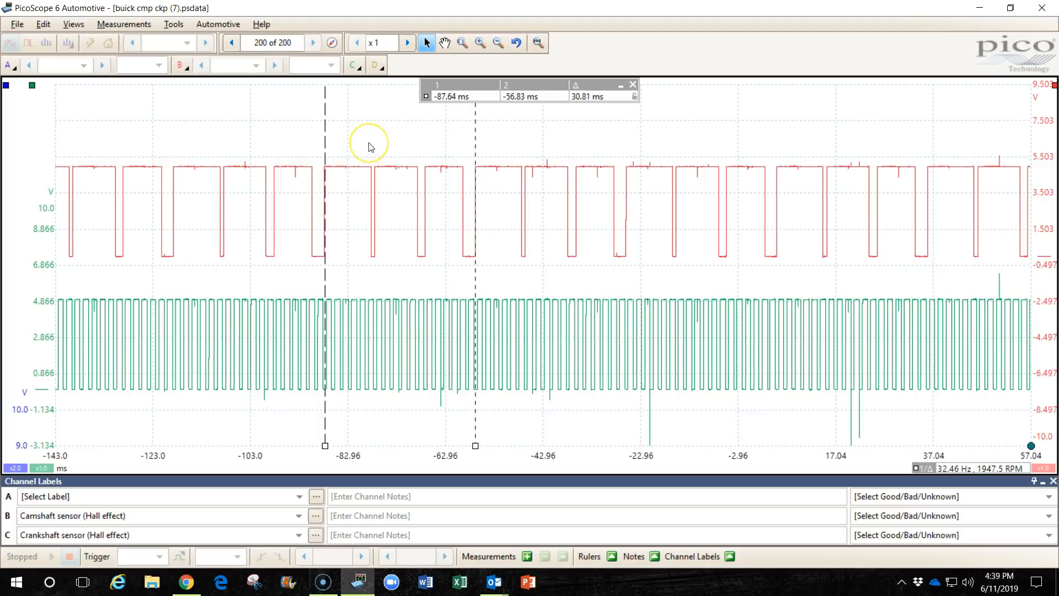
pyautogui.moveTo(417, 145)
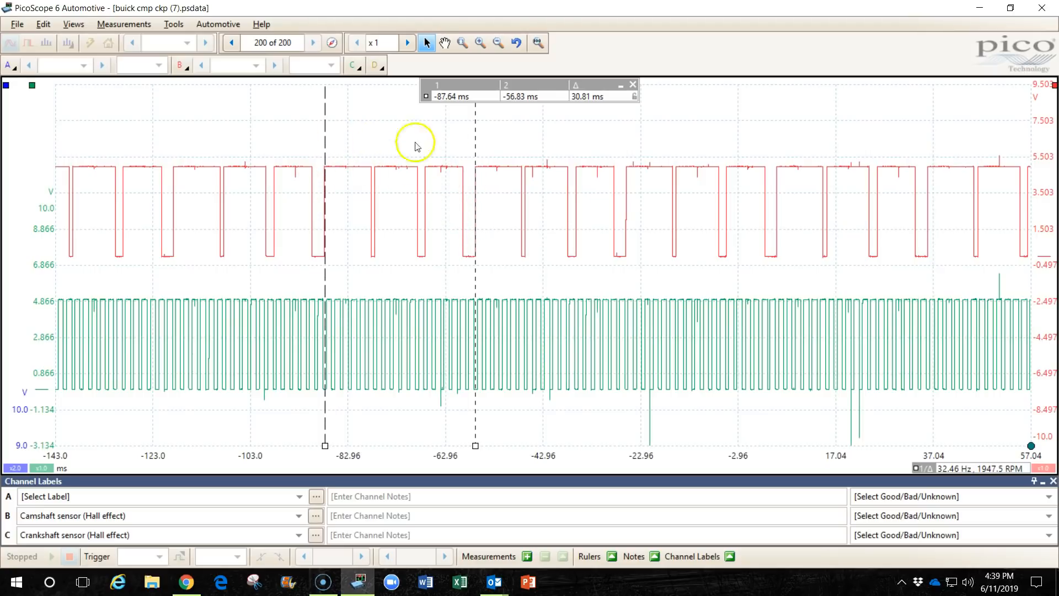
pyautogui.moveTo(476, 138)
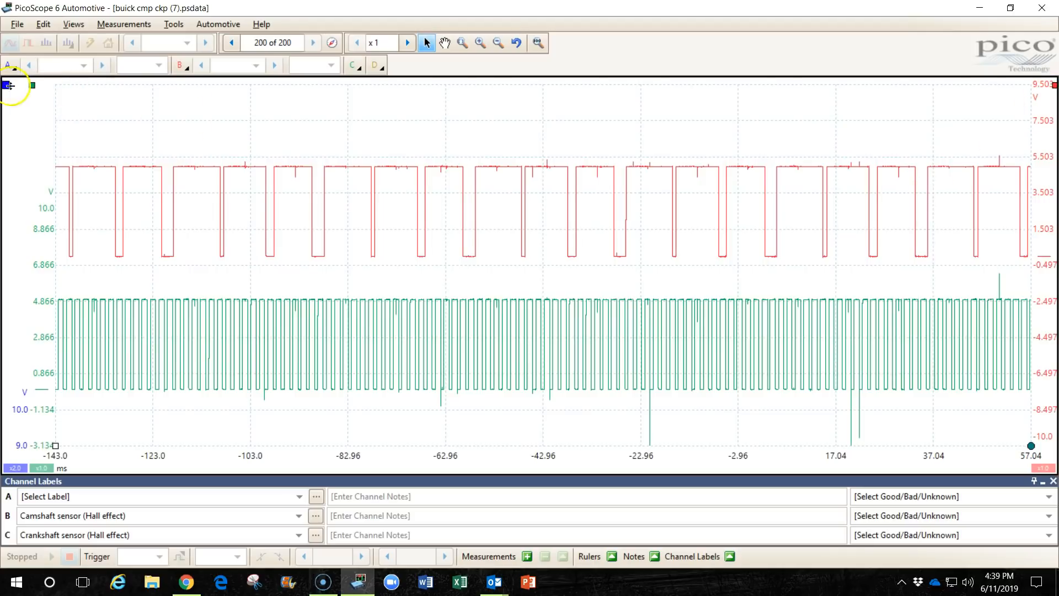
pyautogui.moveTo(84, 216)
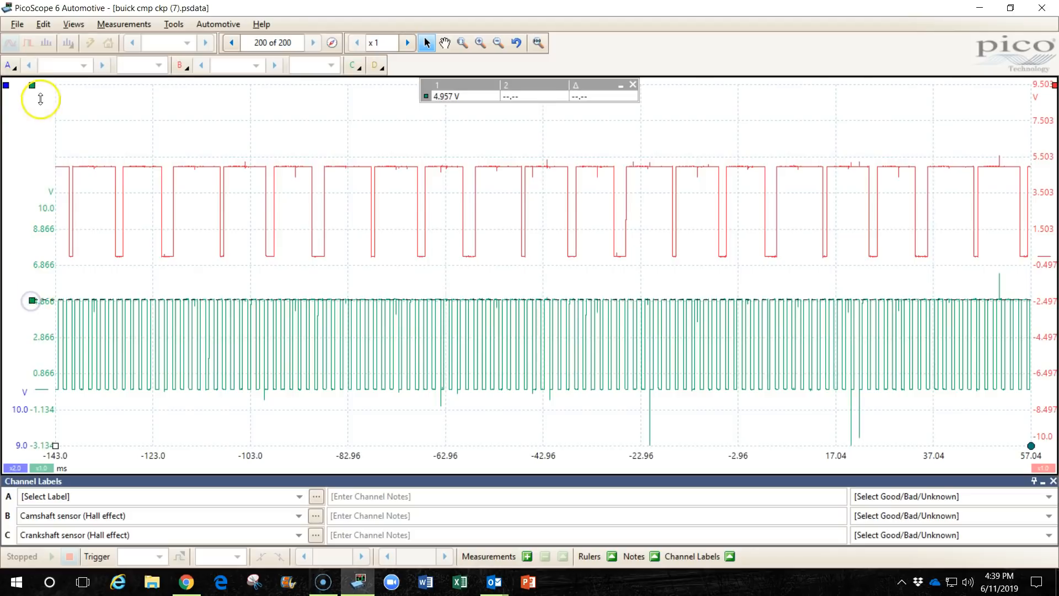
# - Add a second channel C voltage ruler on the crankshaft low level, giving a 4.924 V swing
pyautogui.moveTo(31, 85); pyautogui.dragTo(31, 392)
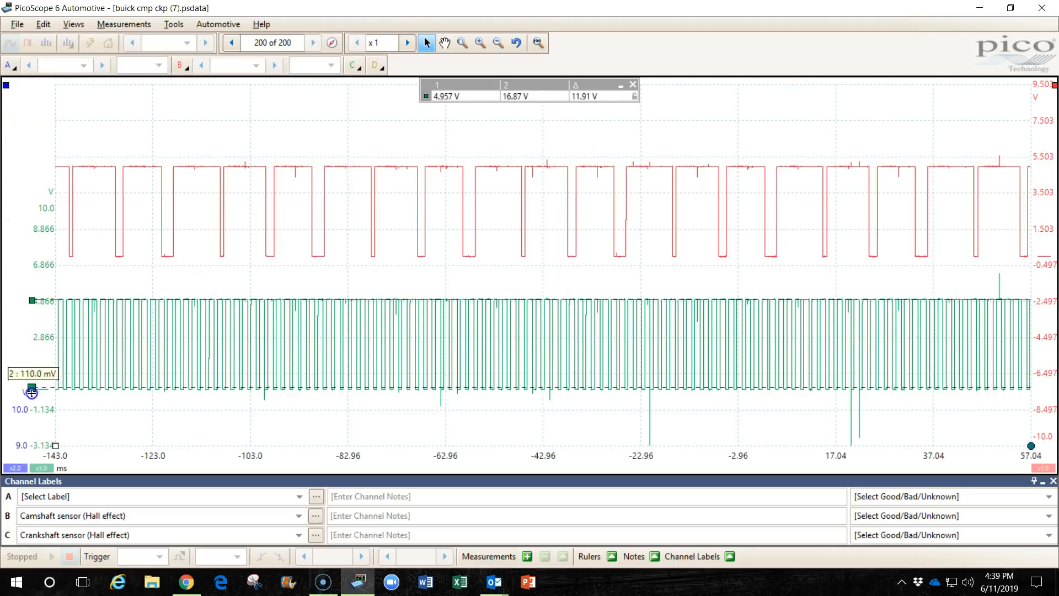
pyautogui.moveTo(31, 386); pyautogui.dragTo(31, 391)
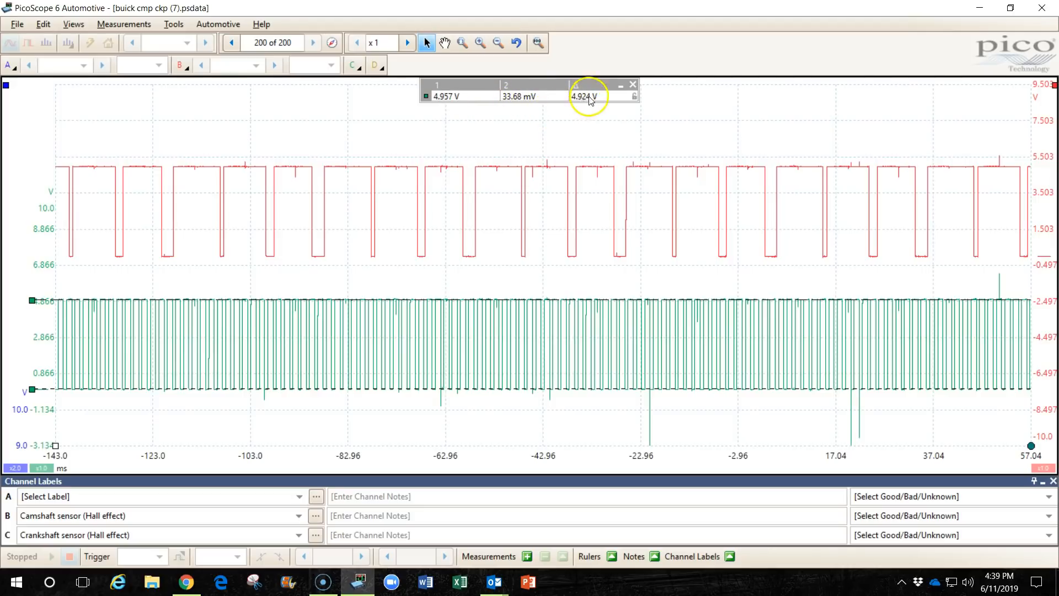
pyautogui.moveTo(578, 106)
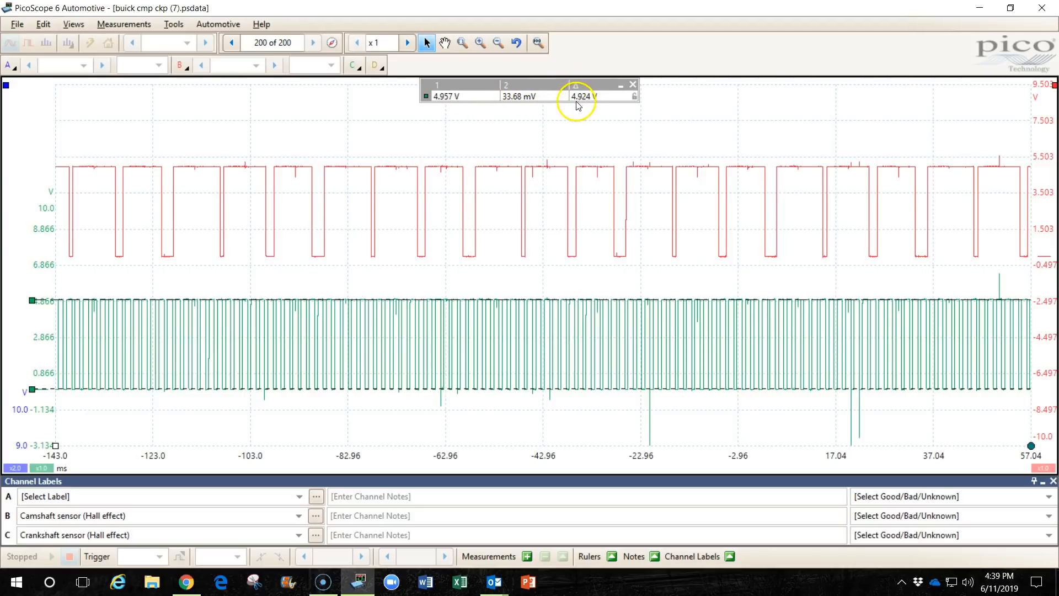
pyautogui.moveTo(498, 310)
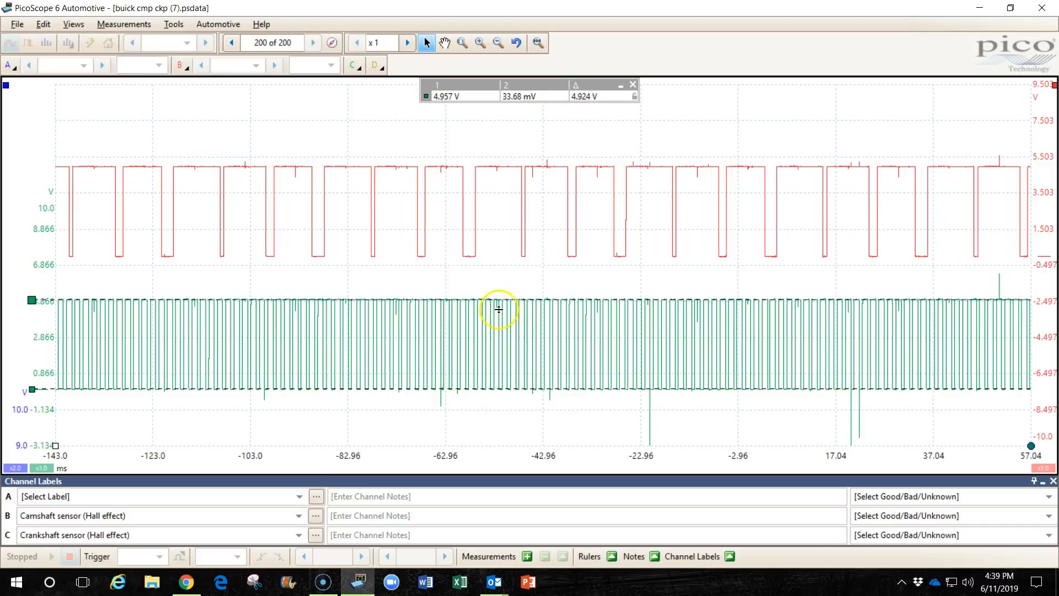
pyautogui.moveTo(488, 280)
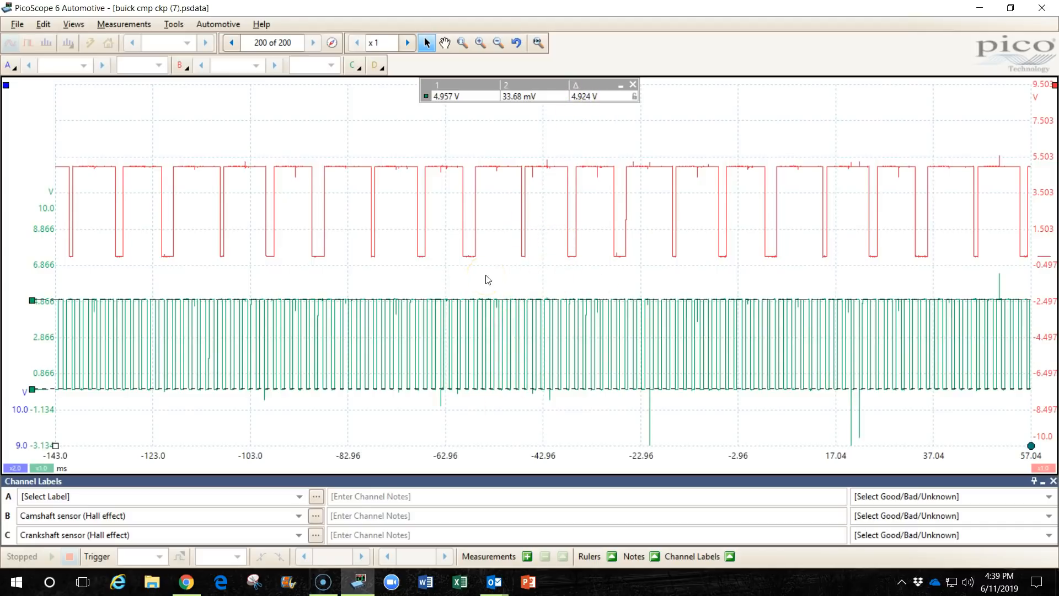
pyautogui.moveTo(607, 183)
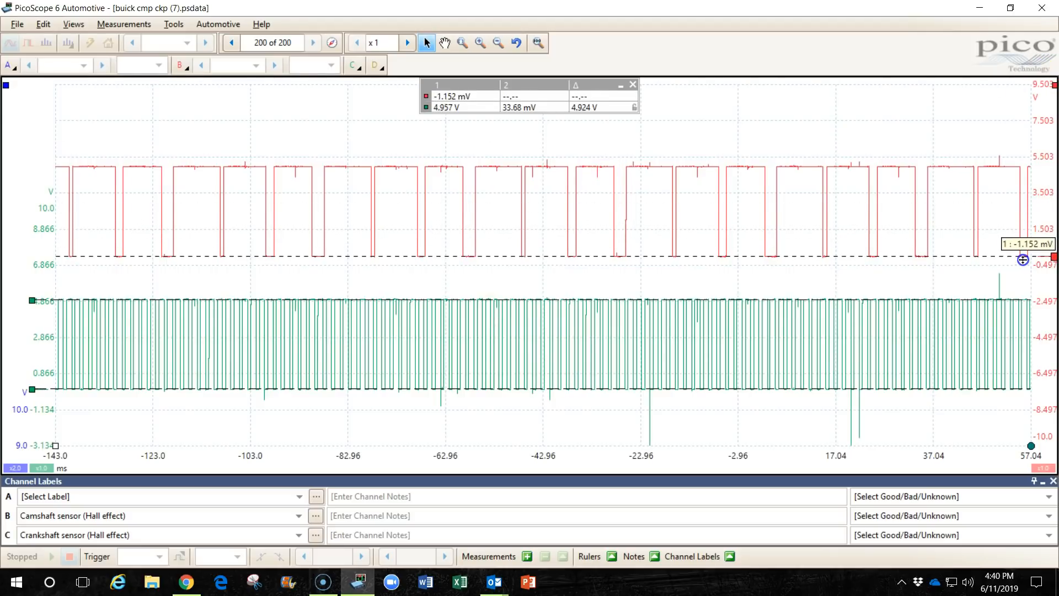
# - Align a channel B voltage ruler with the camshaft signal's high level for a 5.0 V swing
pyautogui.moveTo(1024, 258); pyautogui.dragTo(1043, 155)
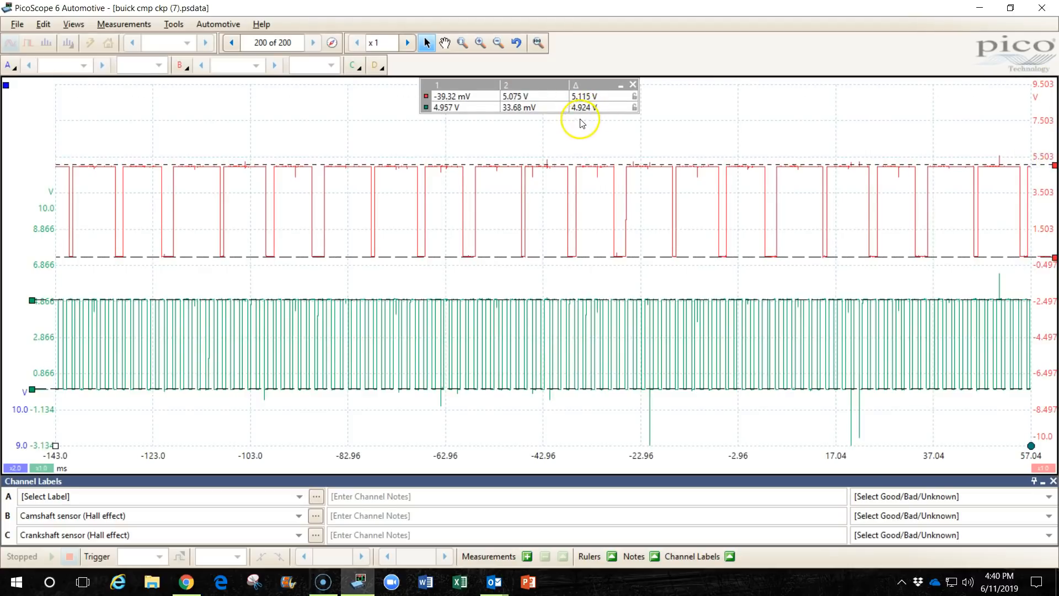
pyautogui.moveTo(1006, 183)
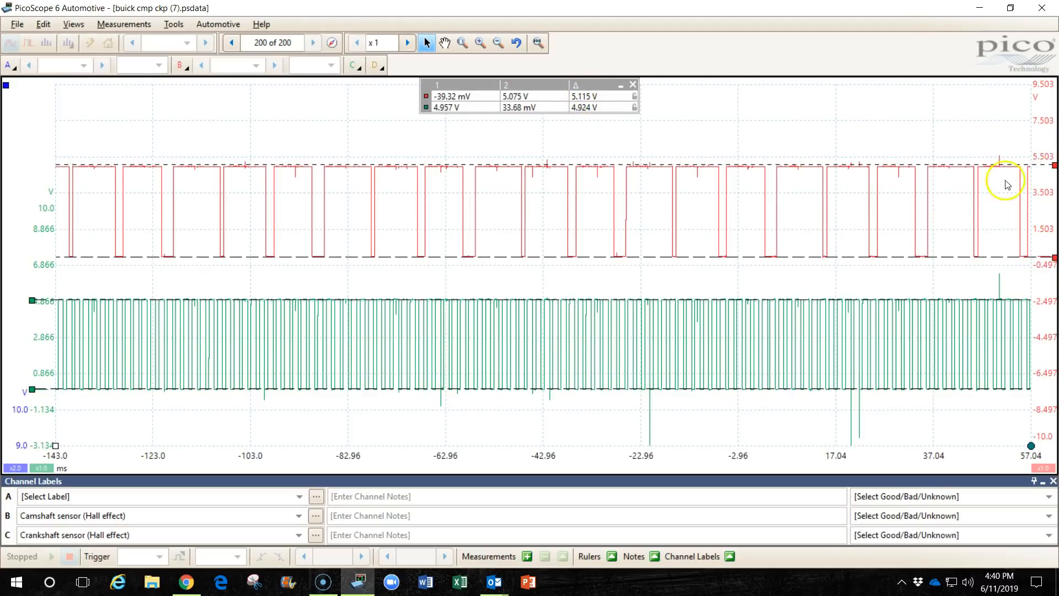
pyautogui.moveTo(1041, 161)
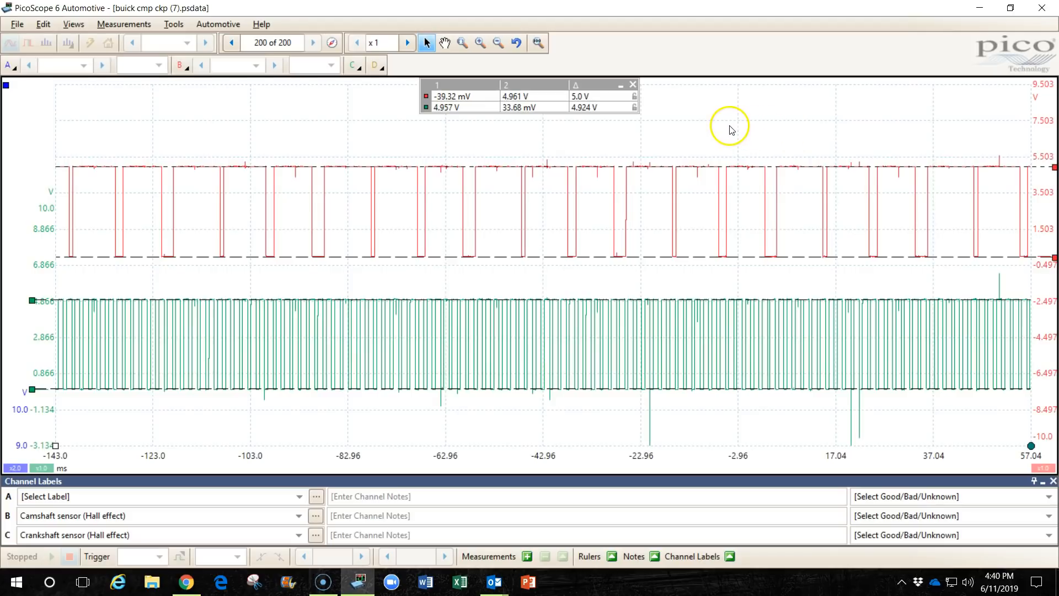
# - Remove the voltage rulers, try a time ruler on the camshaft rising edge, then take it off again
pyautogui.click(632, 83)
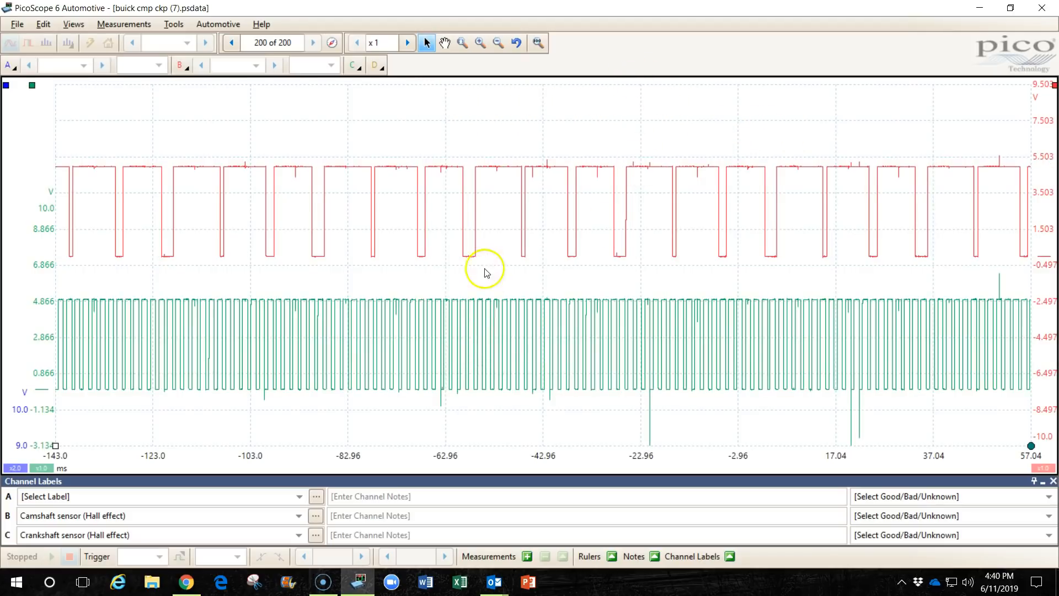
pyautogui.moveTo(441, 278)
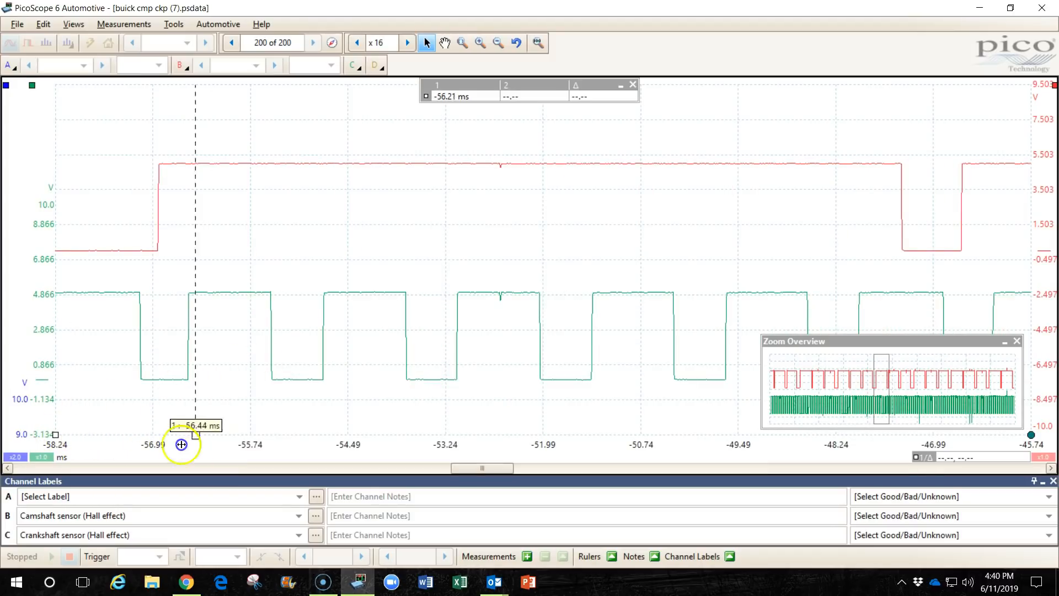
pyautogui.moveTo(180, 445); pyautogui.dragTo(168, 442)
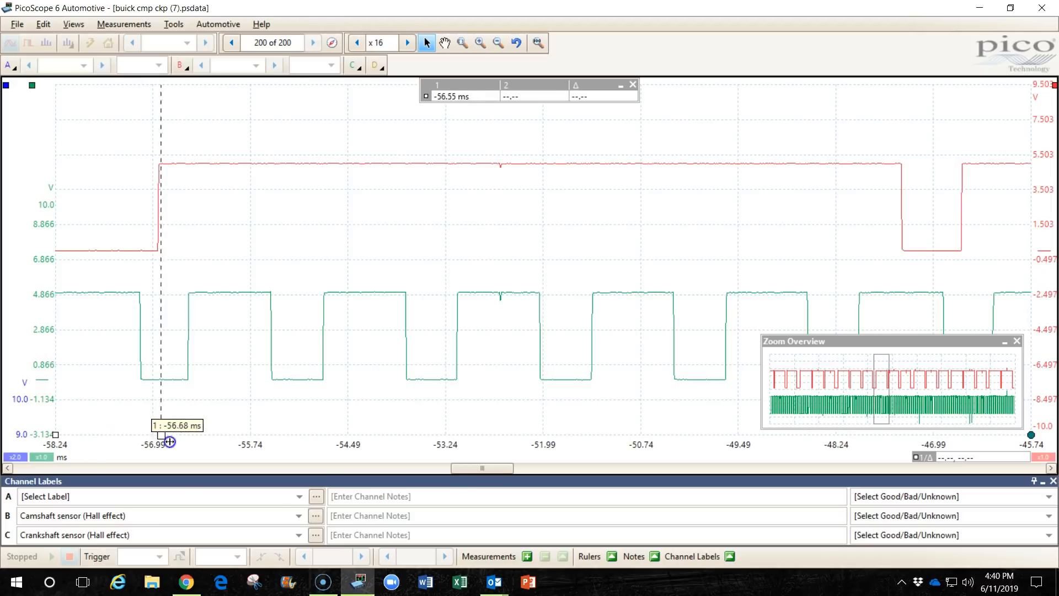
pyautogui.moveTo(161, 435); pyautogui.dragTo(105, 436)
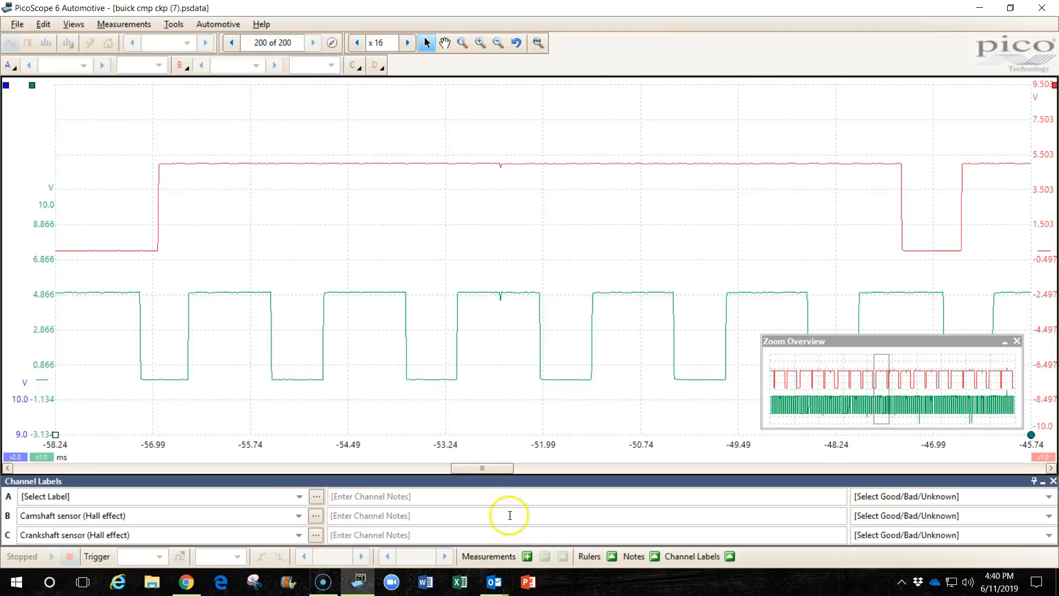
pyautogui.moveTo(525, 556)
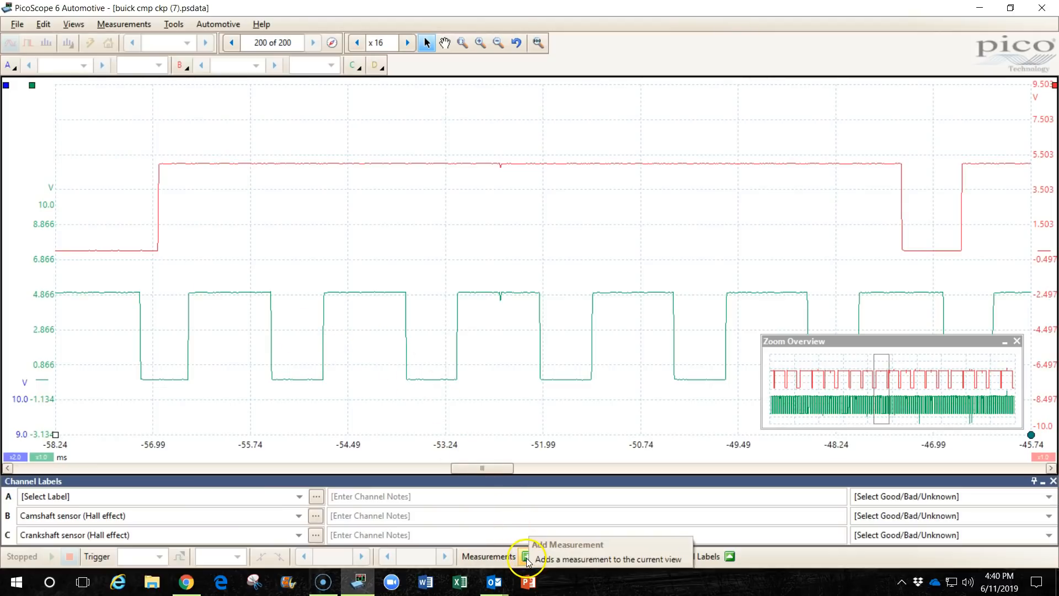
# - Add a Frequency measurement on channel C restricted to between the rulers, reading 580.9 Hz
pyautogui.click(525, 556)
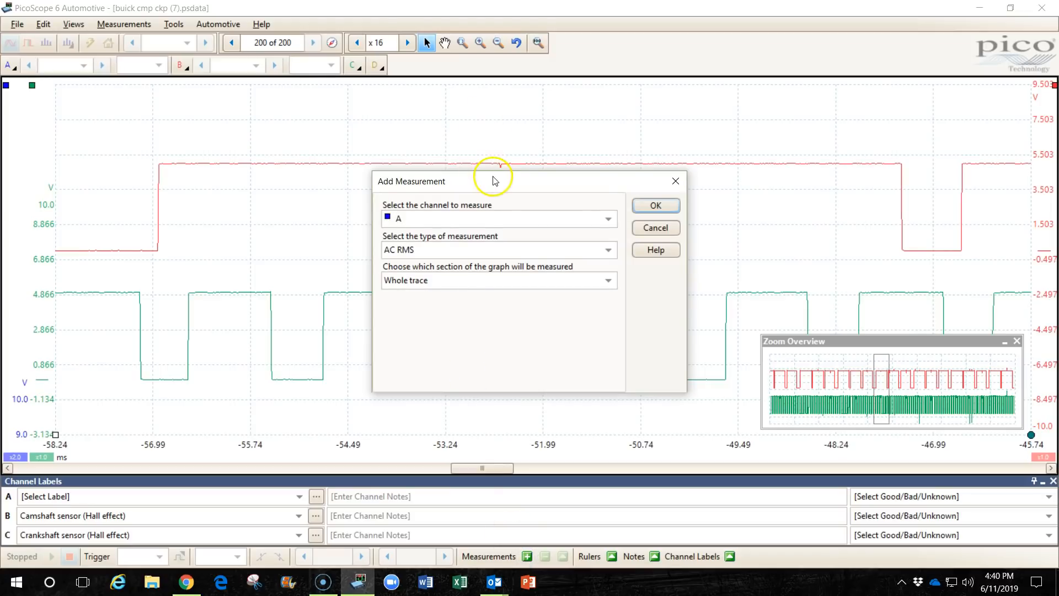
pyautogui.moveTo(494, 179); pyautogui.dragTo(534, 65)
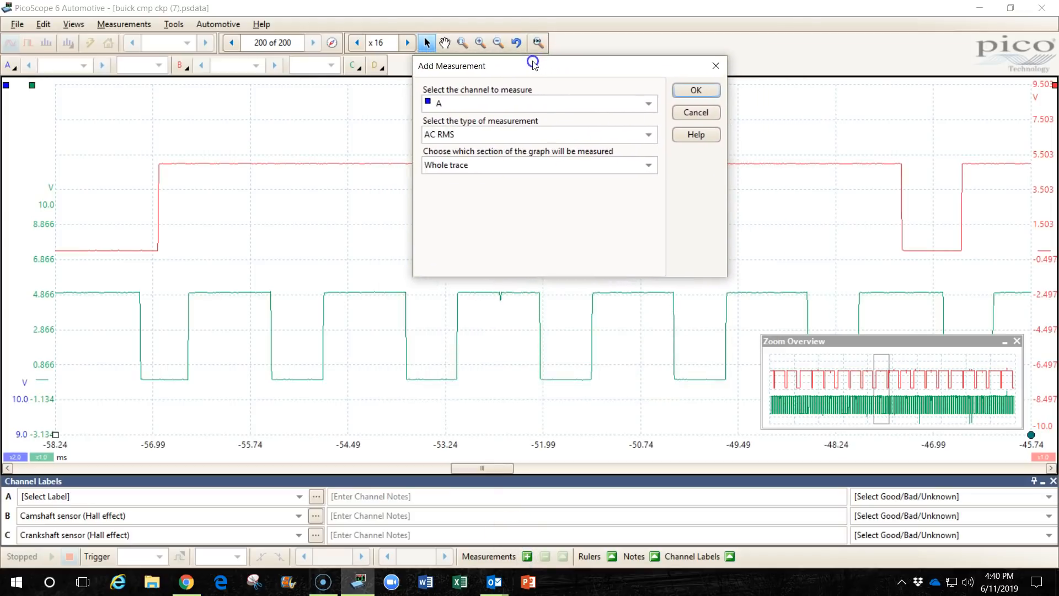
pyautogui.moveTo(404, 342)
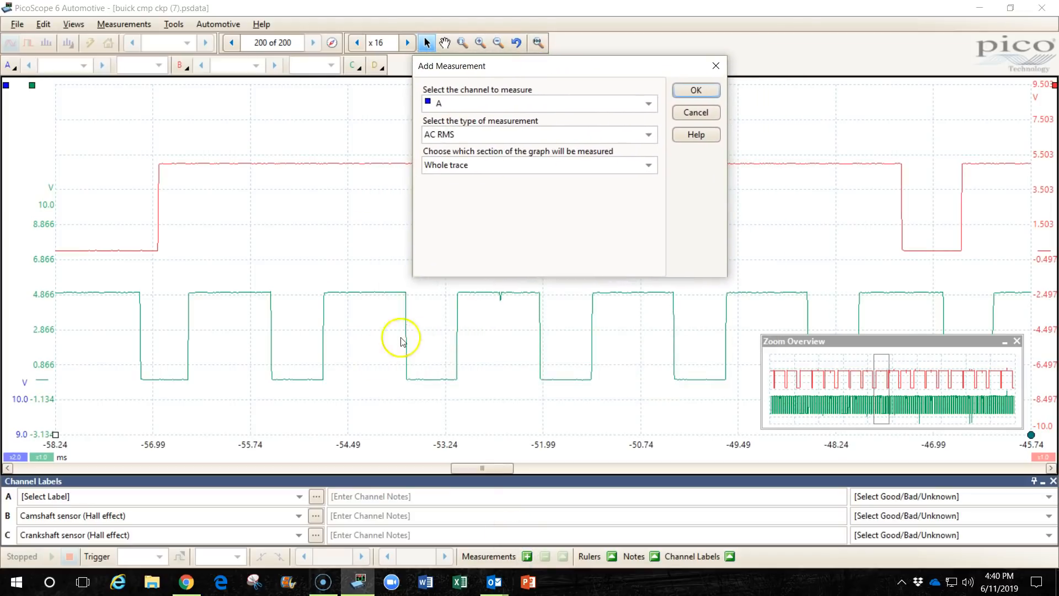
pyautogui.moveTo(325, 349)
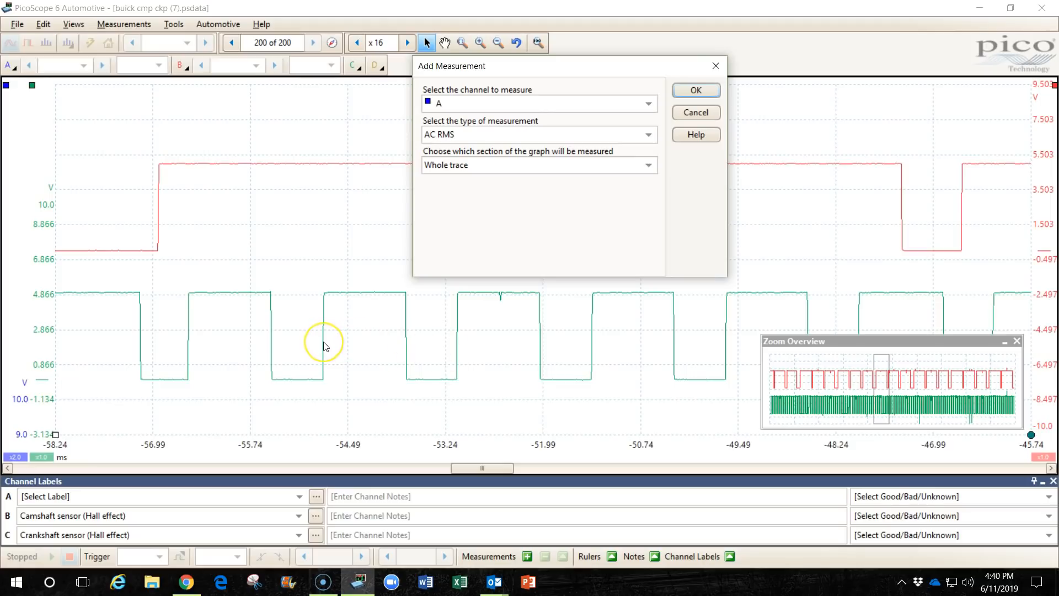
pyautogui.moveTo(689, 341)
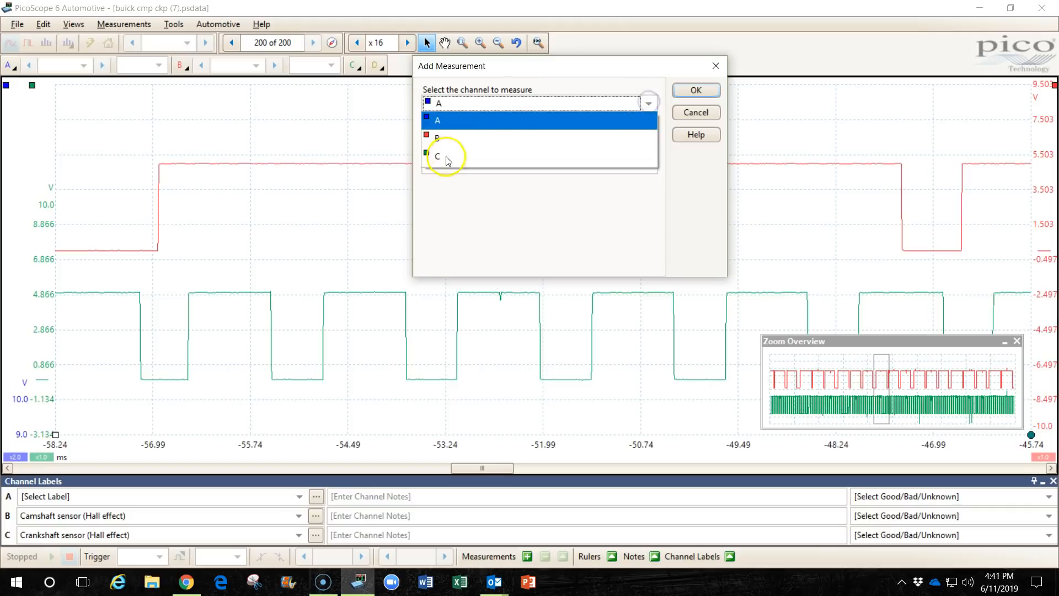
pyautogui.click(437, 157)
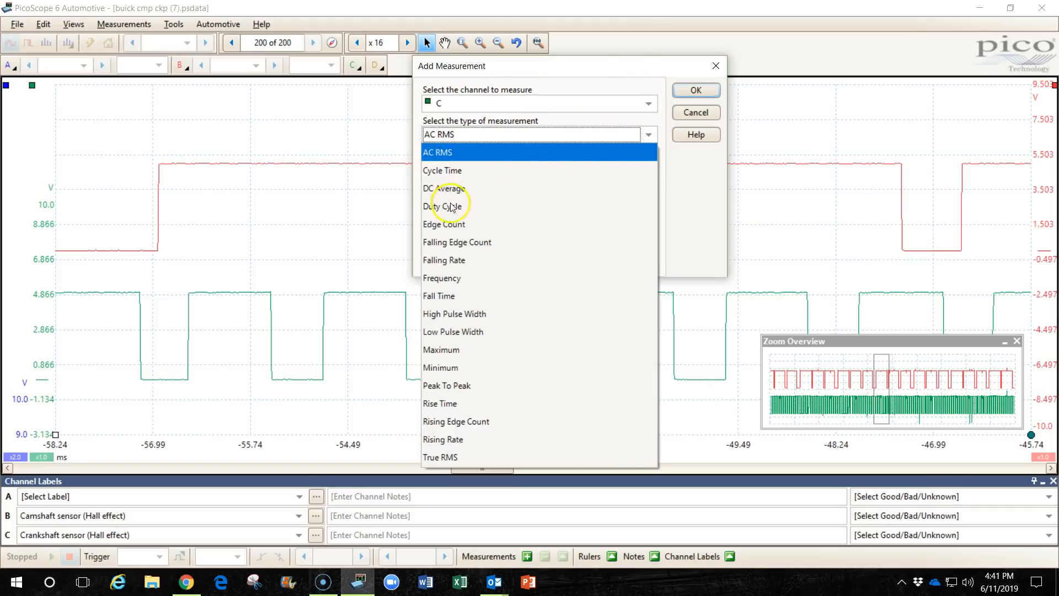
pyautogui.moveTo(447, 286)
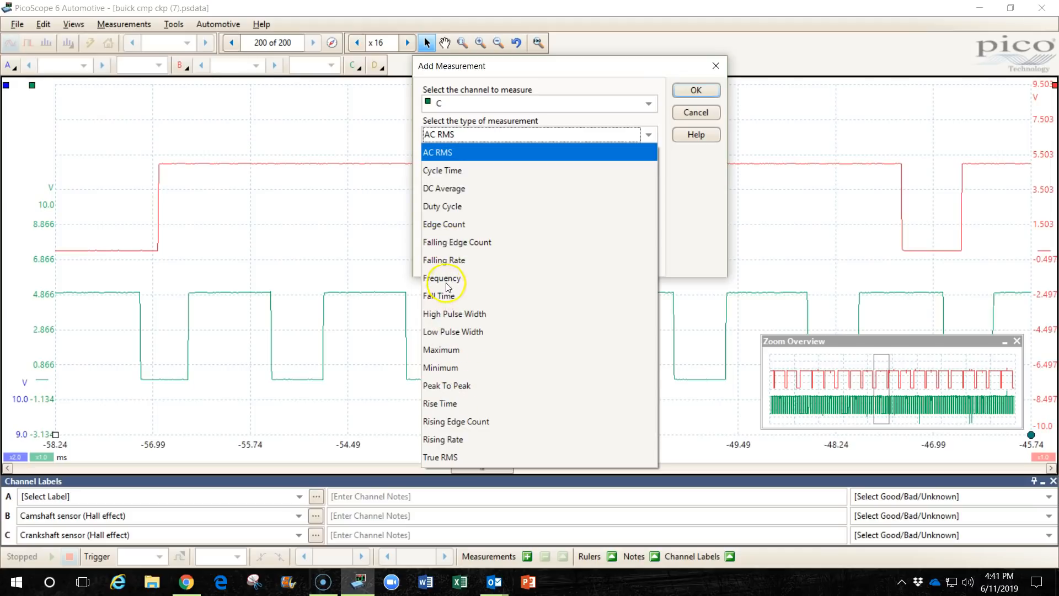
pyautogui.click(444, 278)
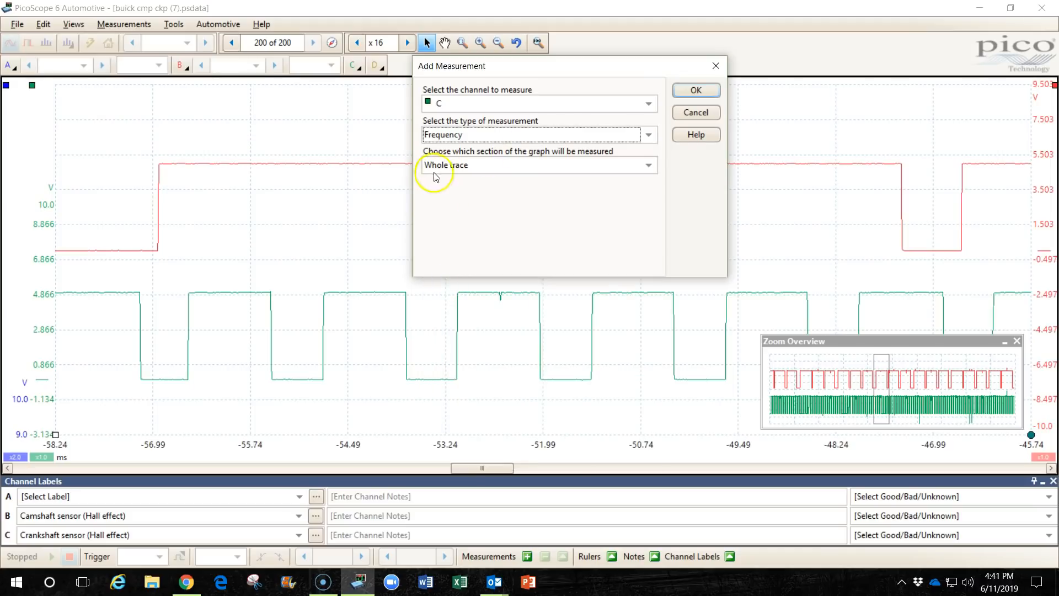
pyautogui.moveTo(448, 168)
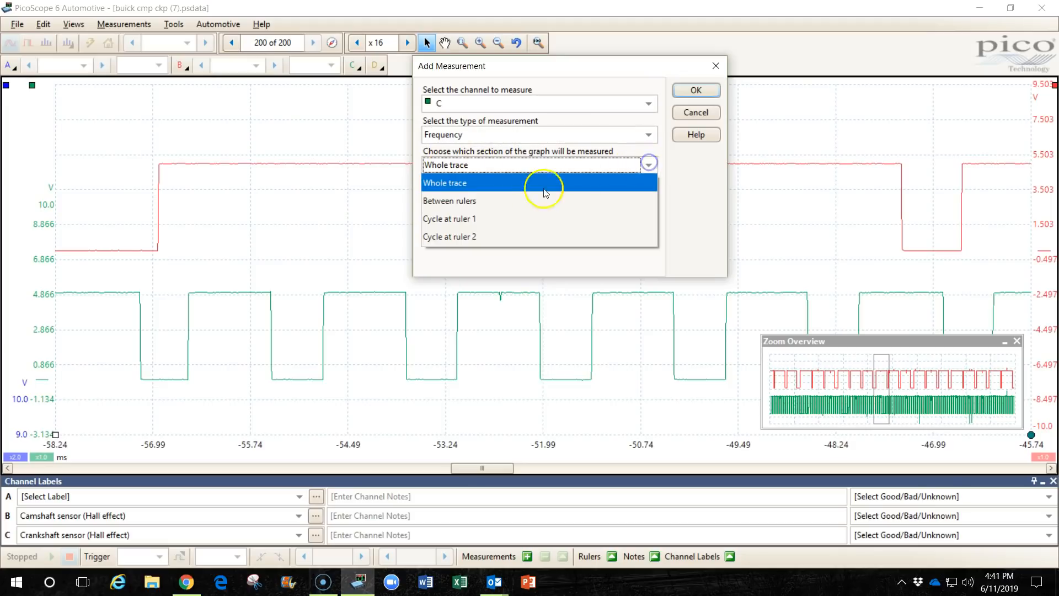
pyautogui.click(450, 201)
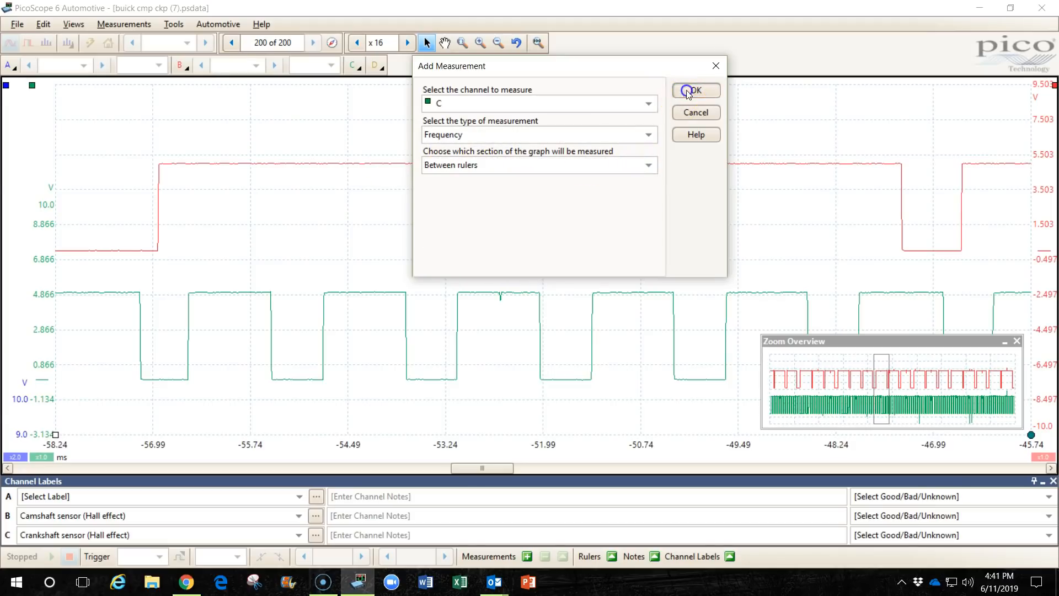
pyautogui.click(696, 91)
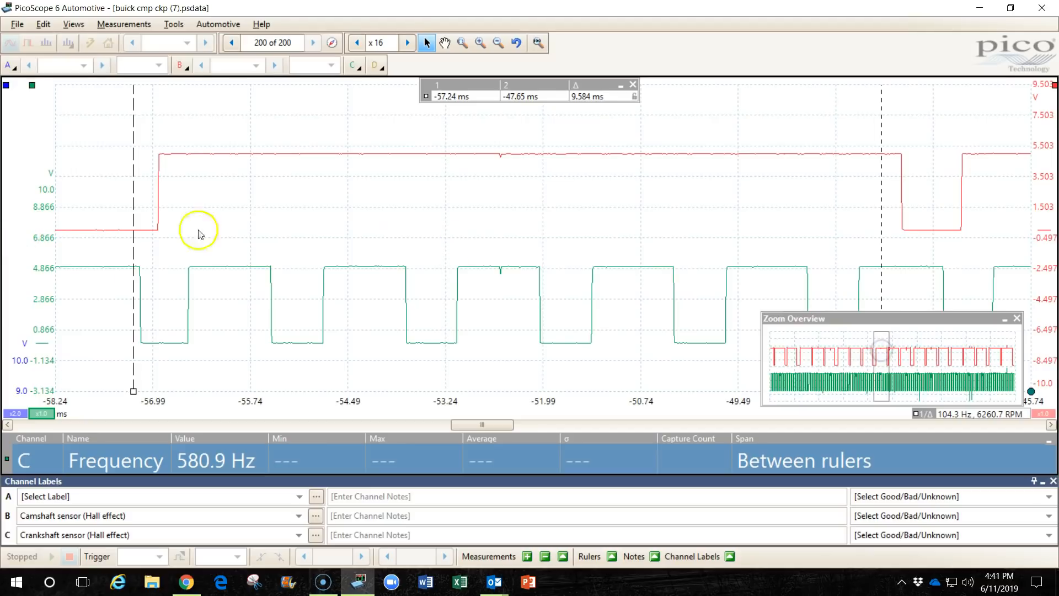
pyautogui.moveTo(138, 461)
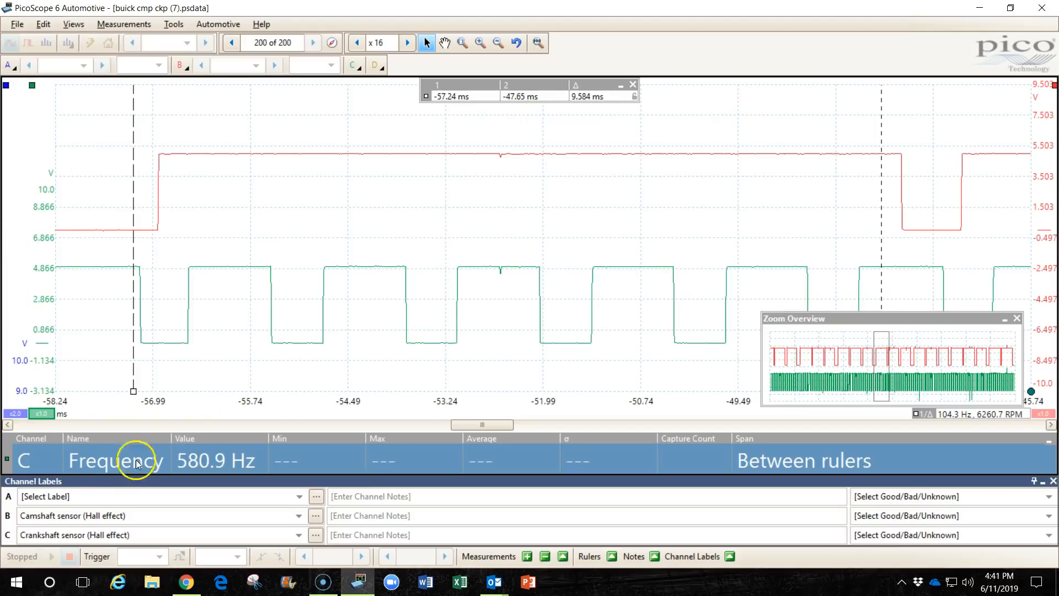
pyautogui.moveTo(199, 471)
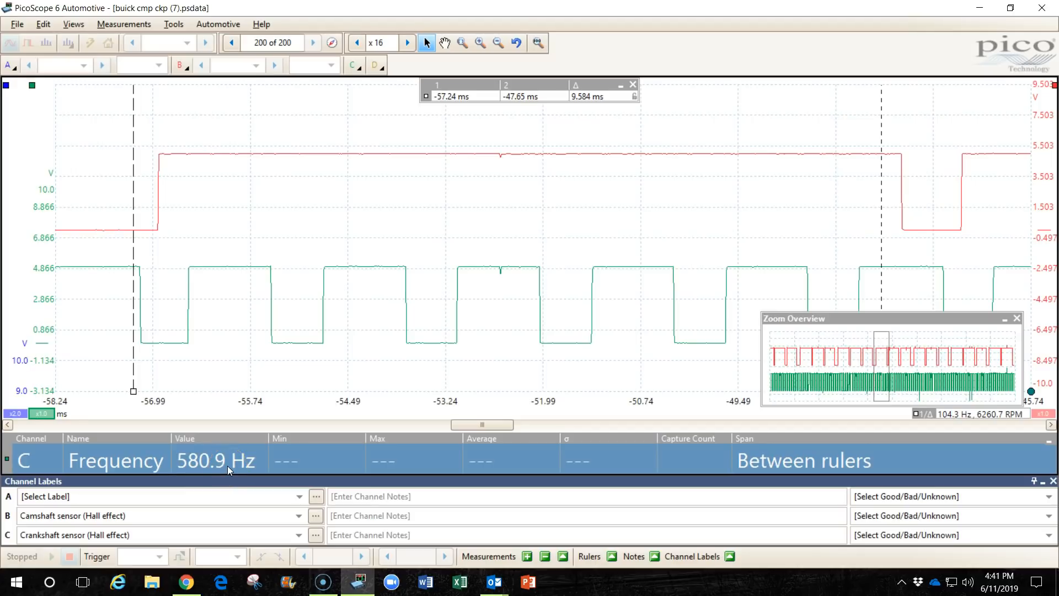
pyautogui.moveTo(229, 444)
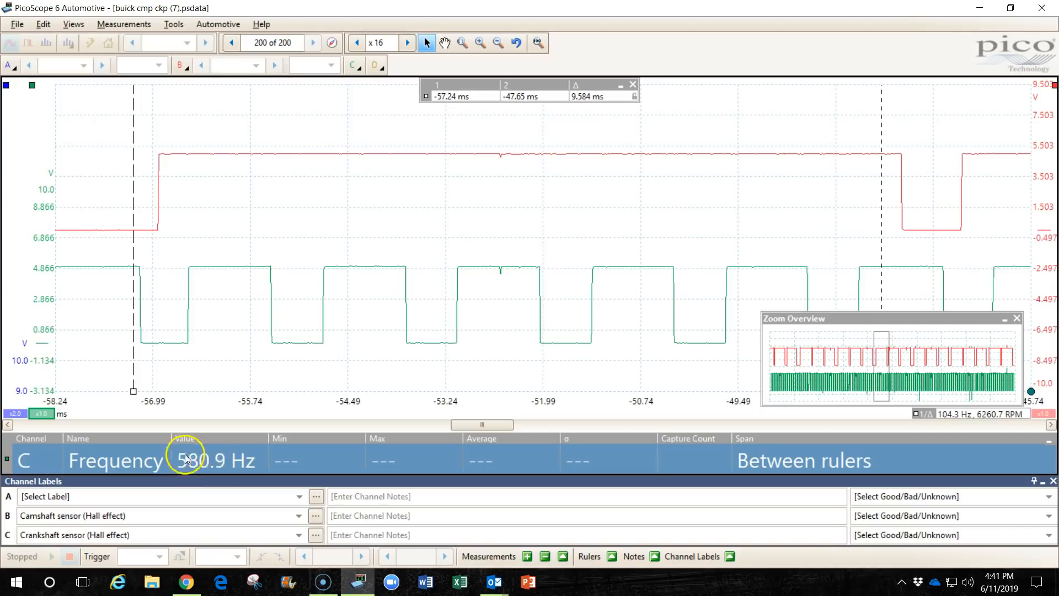
pyautogui.moveTo(200, 467)
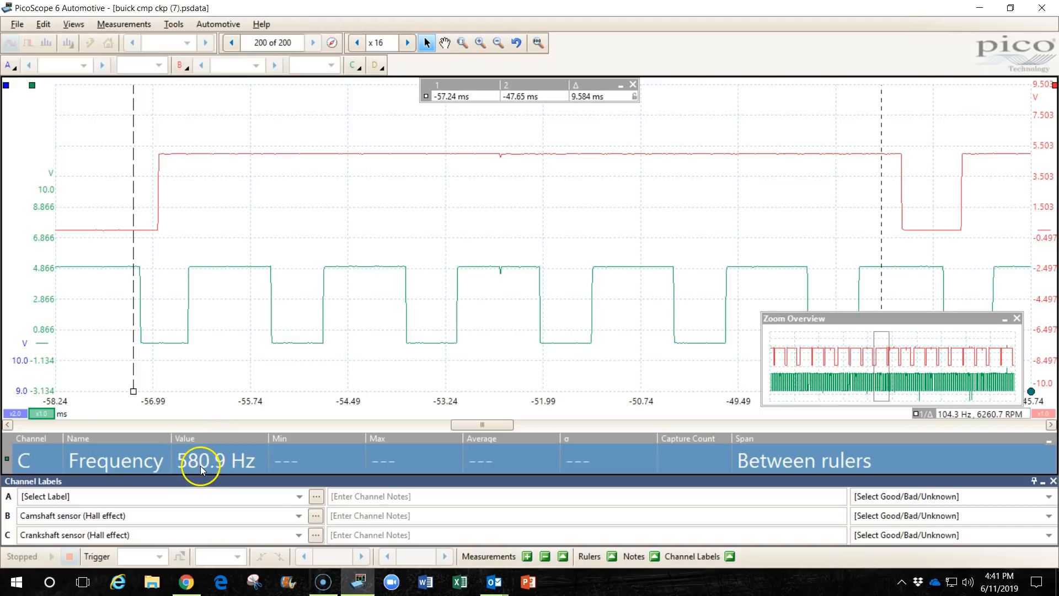
pyautogui.moveTo(135, 28)
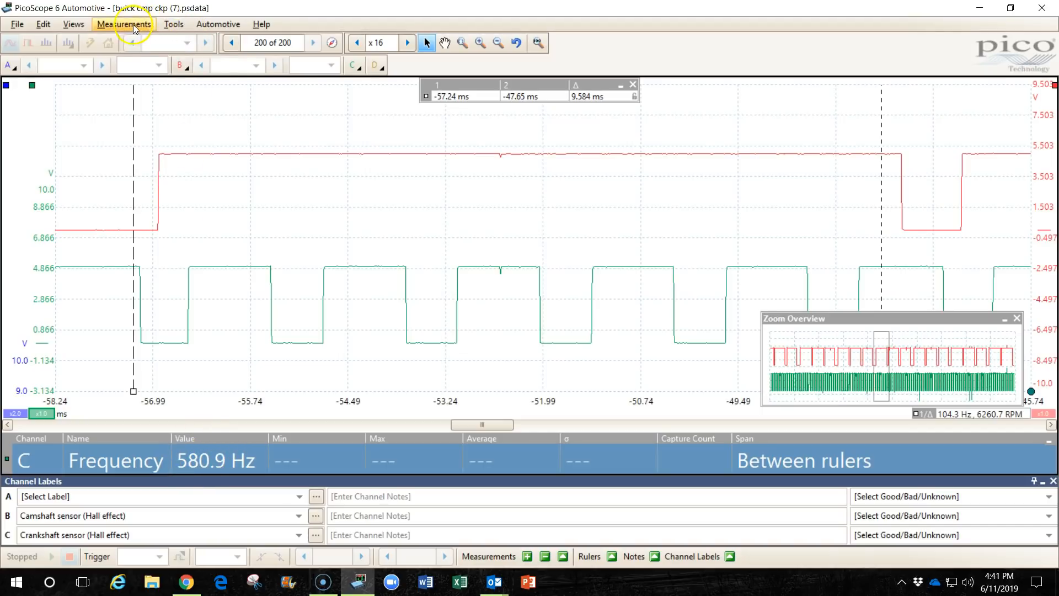
pyautogui.click(123, 25)
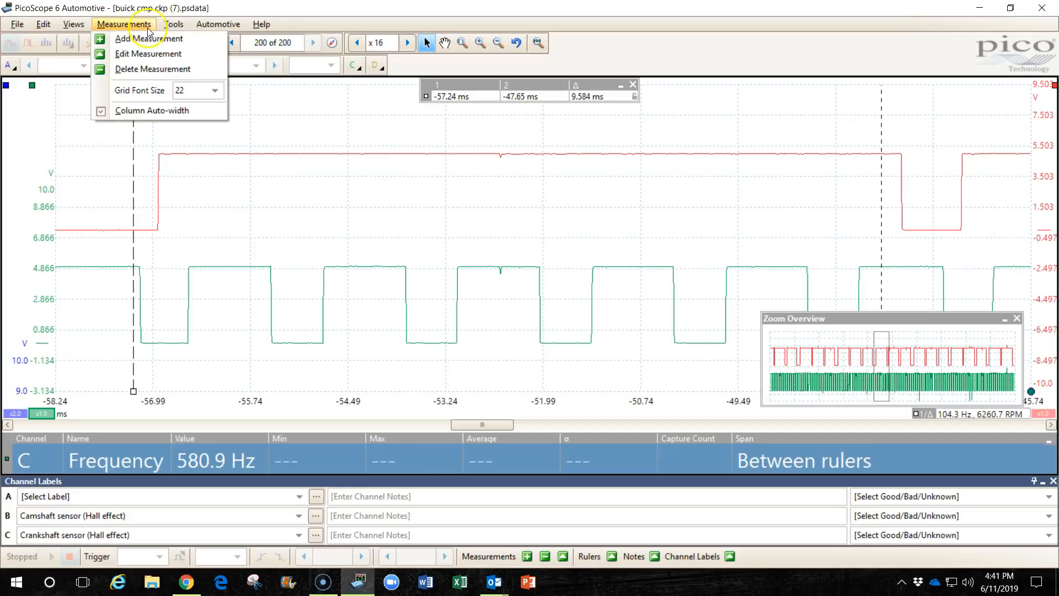
pyautogui.moveTo(172, 88)
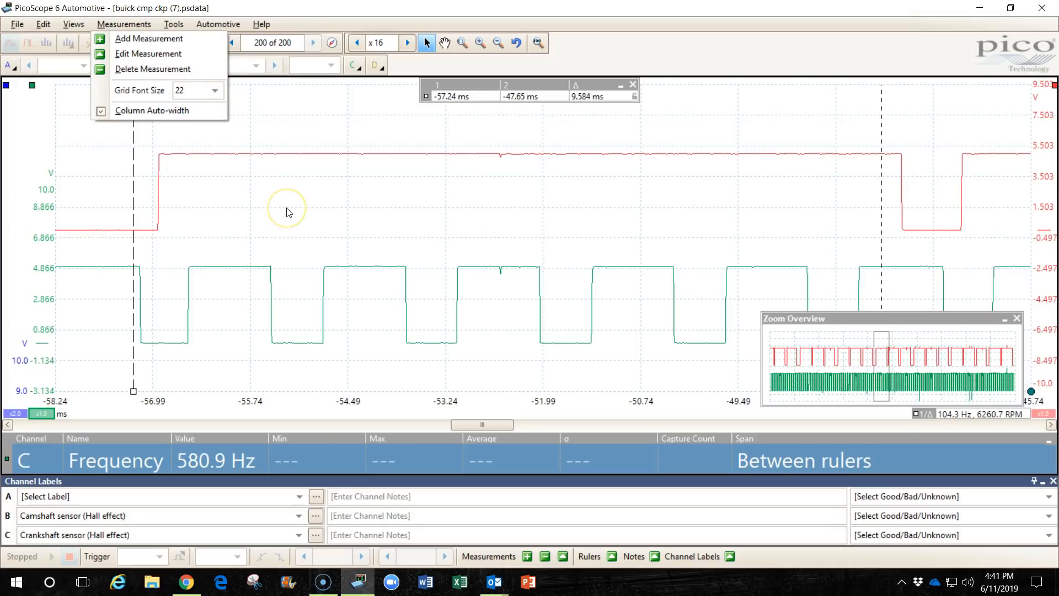
pyautogui.click(287, 211)
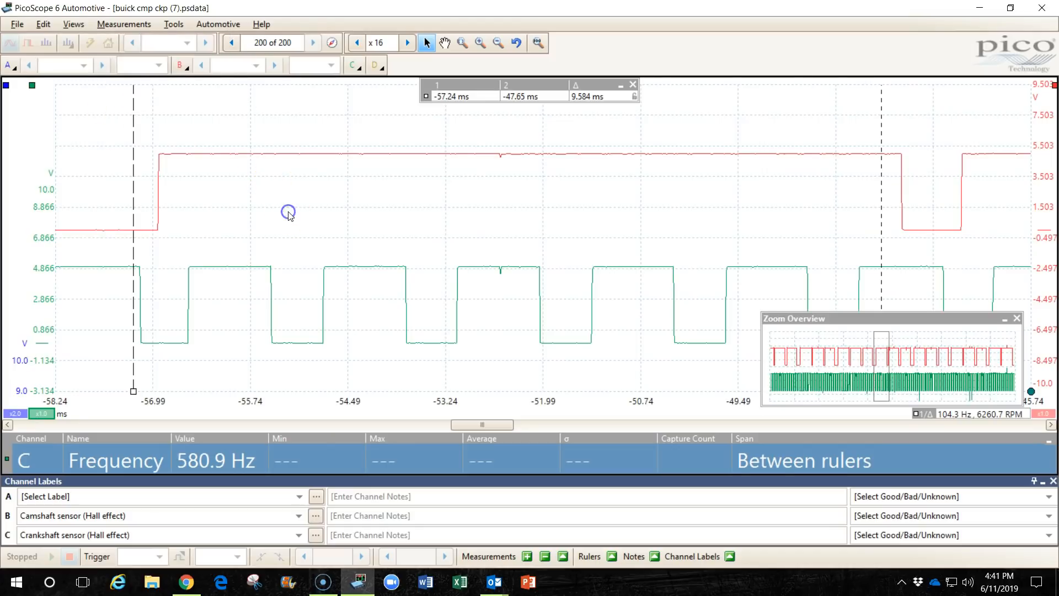
pyautogui.moveTo(373, 202)
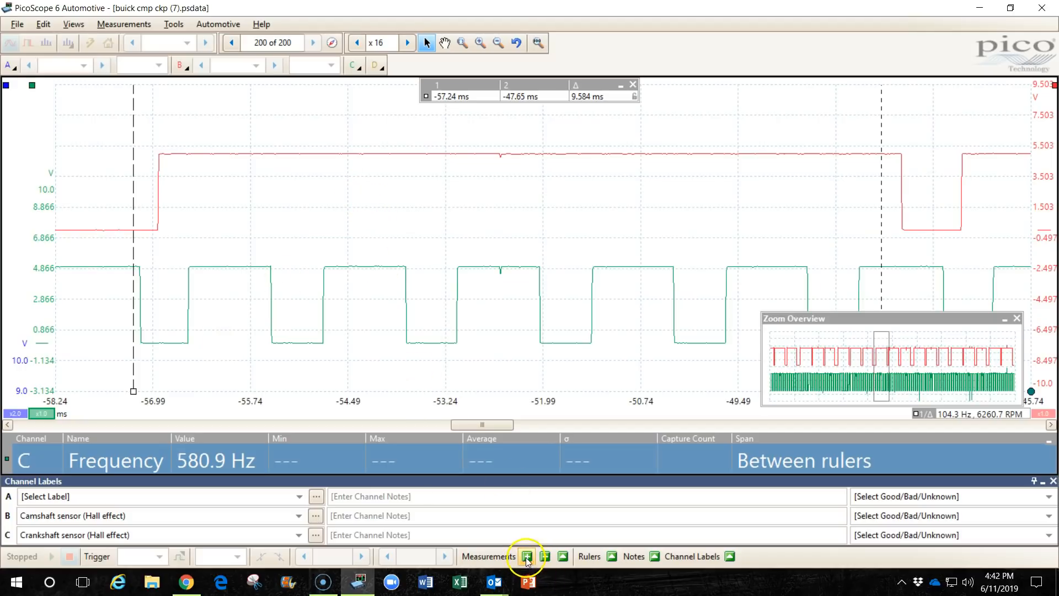
# - Measure channel C High Pulse Width between the rulers, reading 1.07 ms
pyautogui.click(528, 556)
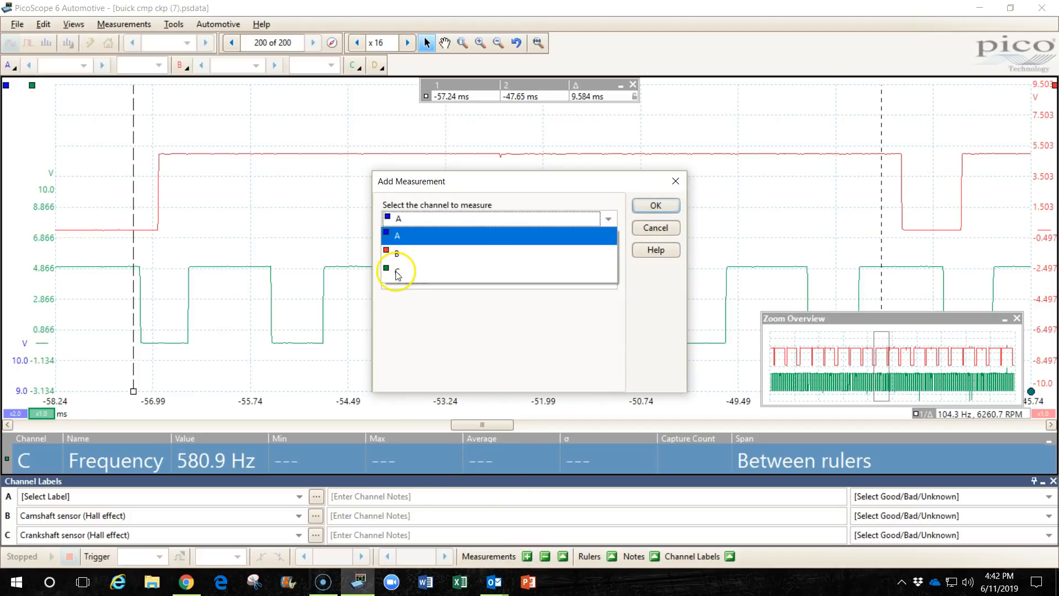
pyautogui.click(397, 269)
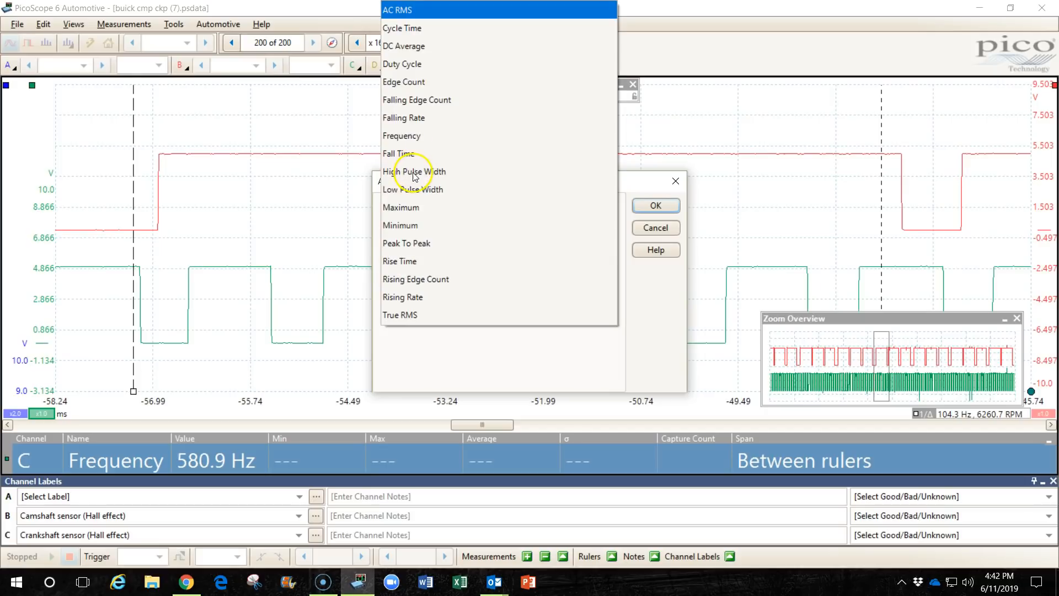
pyautogui.click(414, 171)
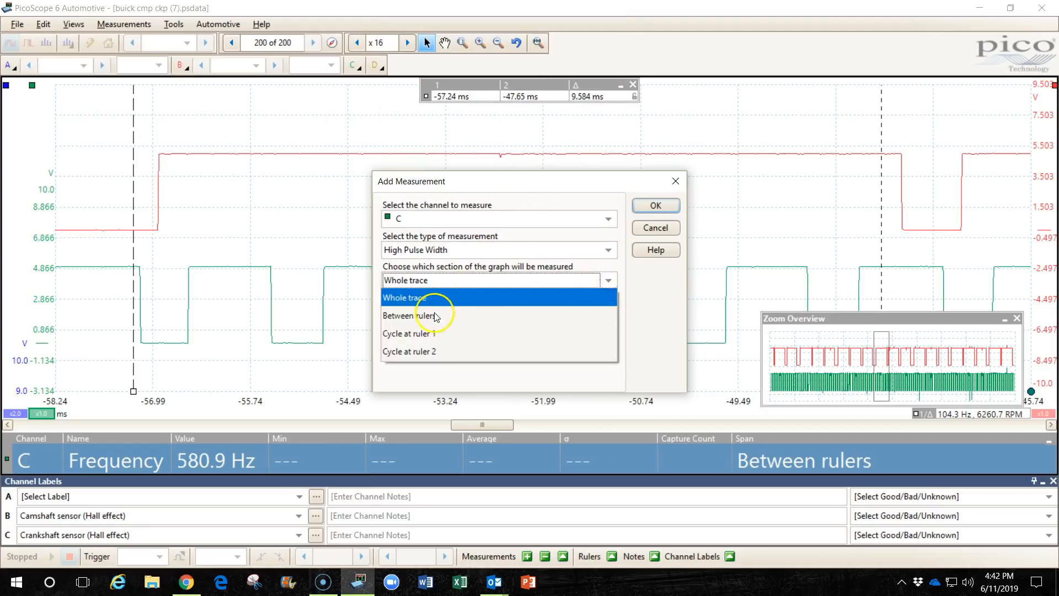
pyautogui.click(656, 205)
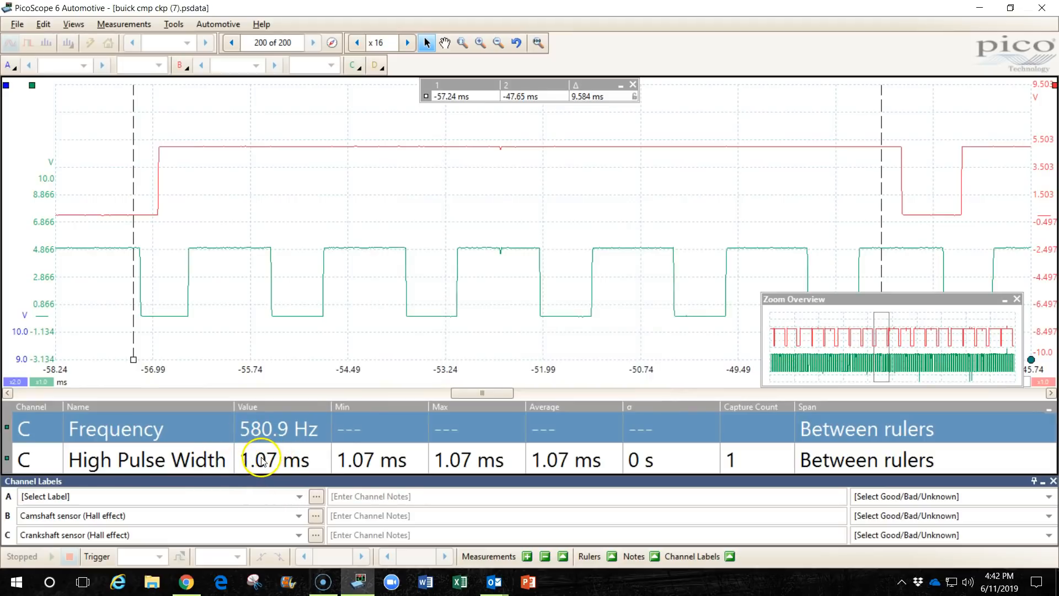
pyautogui.moveTo(685, 214)
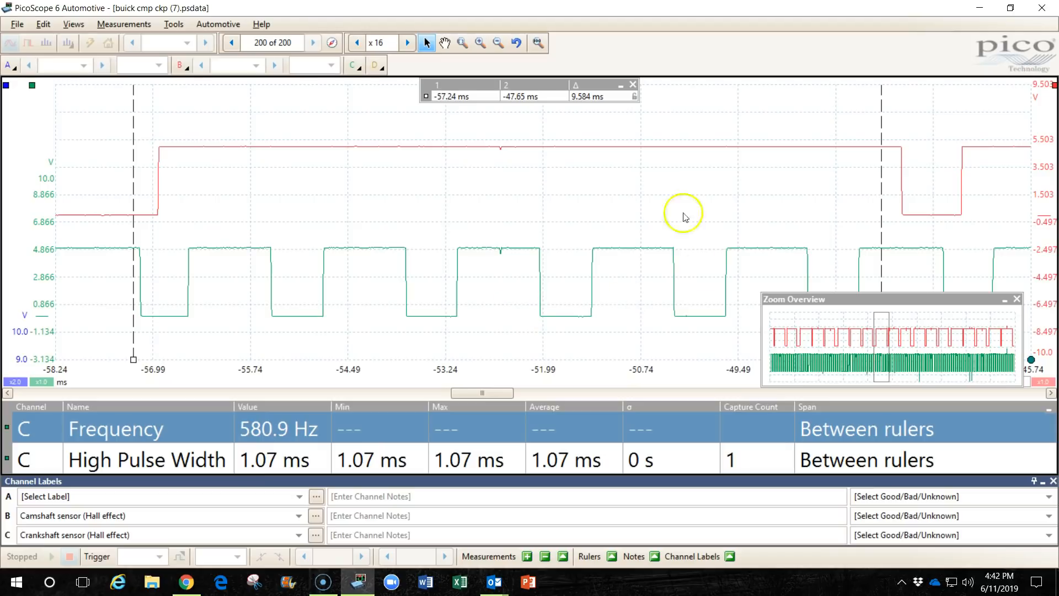
pyautogui.moveTo(519, 235)
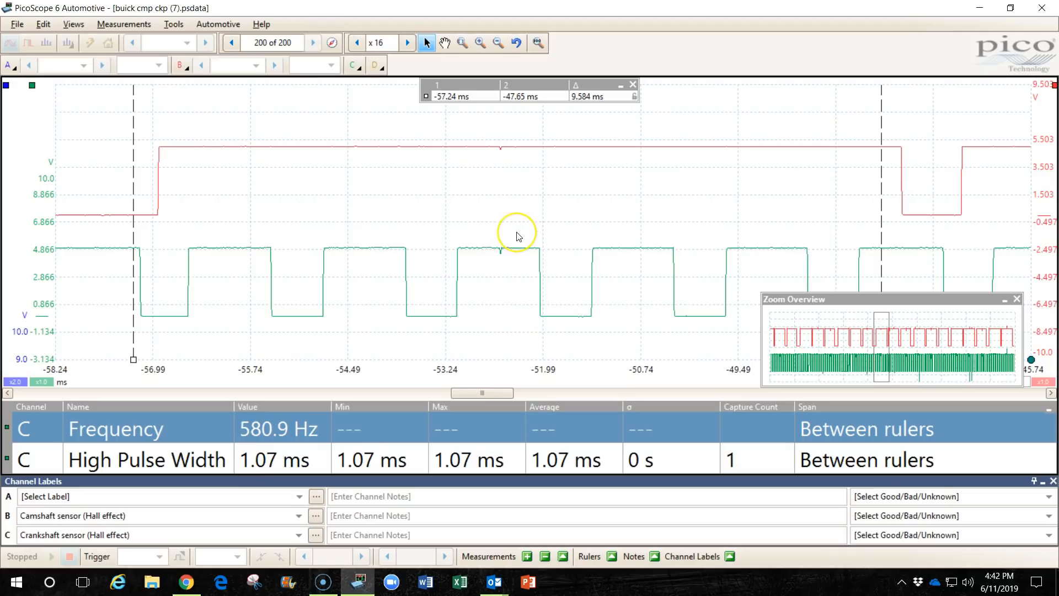
pyautogui.moveTo(645, 104)
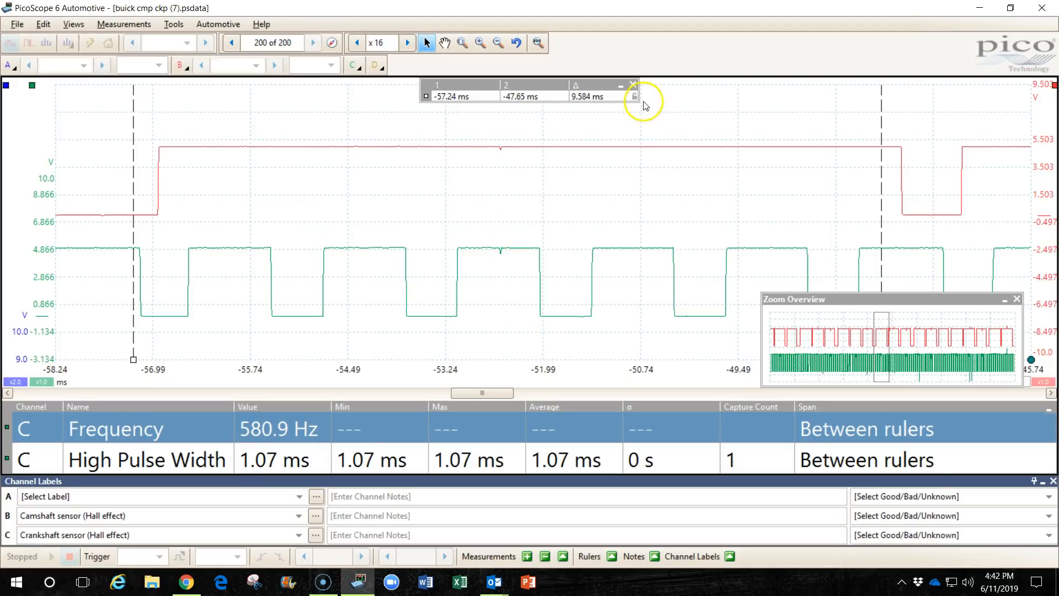
pyautogui.moveTo(554, 424)
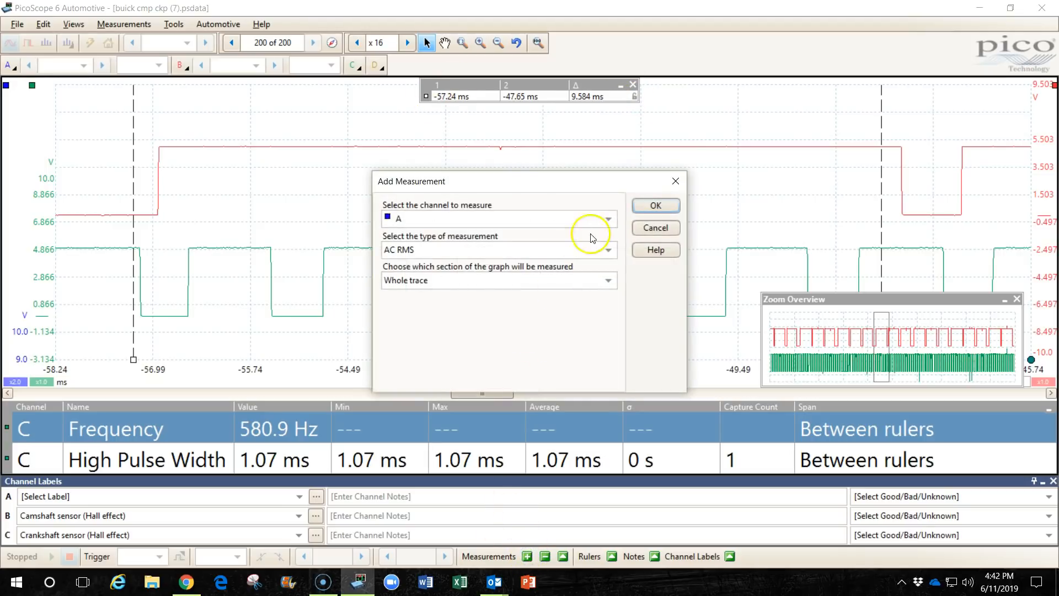
# - Measure channel C Duty Cycle between the rulers, reading 62.88 %
pyautogui.click(607, 219)
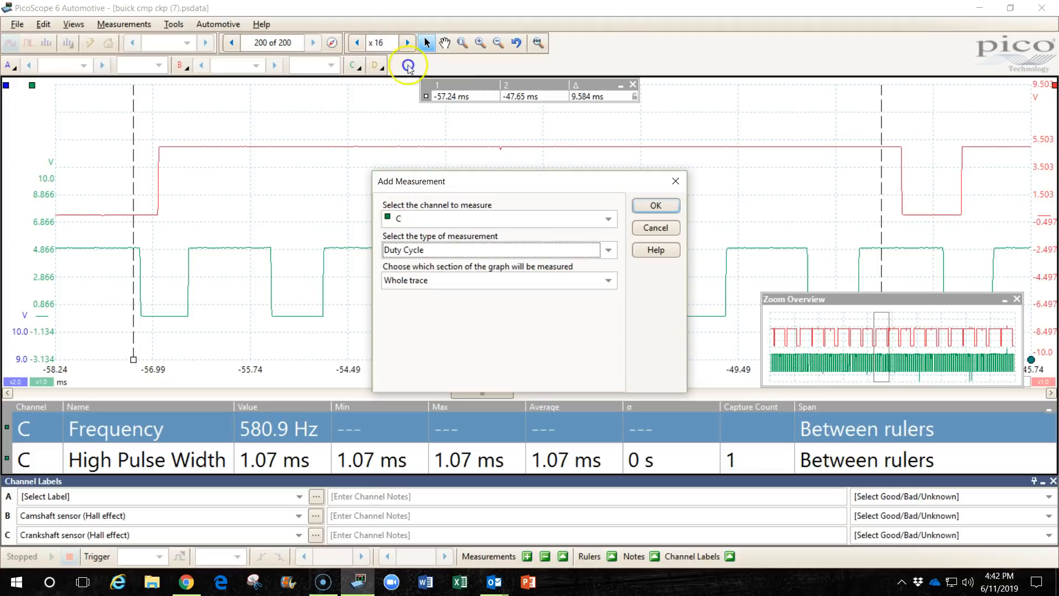
pyautogui.click(492, 281)
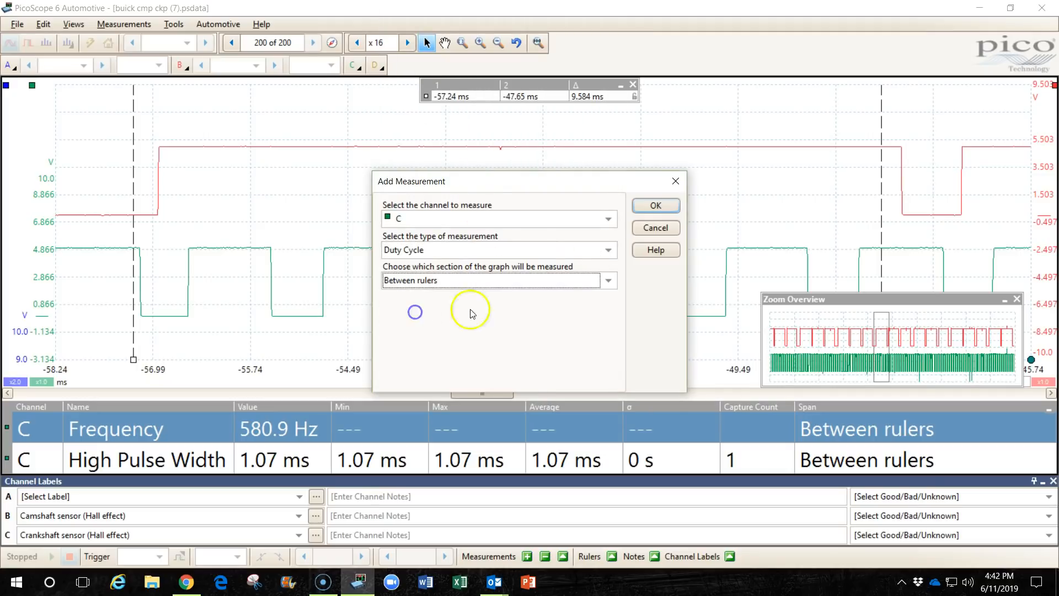
pyautogui.click(656, 205)
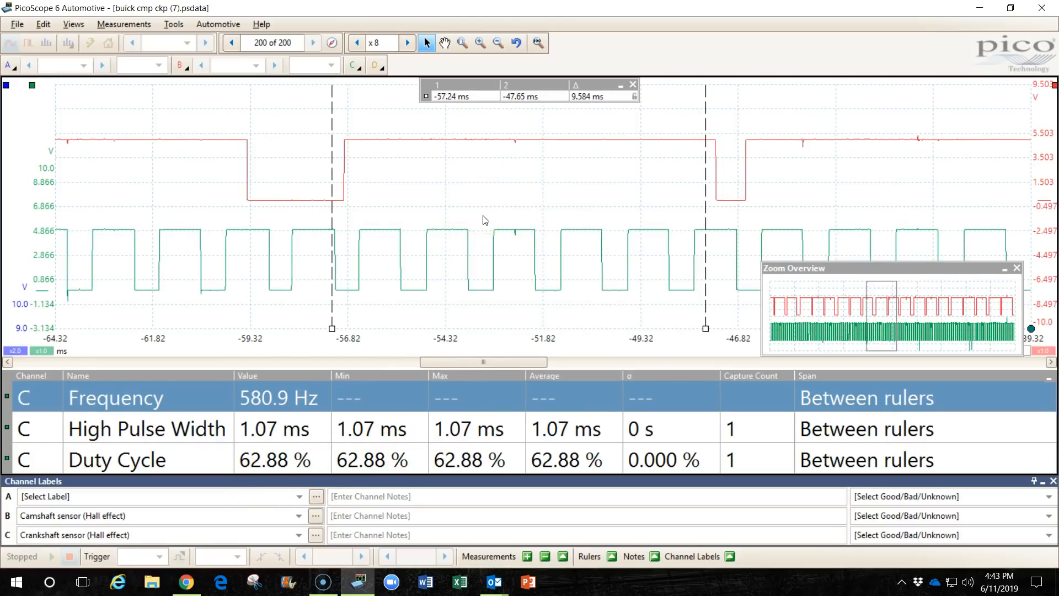
pyautogui.moveTo(615, 434)
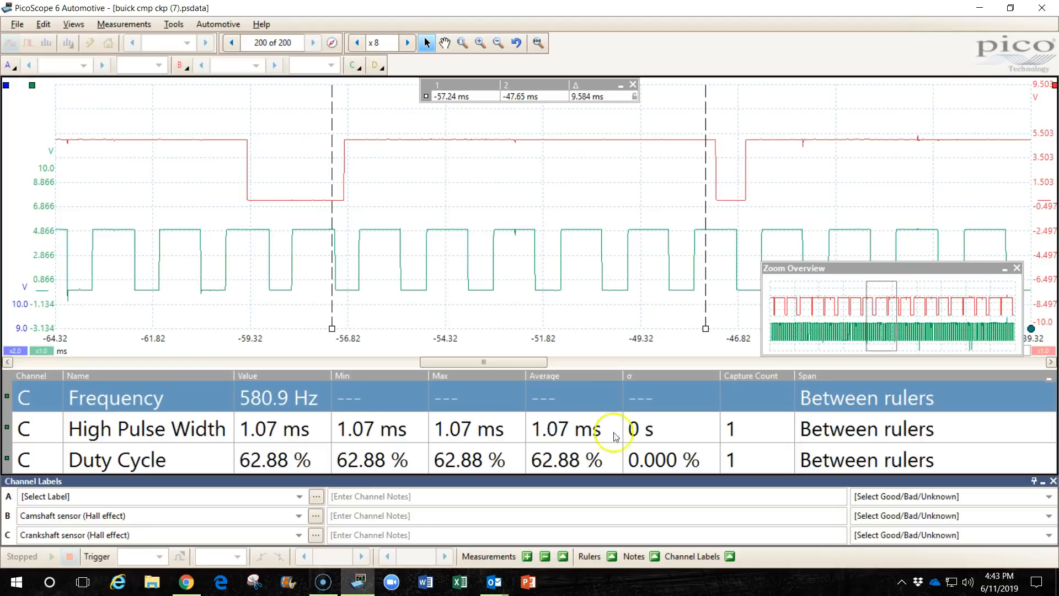
pyautogui.moveTo(571, 236)
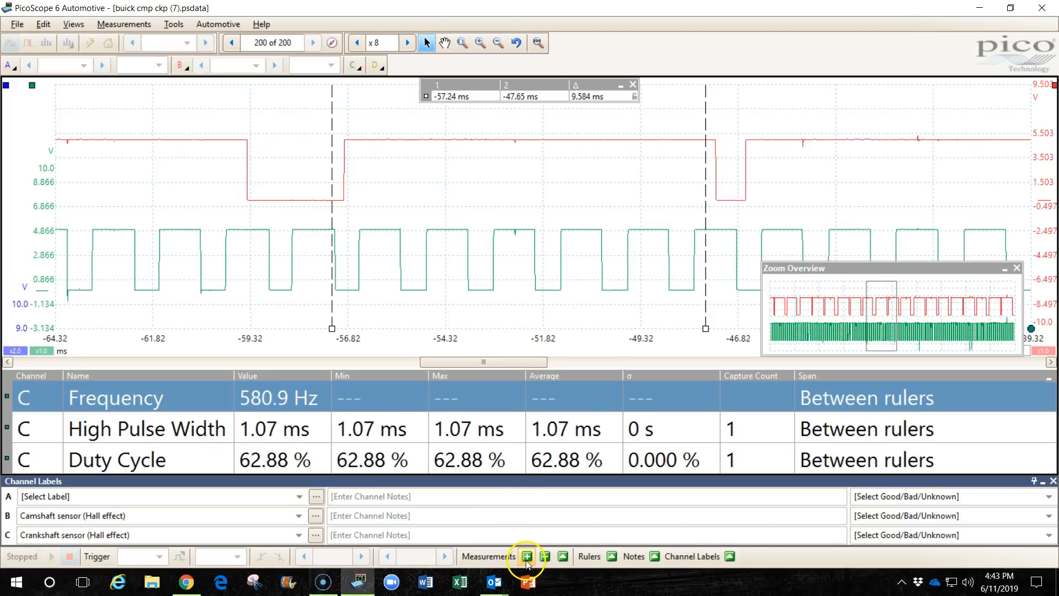
# - Start a fourth measurement and show its list of measurement types
pyautogui.click(527, 556)
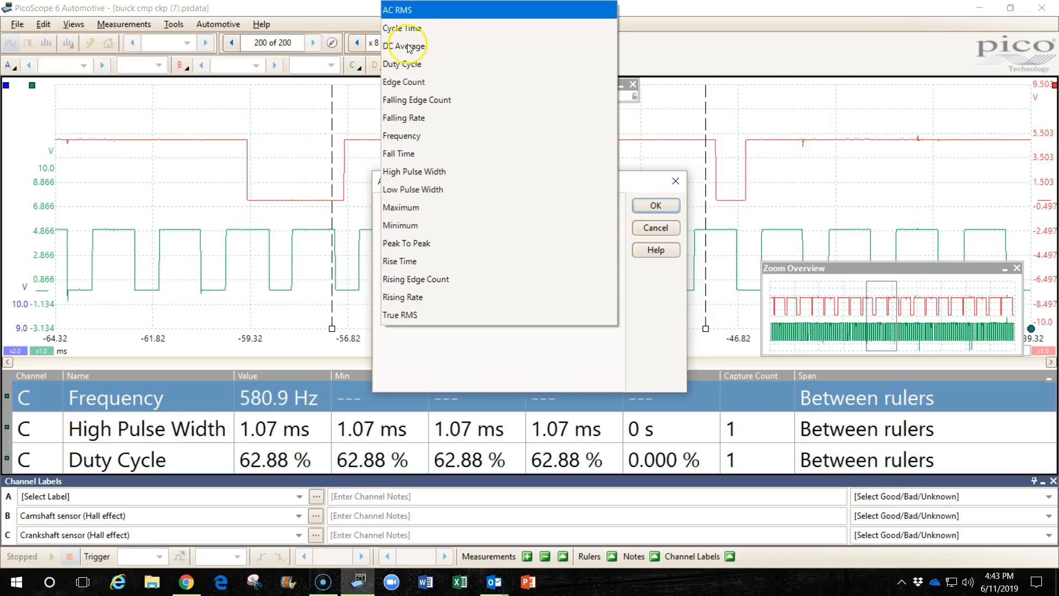
pyautogui.moveTo(450, 276)
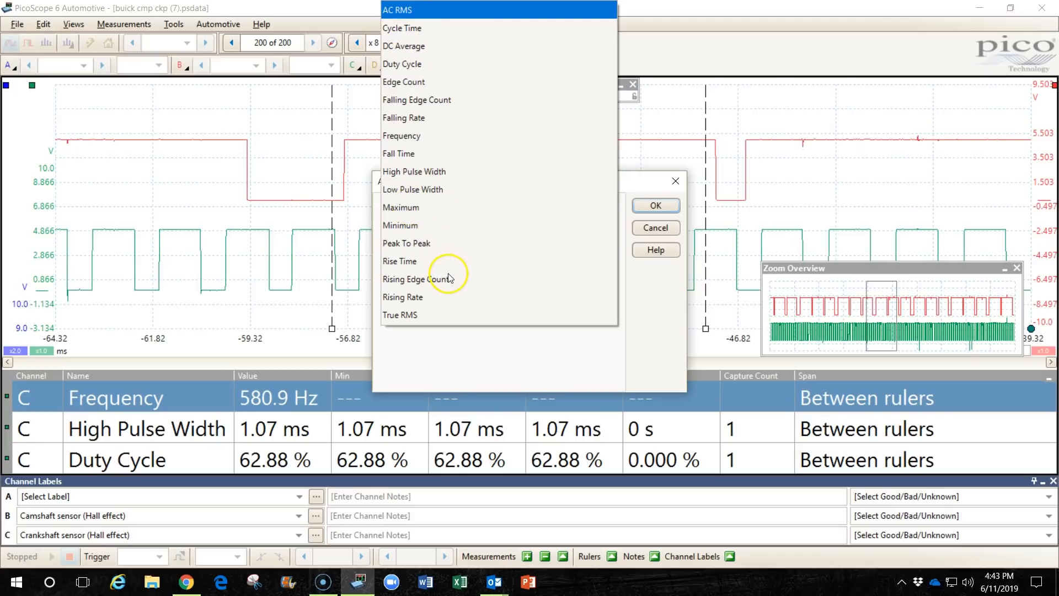